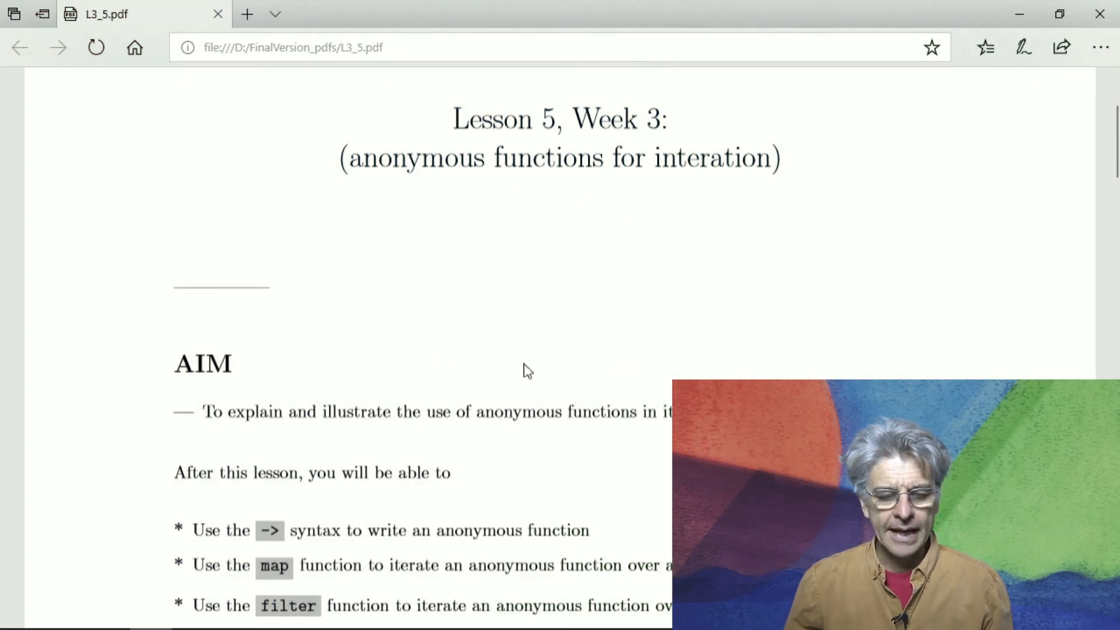
mouse_move(371, 397)
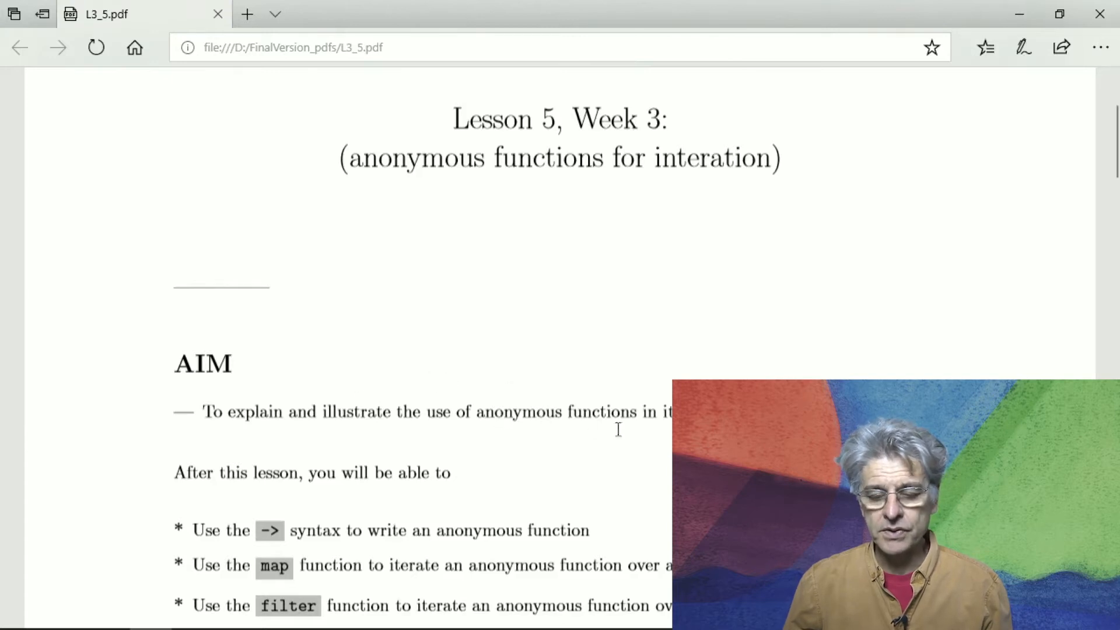
Scroll the L3_5.pdf lesson to bring the AIM section's three learning objectives into view
scroll("down", 3)
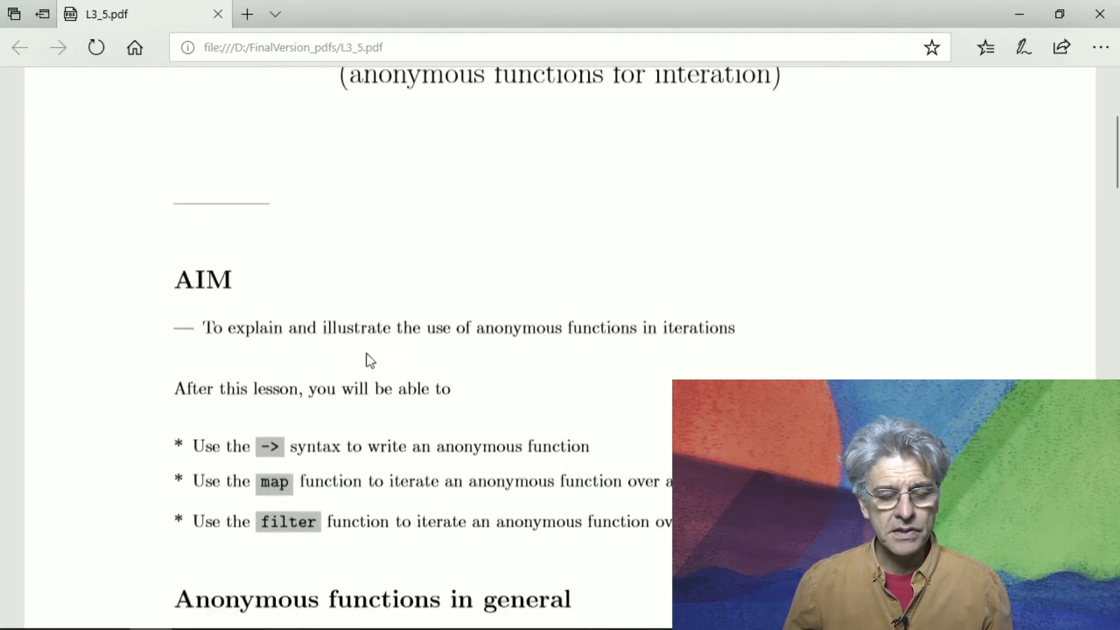
mouse_move(281, 441)
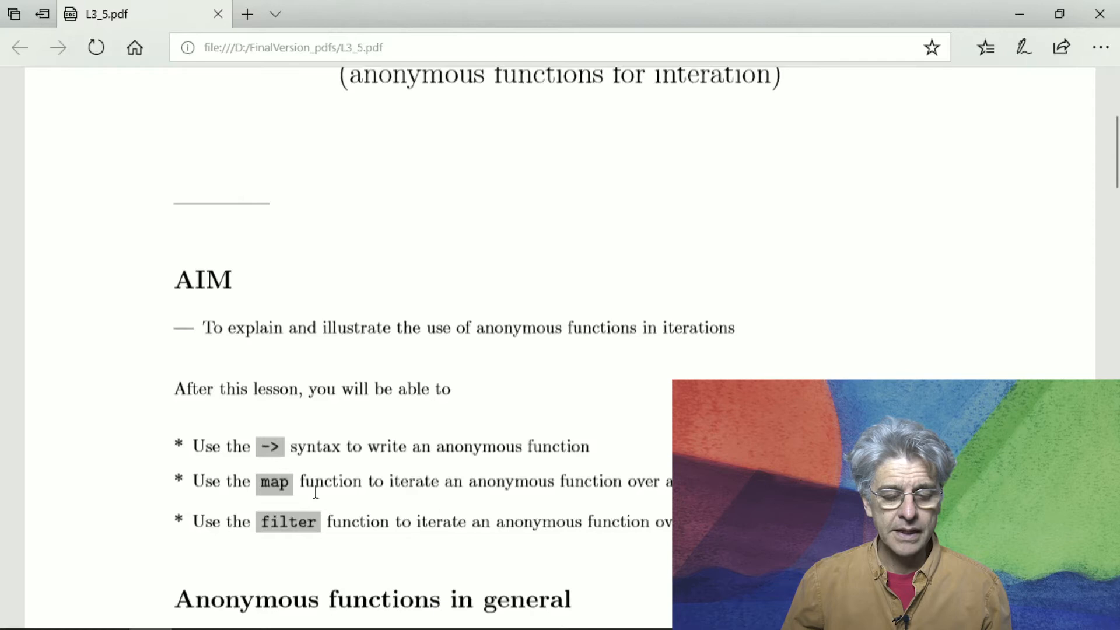
mouse_move(316, 447)
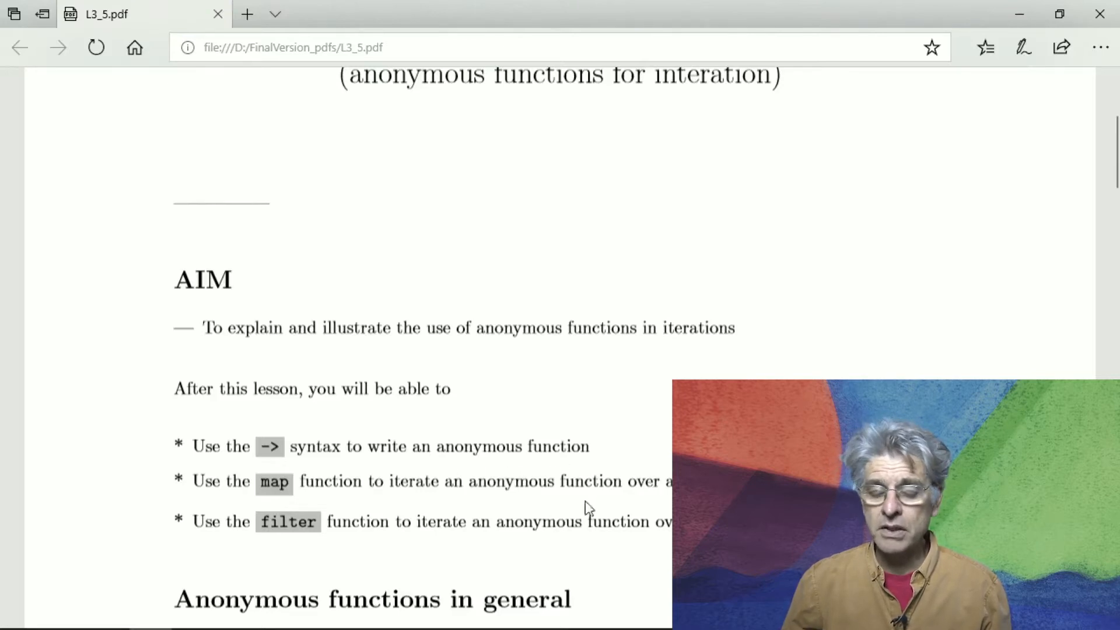
mouse_move(532, 224)
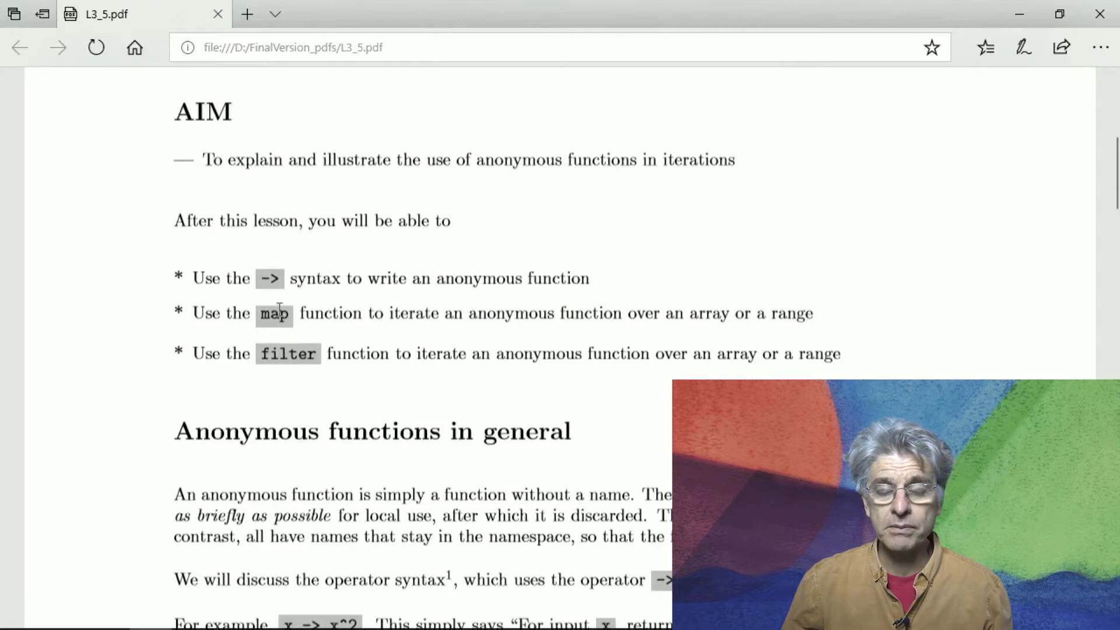
Scroll past 'Anonymous functions in general' to 'Case 1: iterations using the map function'
scroll("down", 3)
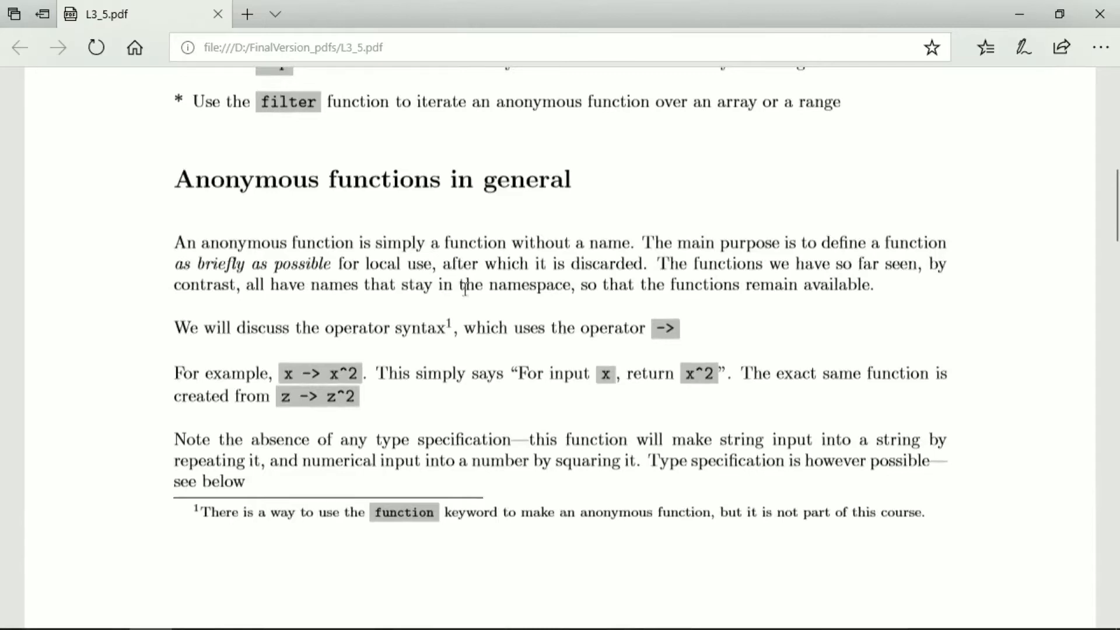
mouse_move(501, 299)
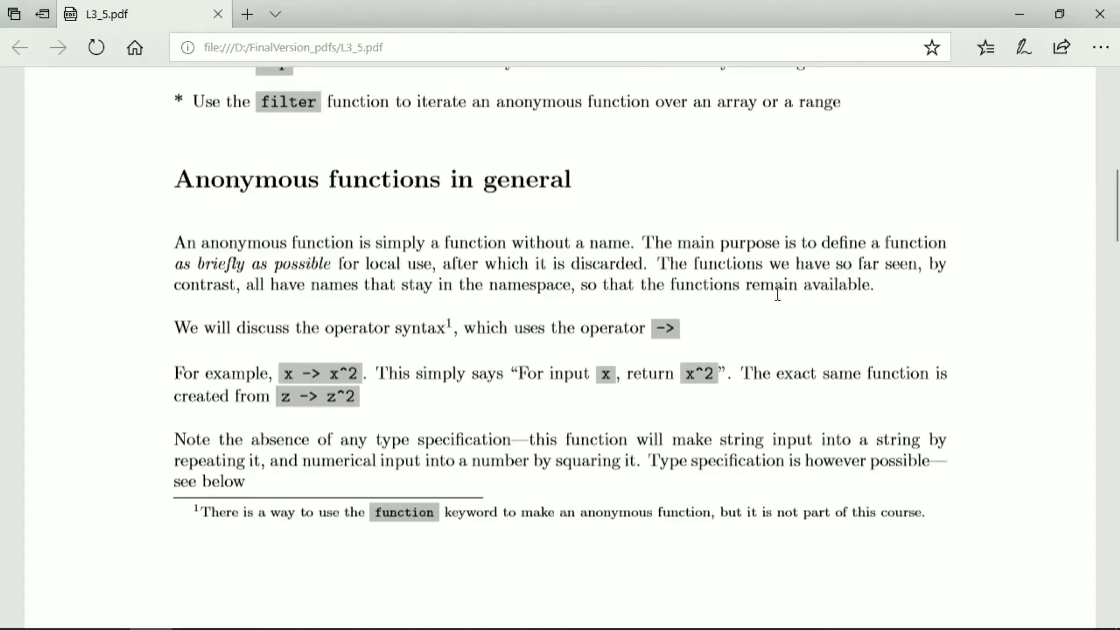
mouse_move(222, 317)
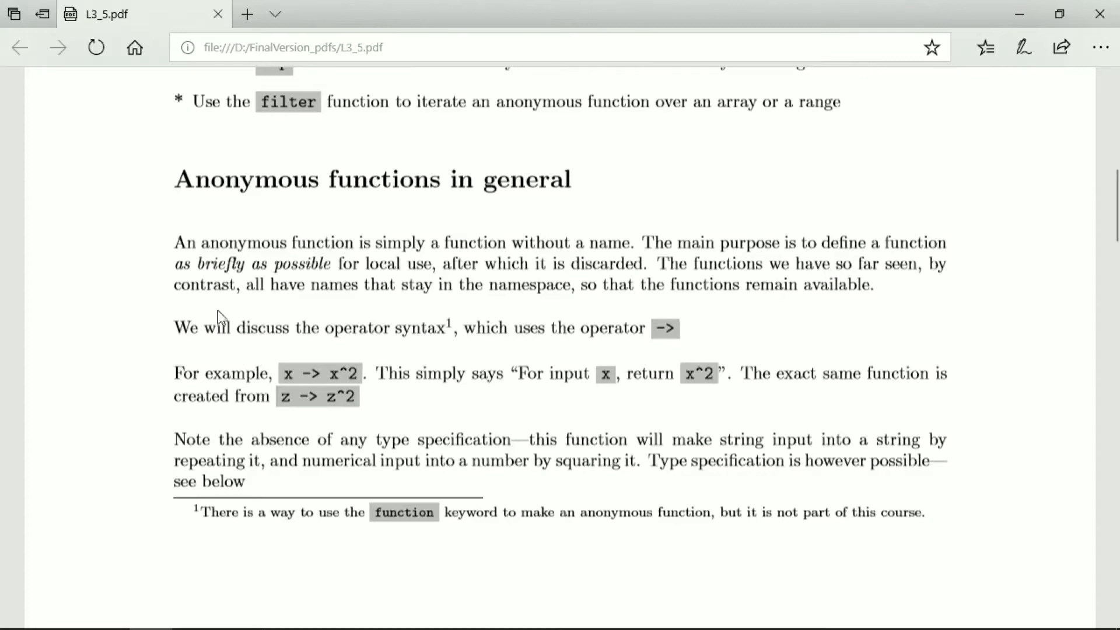
mouse_move(619, 292)
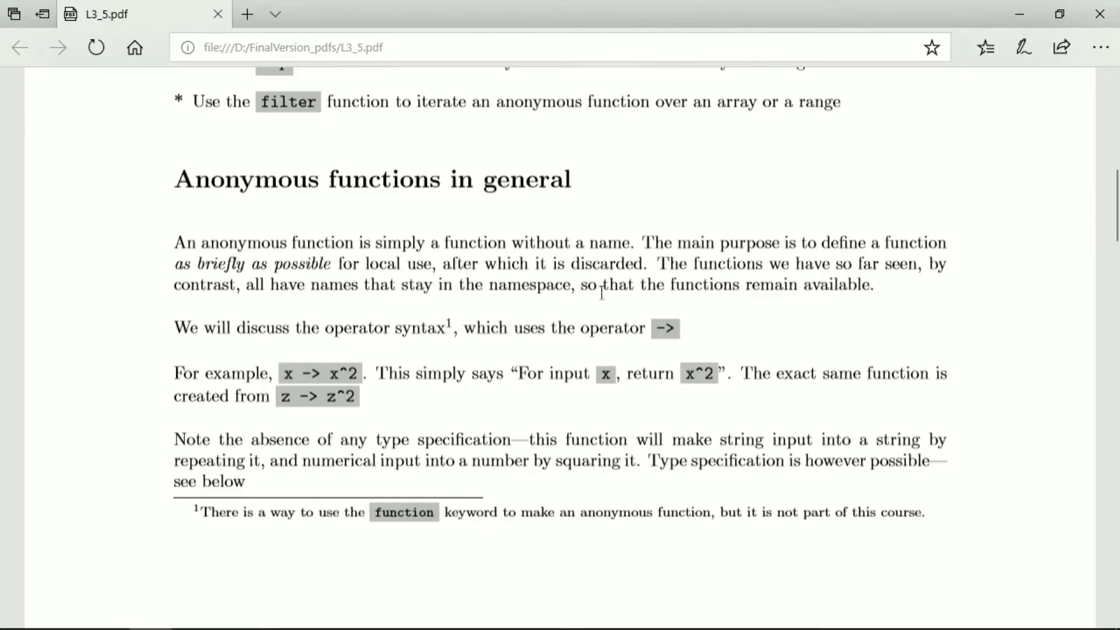
mouse_move(664, 336)
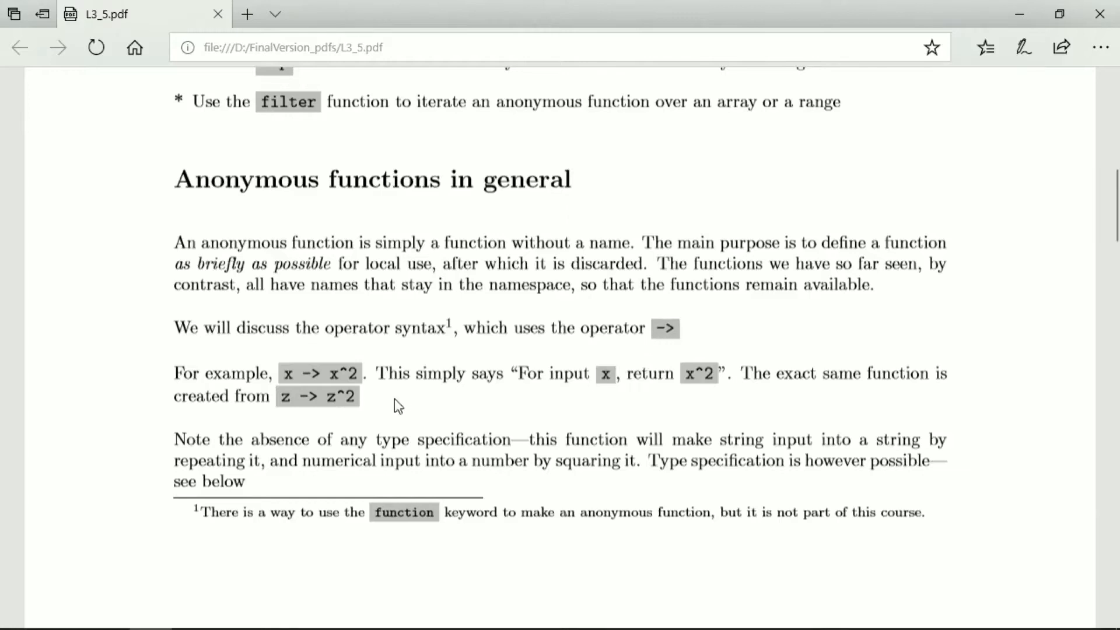
mouse_move(317, 373)
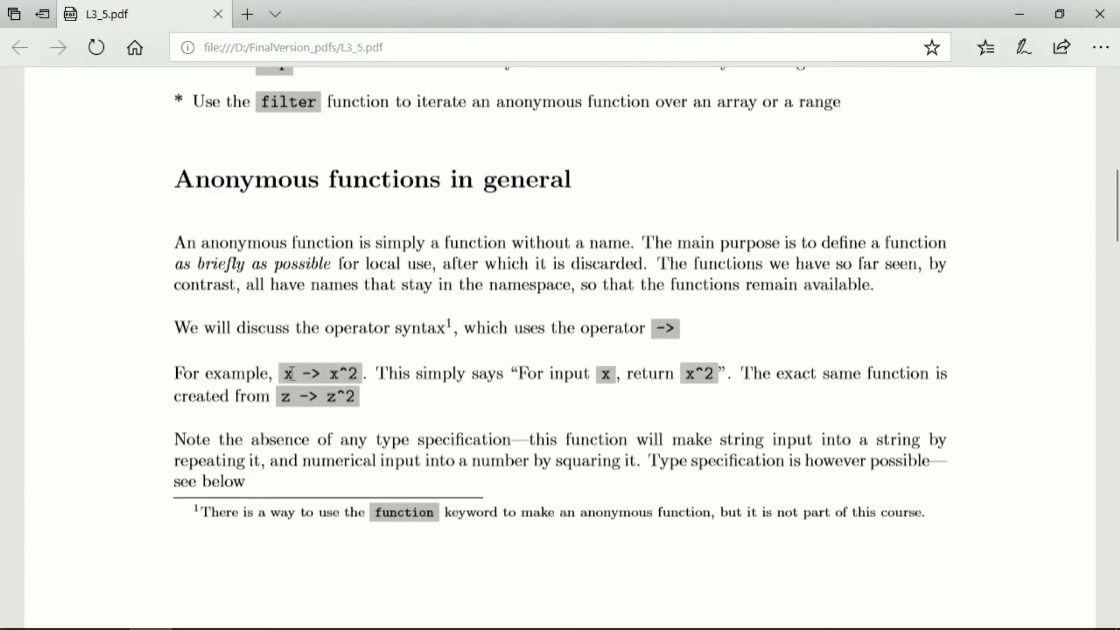
mouse_move(648, 406)
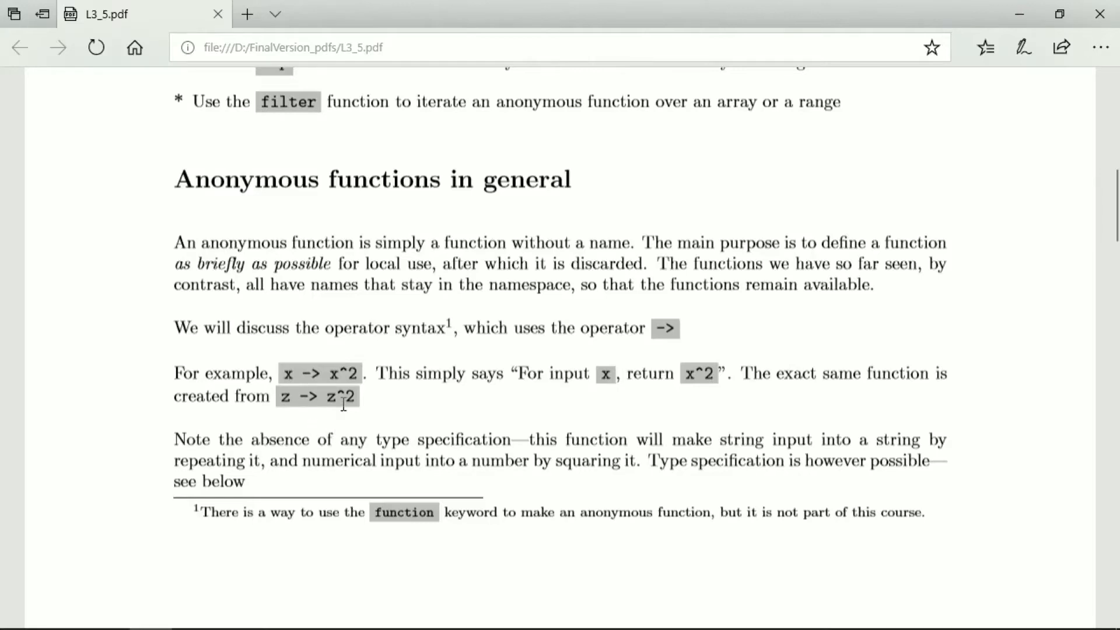
mouse_move(342, 374)
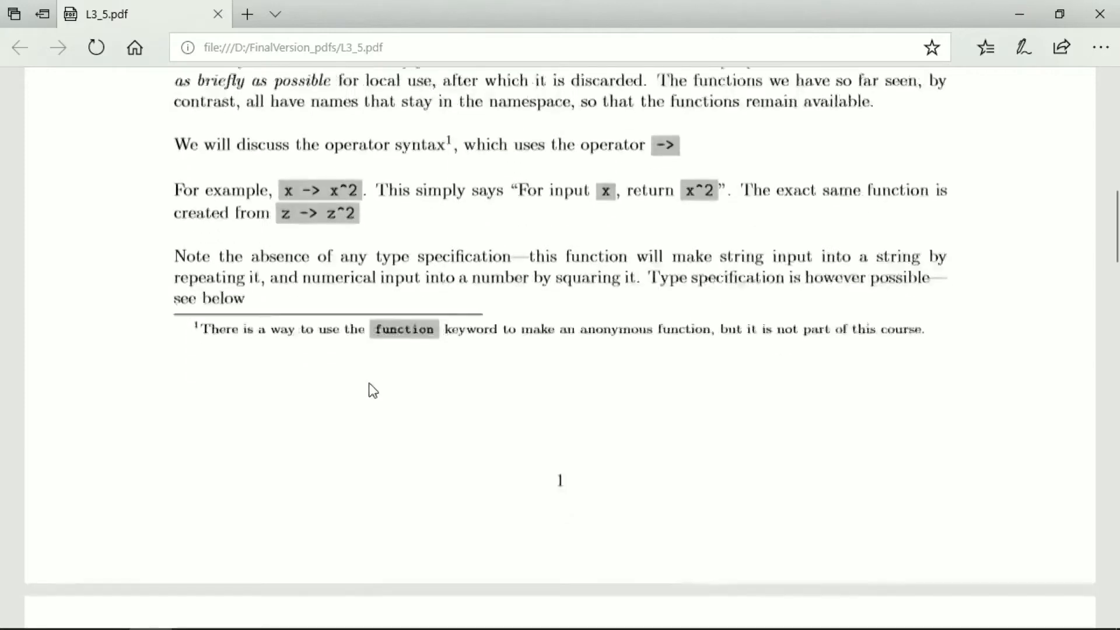
scroll("down", 3)
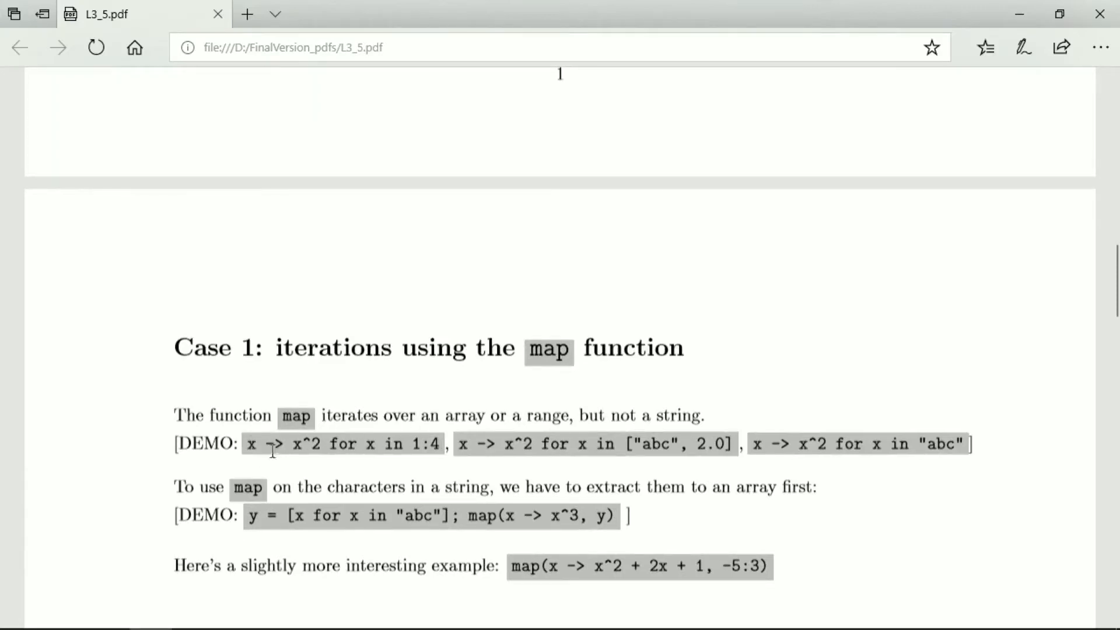
mouse_move(415, 470)
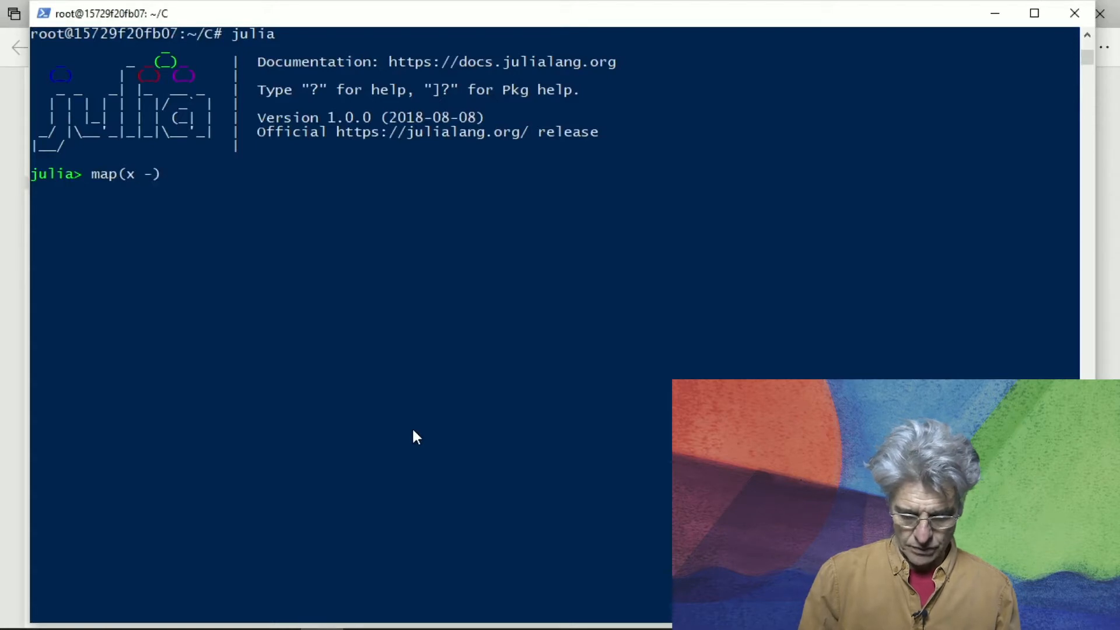
Run map(x -> x^2, 1:4) to get the array 1, 4, 9, 16
type("x")
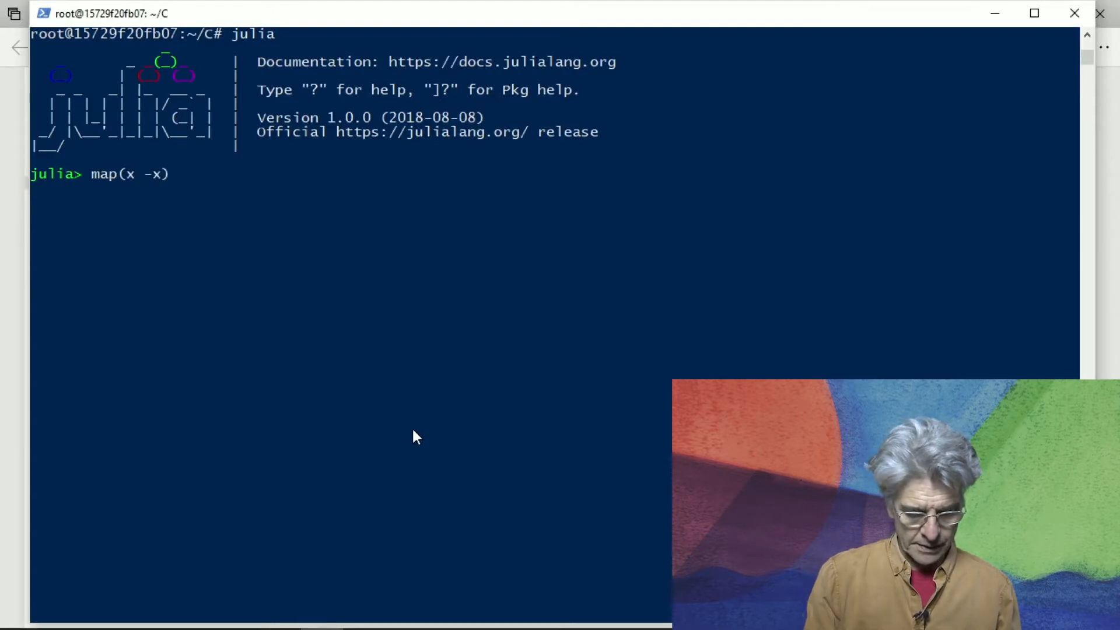
type("^")
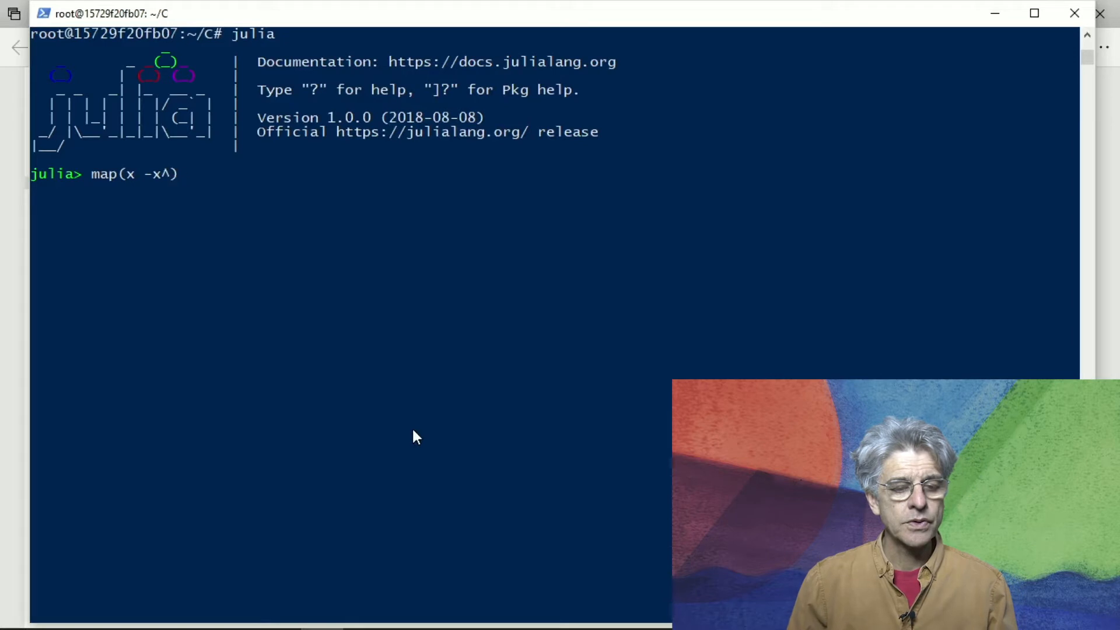
type("2")
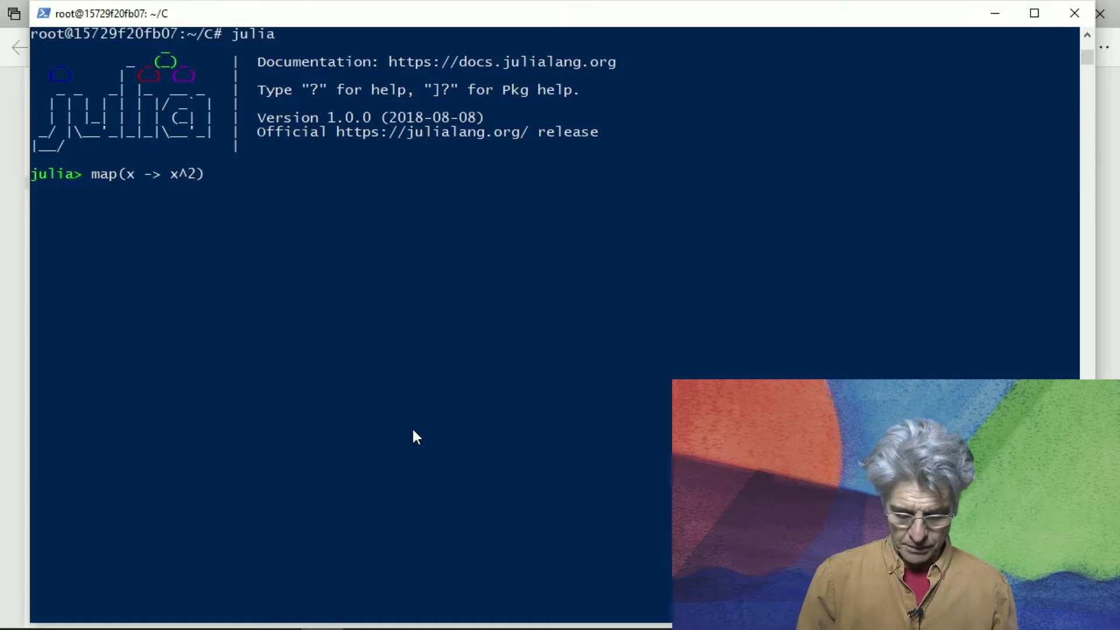
type(", 1:4")
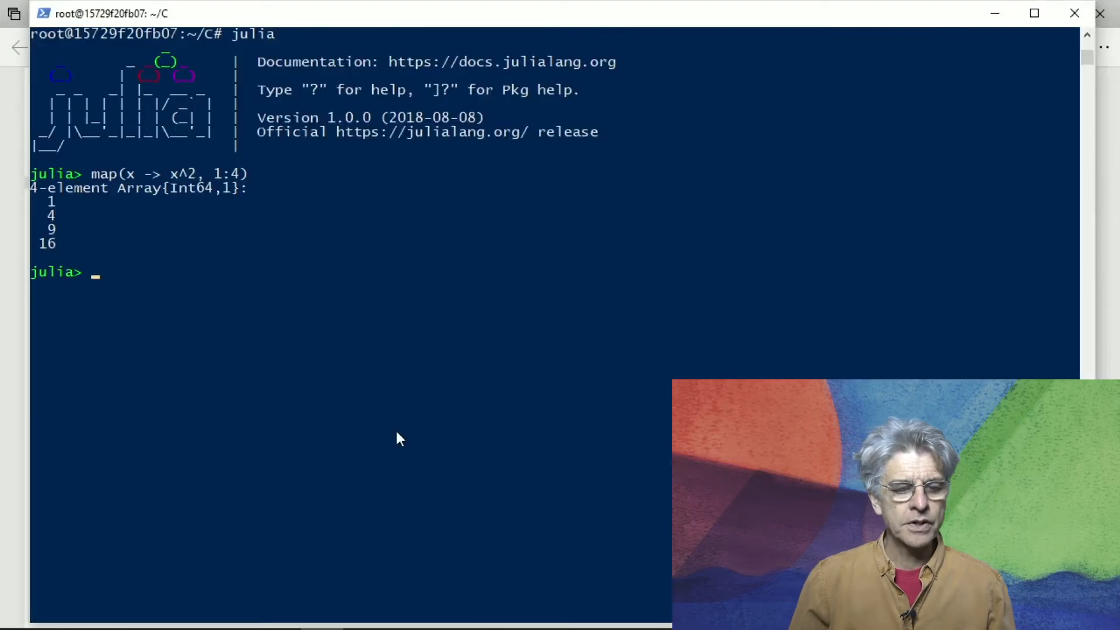
type("map(x -> x^2, 1:4)")
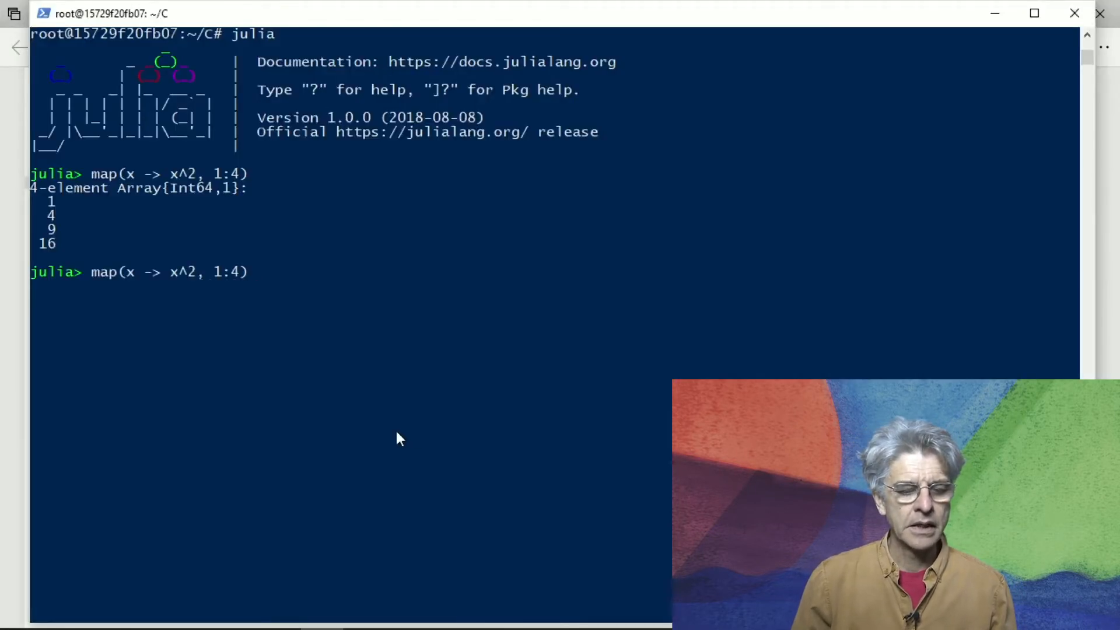
Recall the line and start rewriting it as the comprehension [x^2 for x in 1:4]
key("BackSpace")
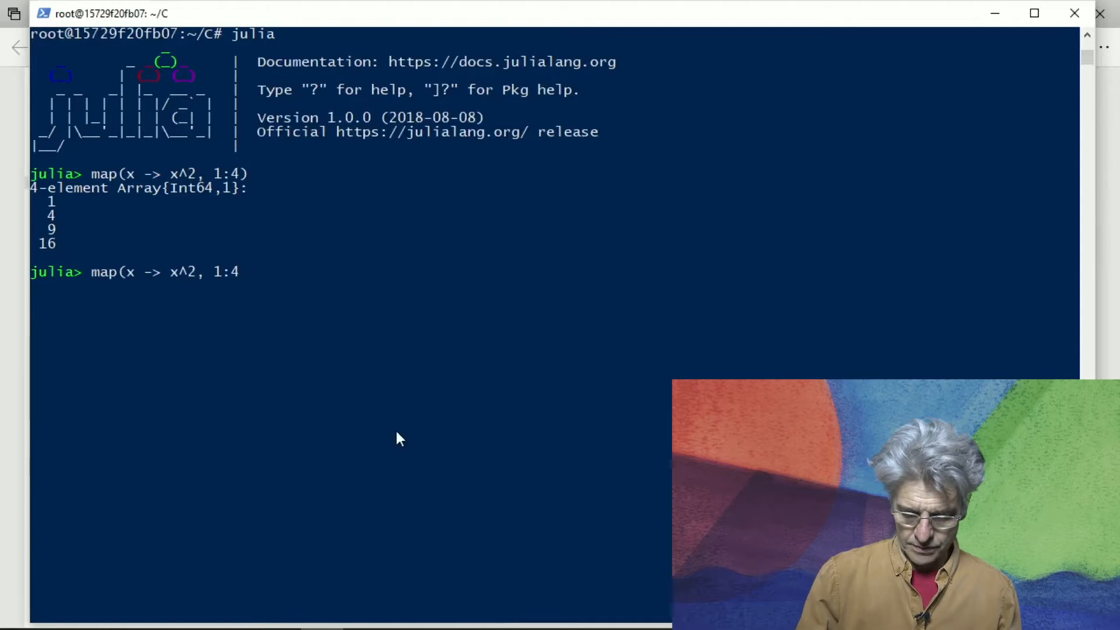
type("]")
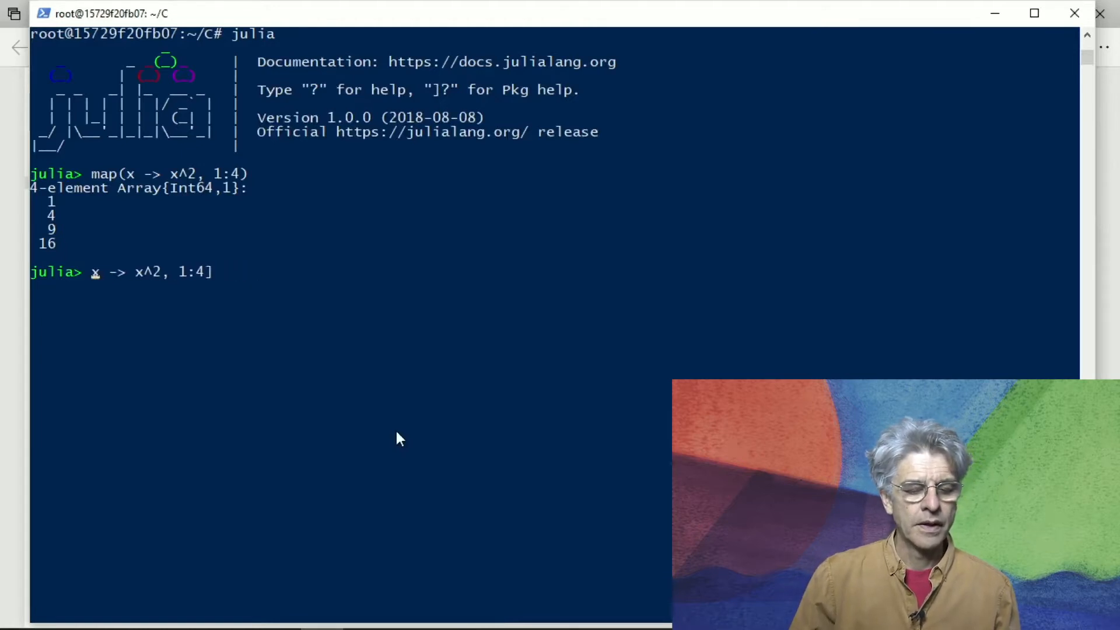
type("[")
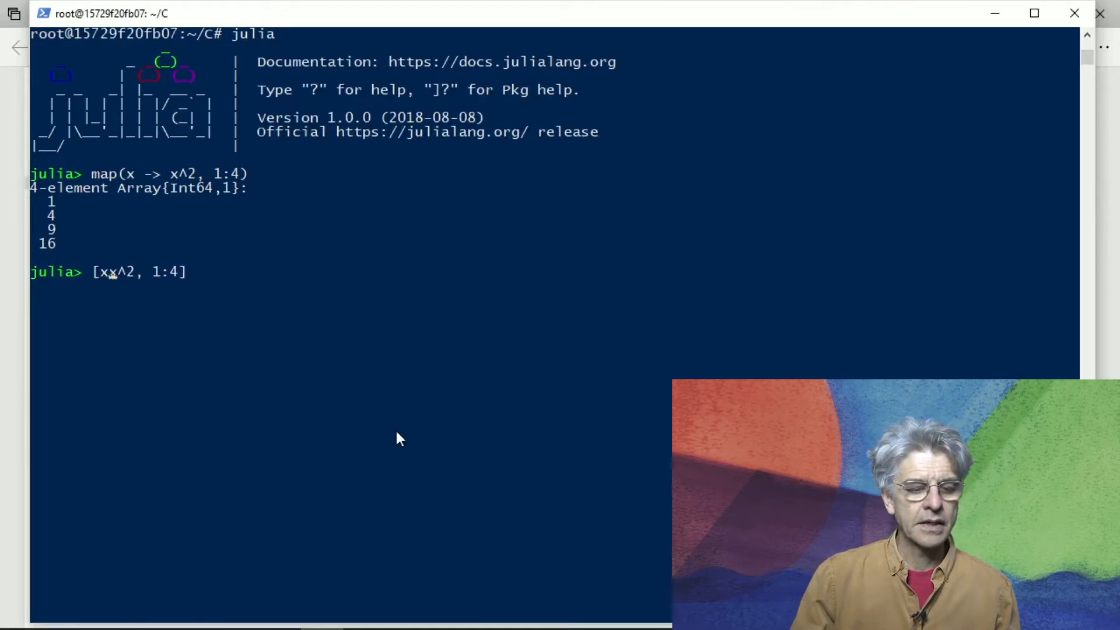
key("Backspace")
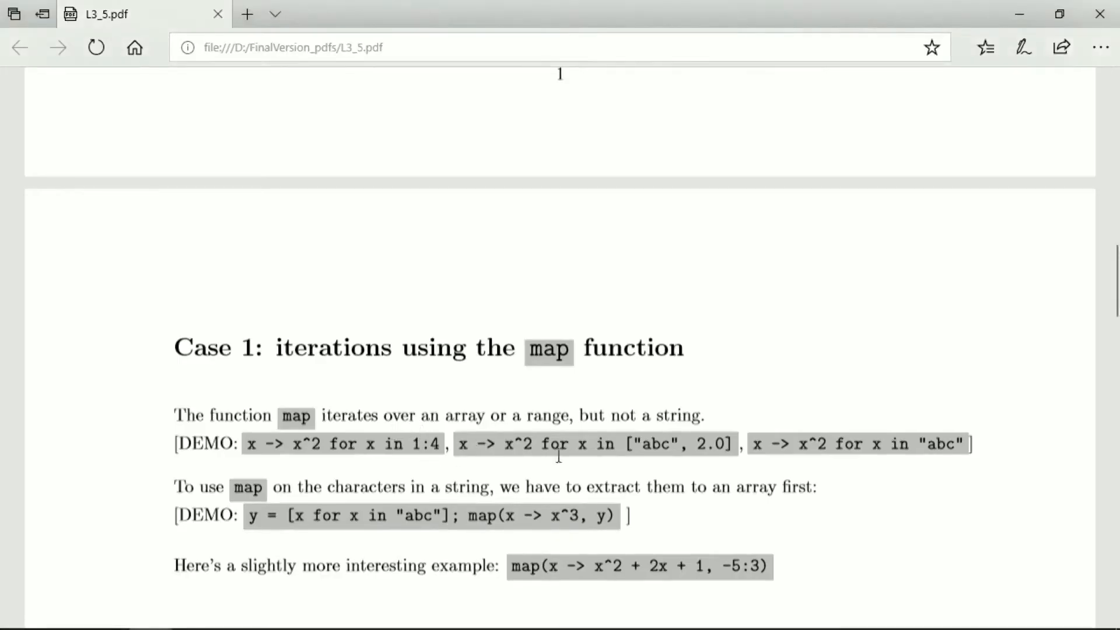
mouse_move(683, 470)
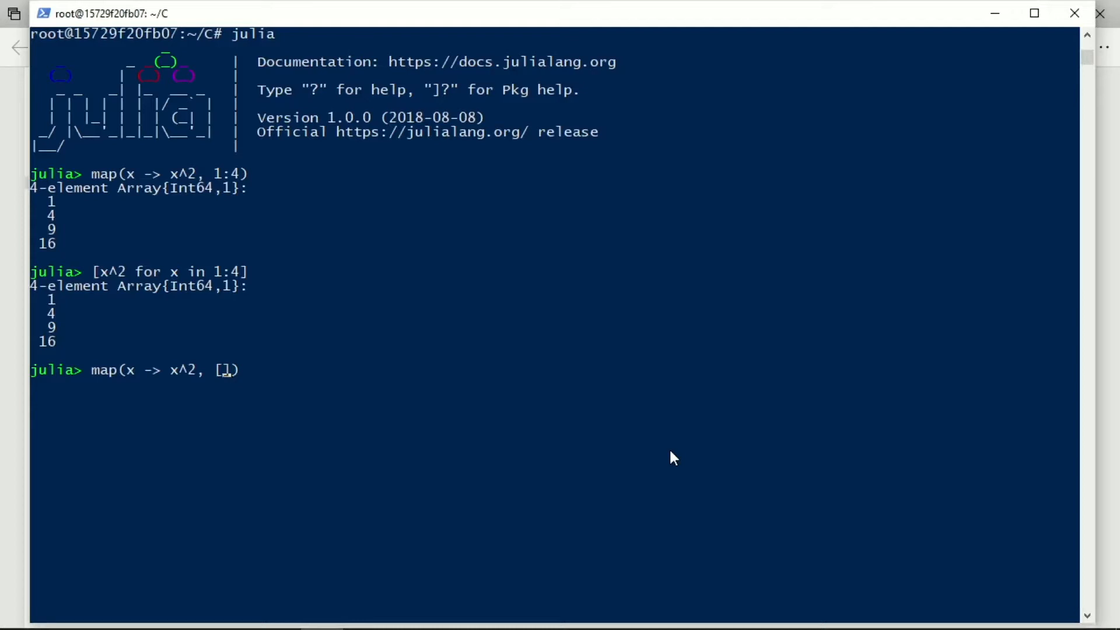
Run map(x -> x^2, ["abc", 2.0]) to get "abcabc" and 4.0
type("\"\"")
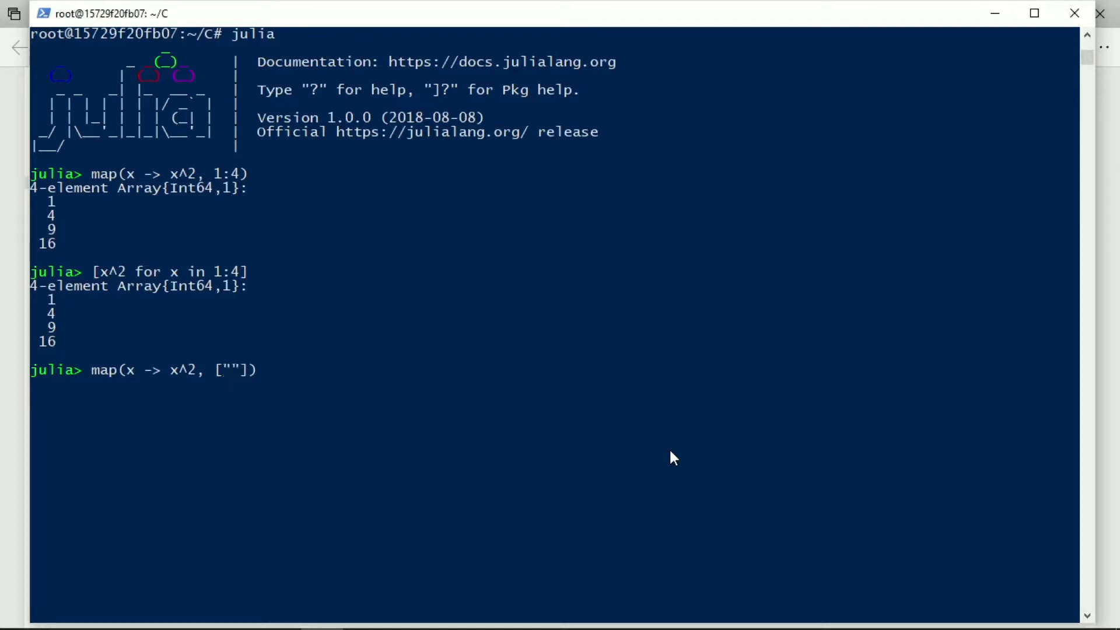
type("abc")
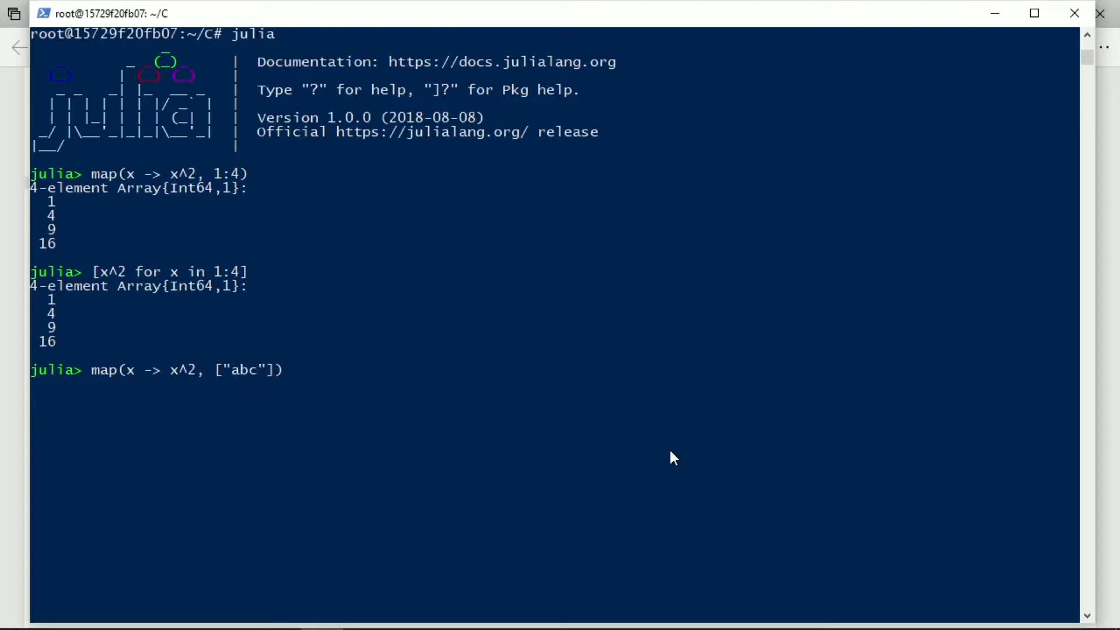
type(", 2")
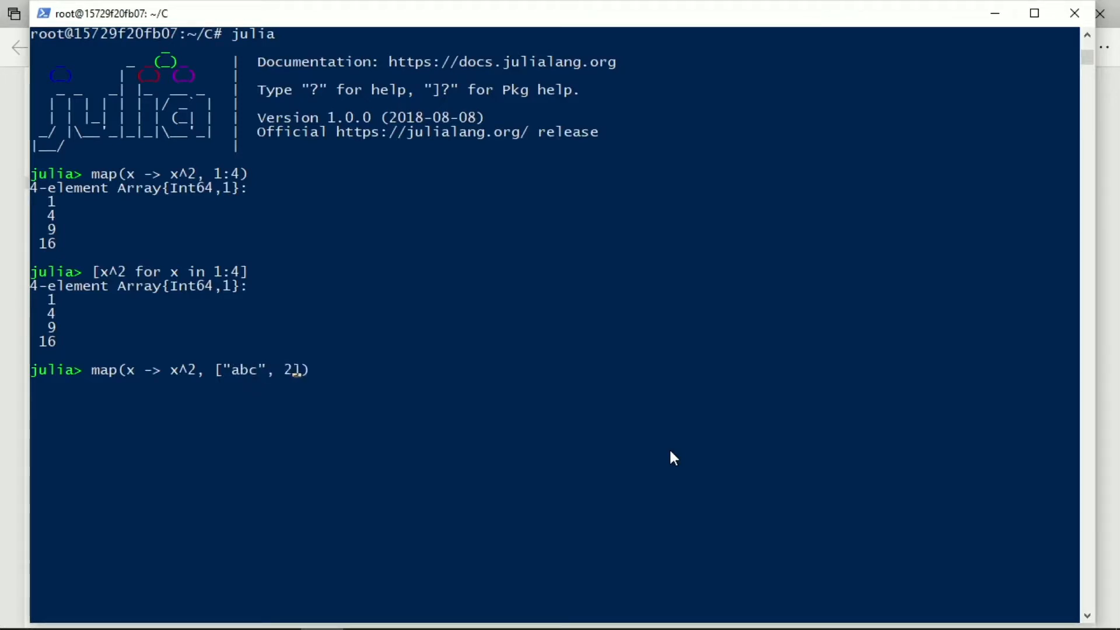
type(".0")
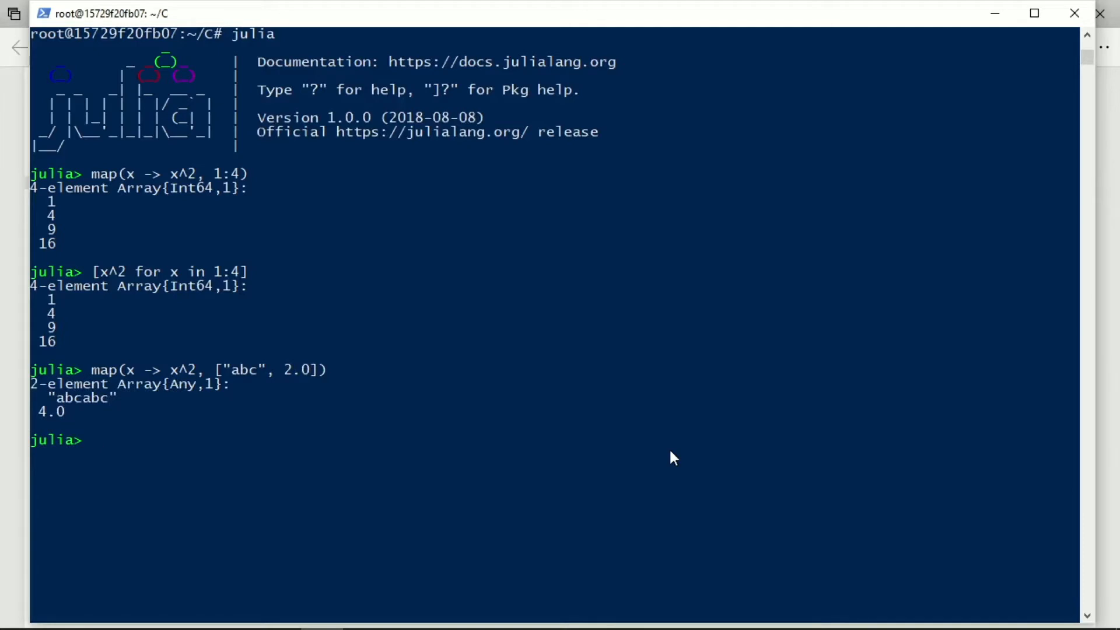
mouse_move(269, 365)
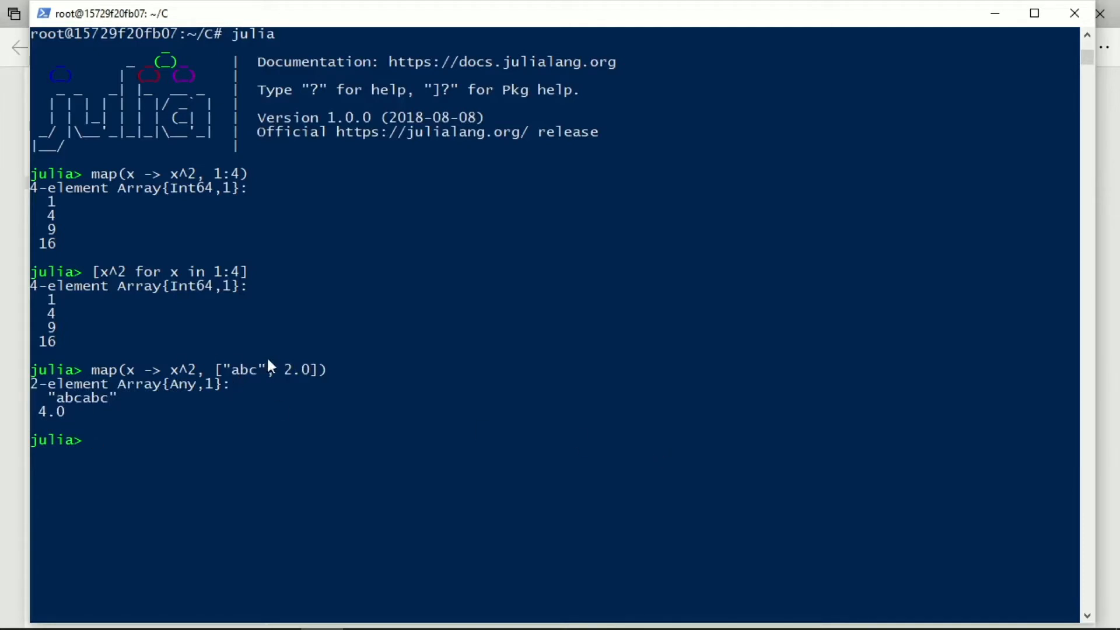
mouse_move(128, 396)
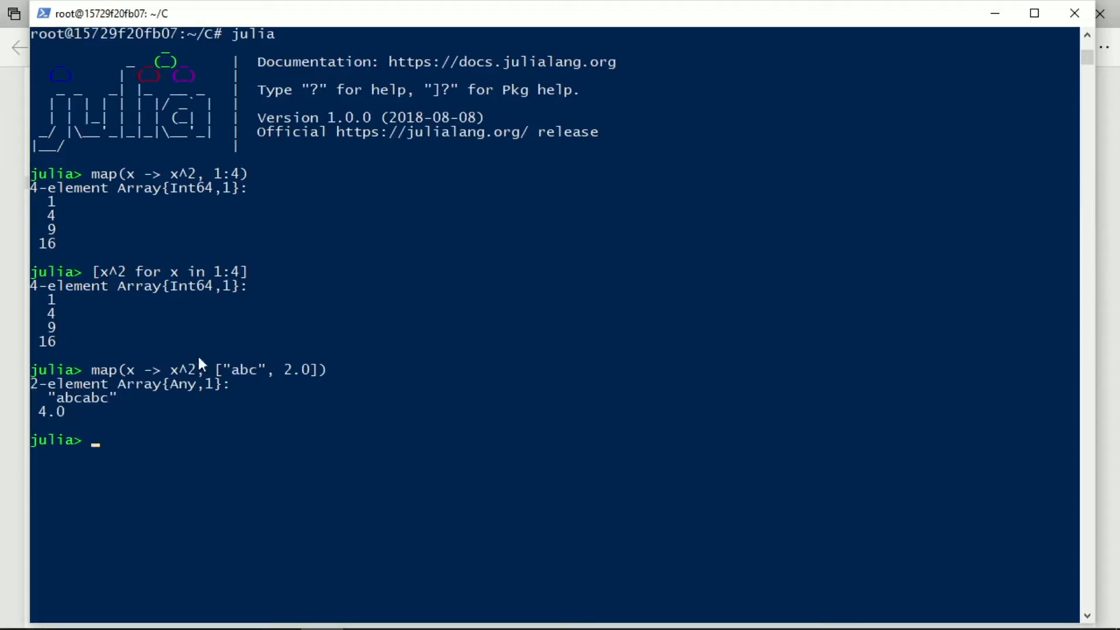
mouse_move(280, 411)
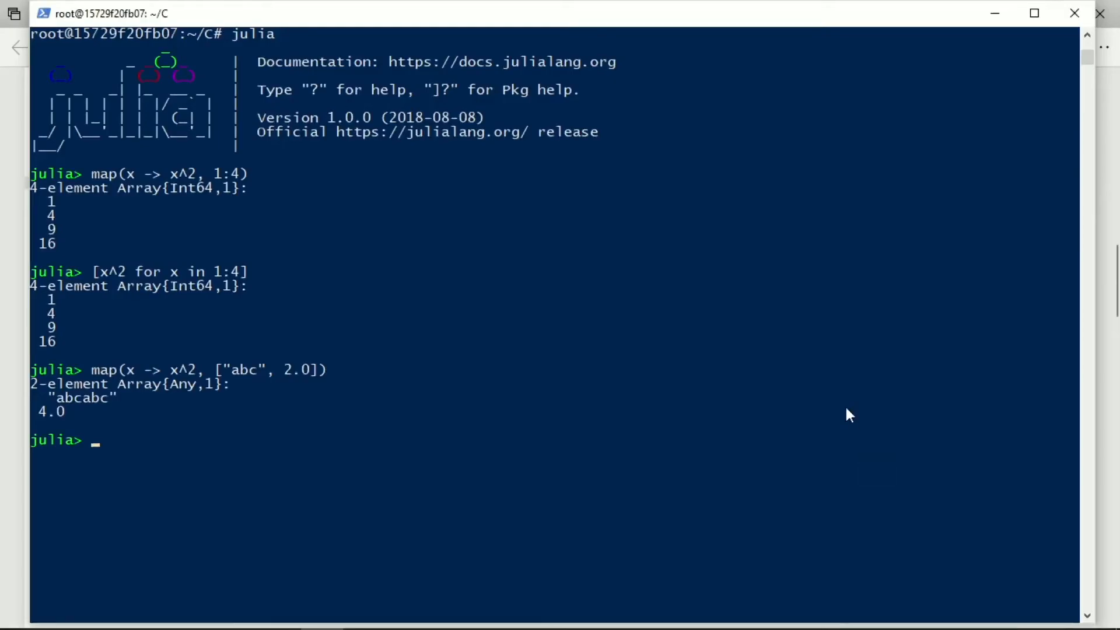
Run map(x -> x^2, "abc") to show the ArgumentError, then edit it toward ["abc"]
type("map(x -> x^2, [\"abc\"]")
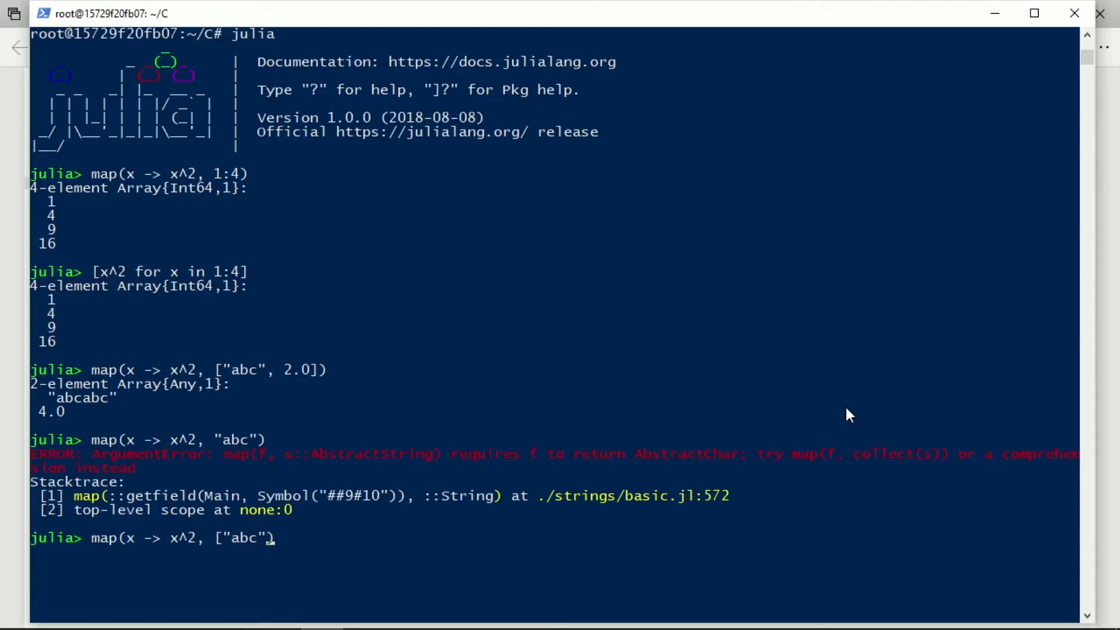
key("Enter")
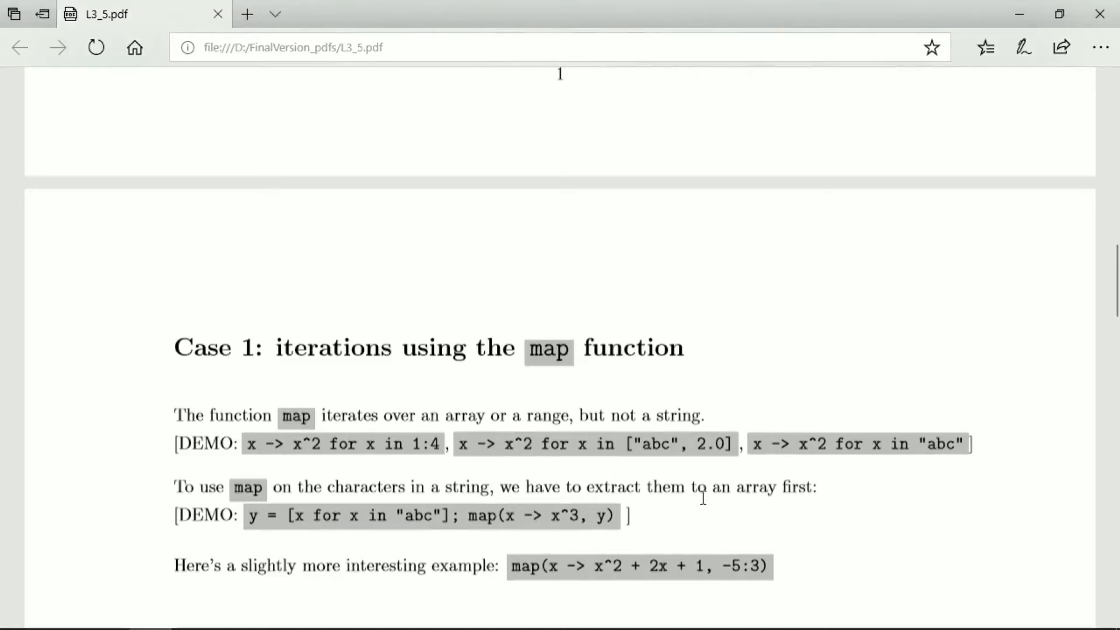
mouse_move(691, 542)
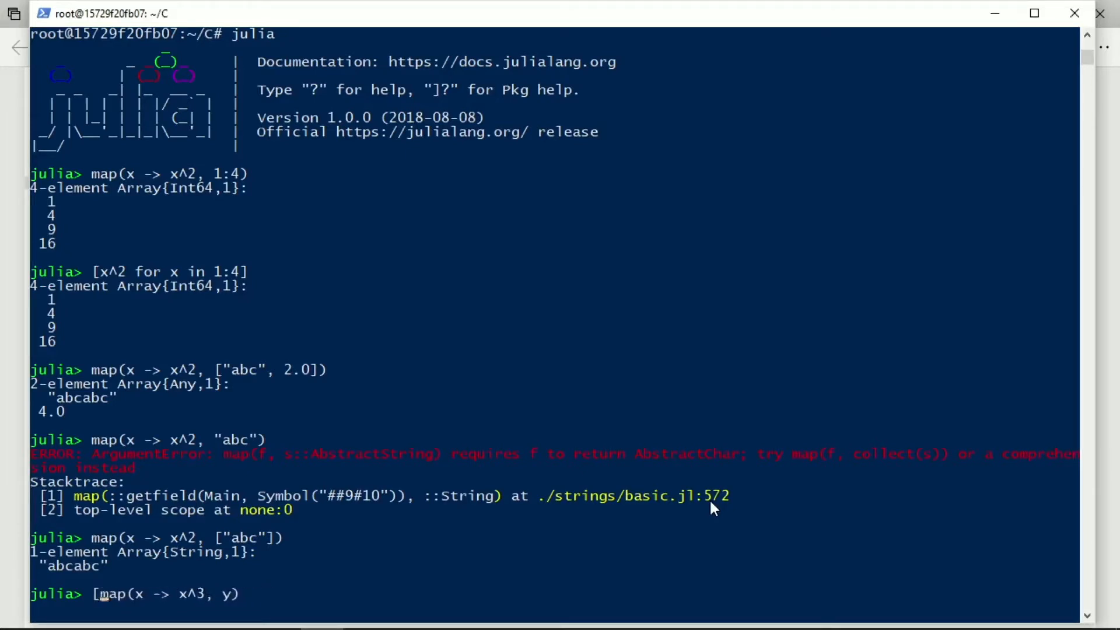
Run y = [x for x in "abc"]; map(x -> x^3, y) to get "aaa", "bbb", "ccc"
type("];")
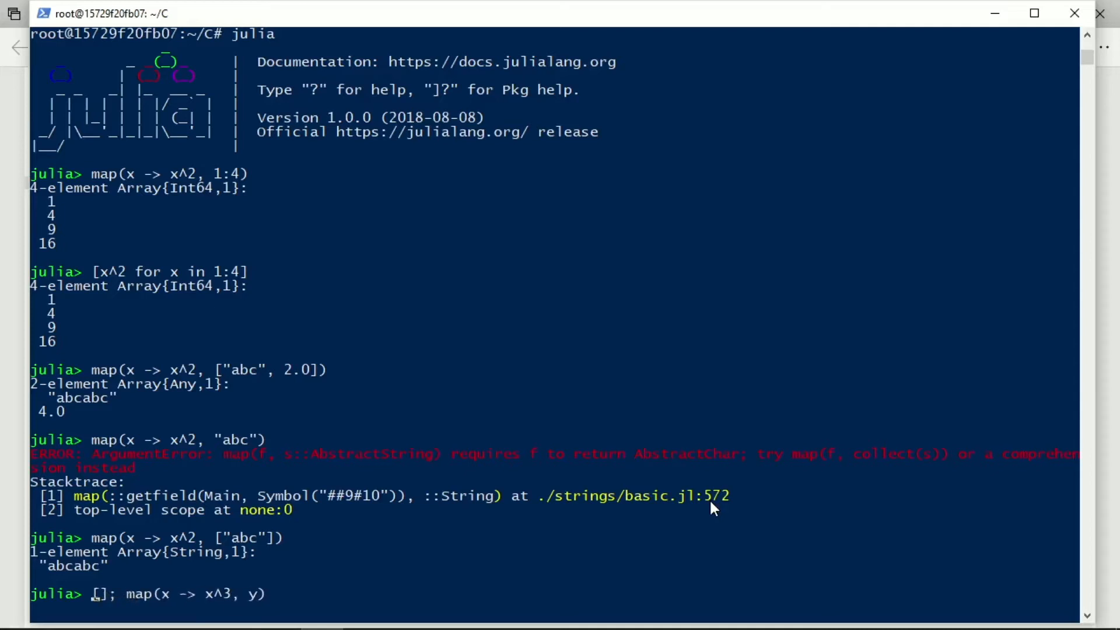
type("y =")
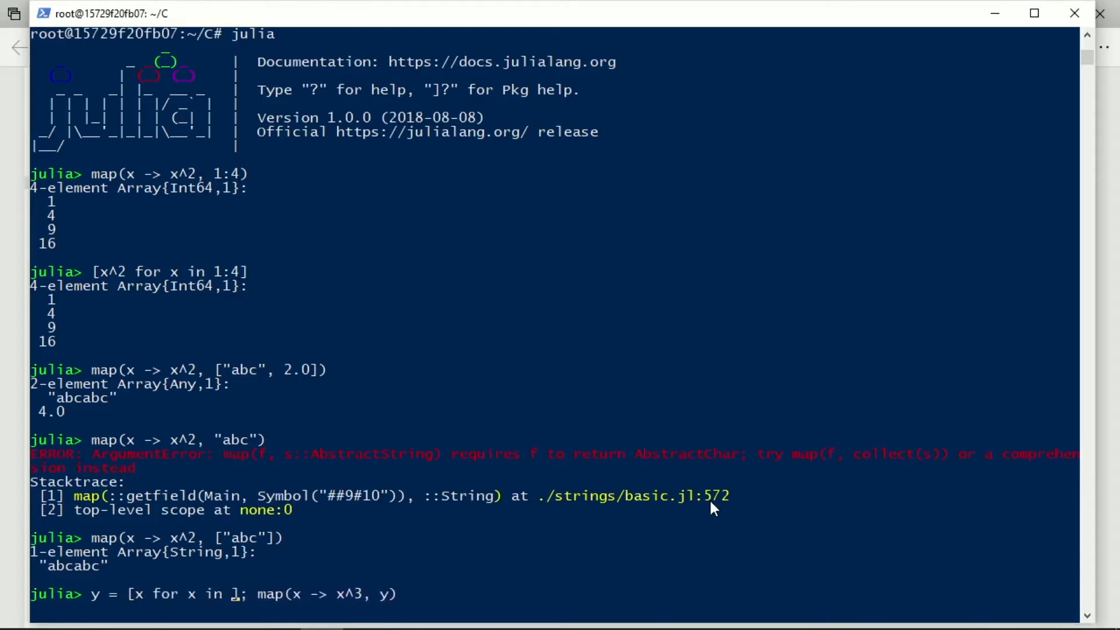
type("\"\"")
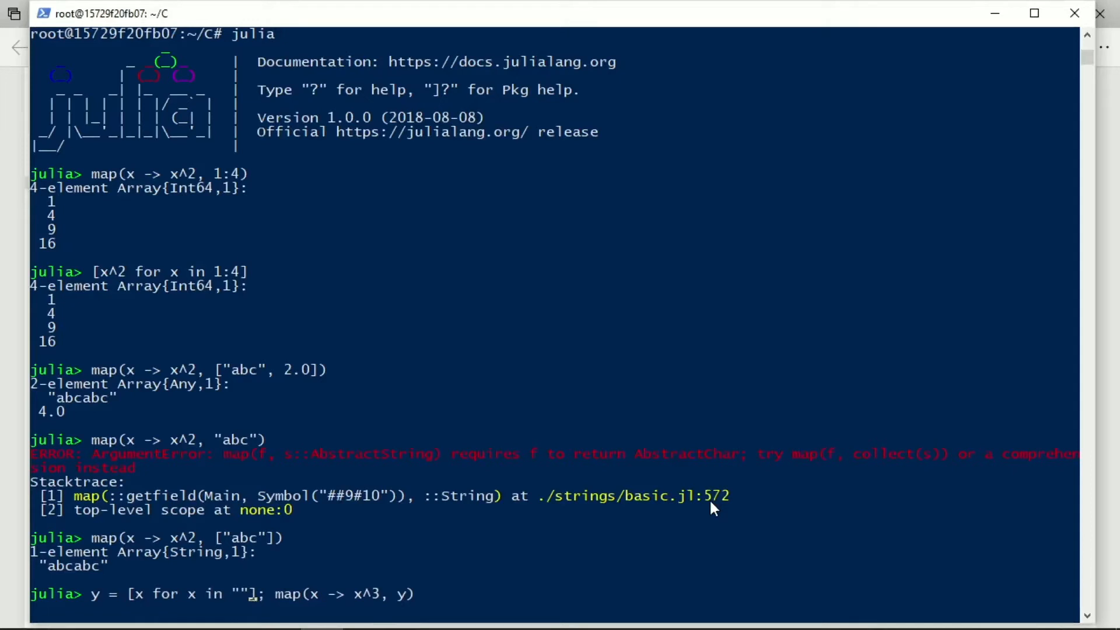
type("abc")
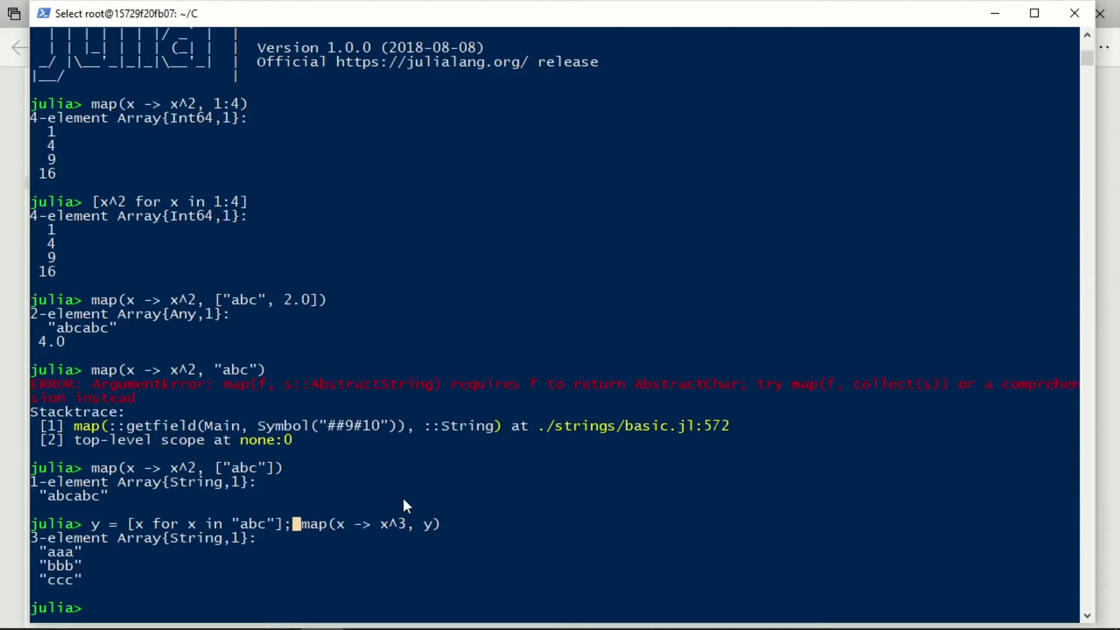
Wrap the map in join for "aaabbbccc", then join with a " " separator for "aaa bbb ccc"
type("jopi")
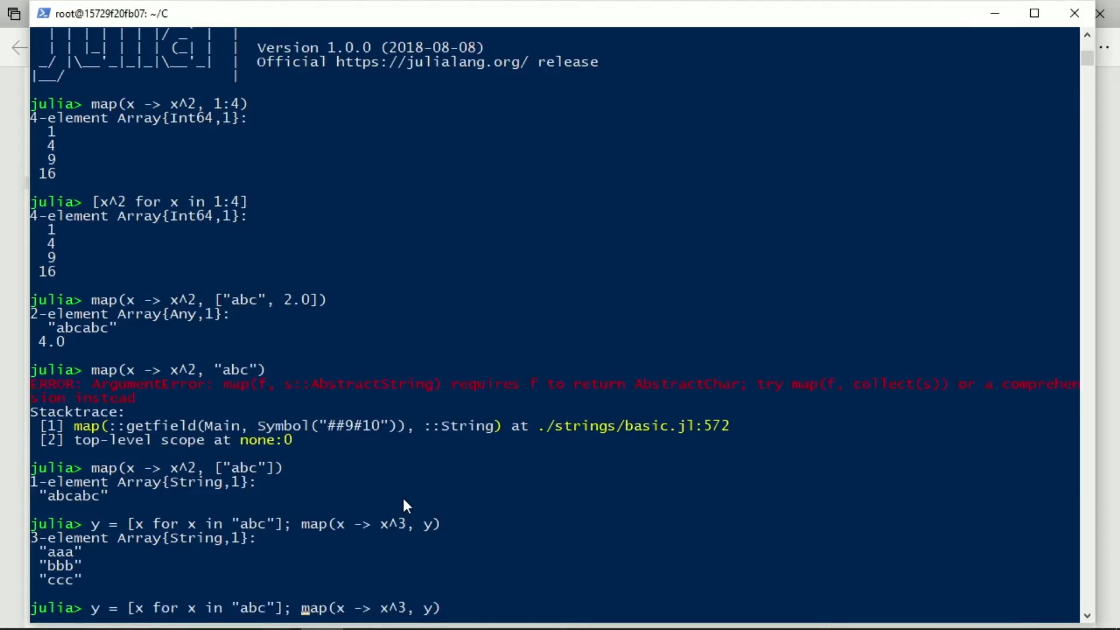
type("join(")
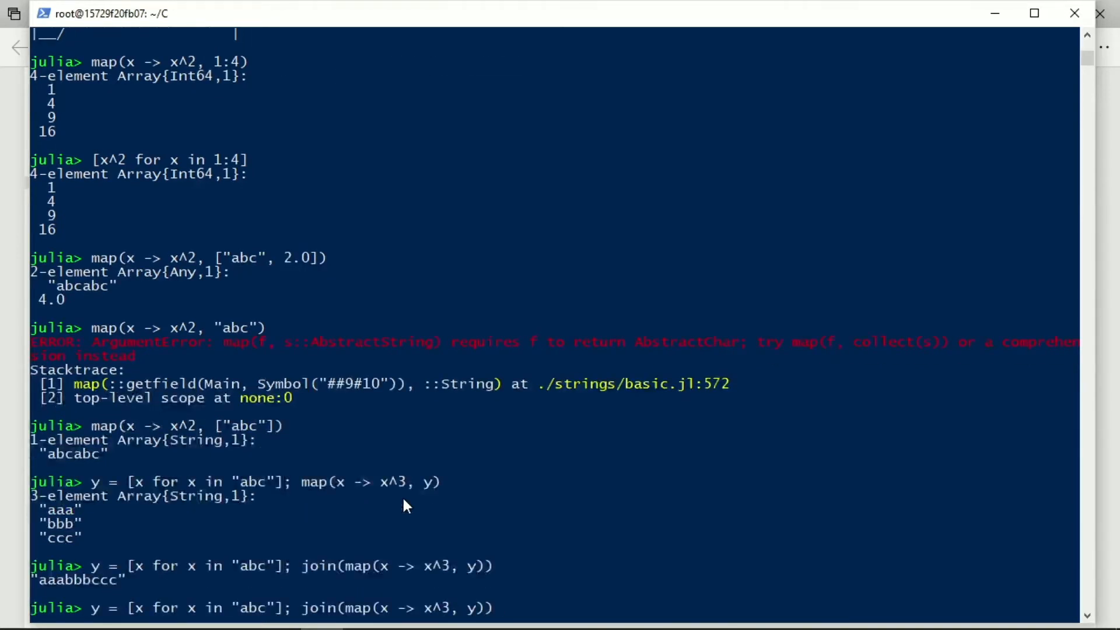
type(".")
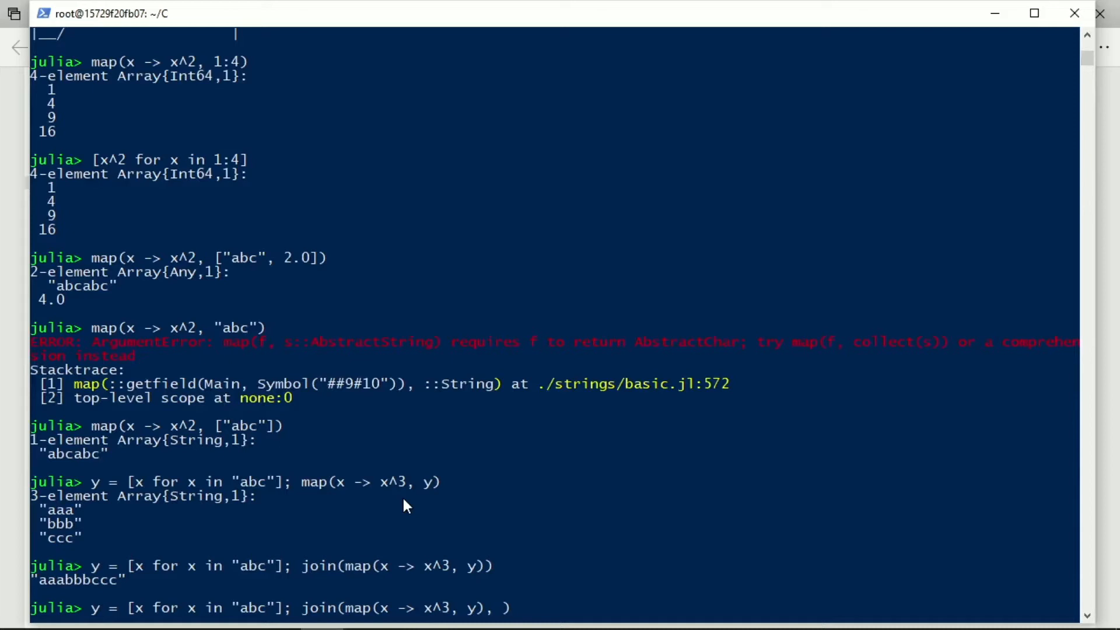
type("\"")
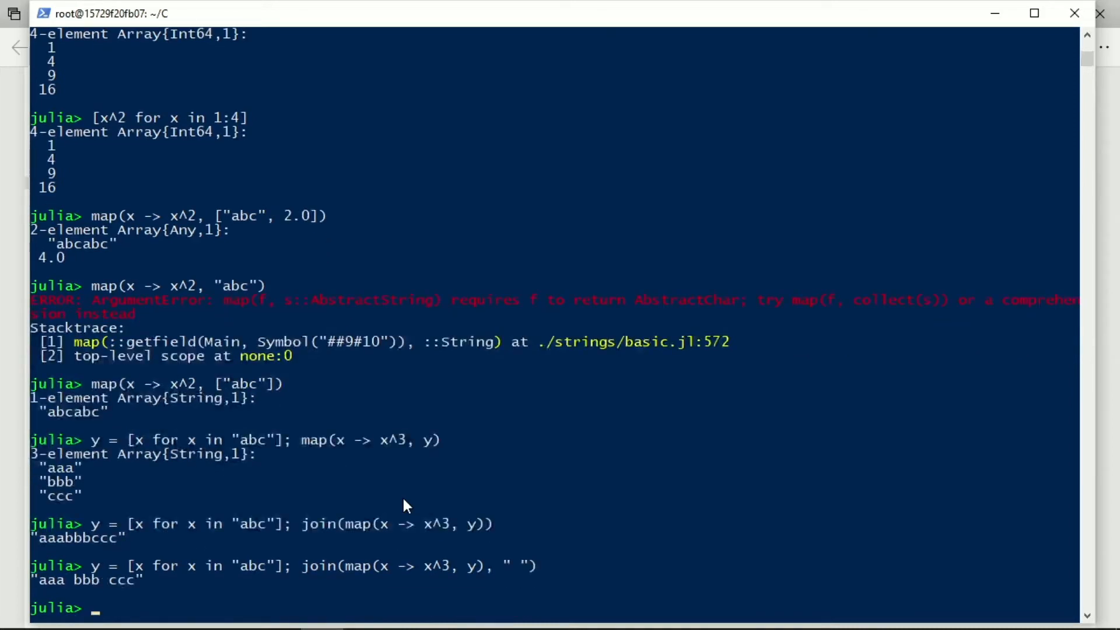
mouse_move(512, 564)
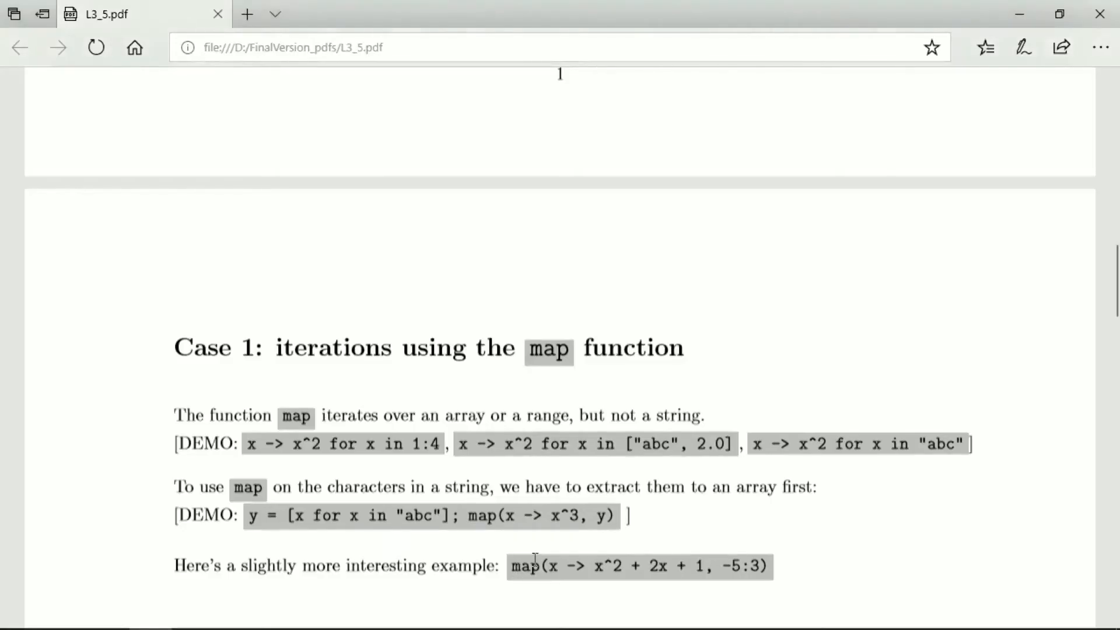
mouse_move(506, 605)
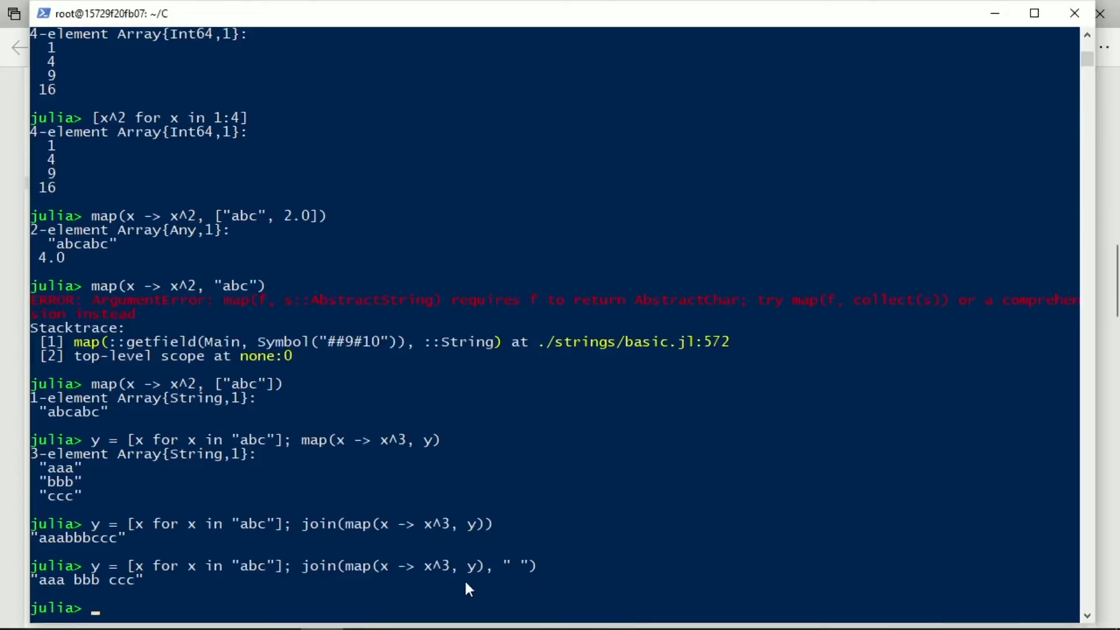
Run map(x -> x^2 + 2x +1, -3:5) and then over -5:3, returning 4, 1, 0 … 36 and 16, 9 … 16
type("y = [x for x in \"abc\"]; map(x -> x^3, y)")
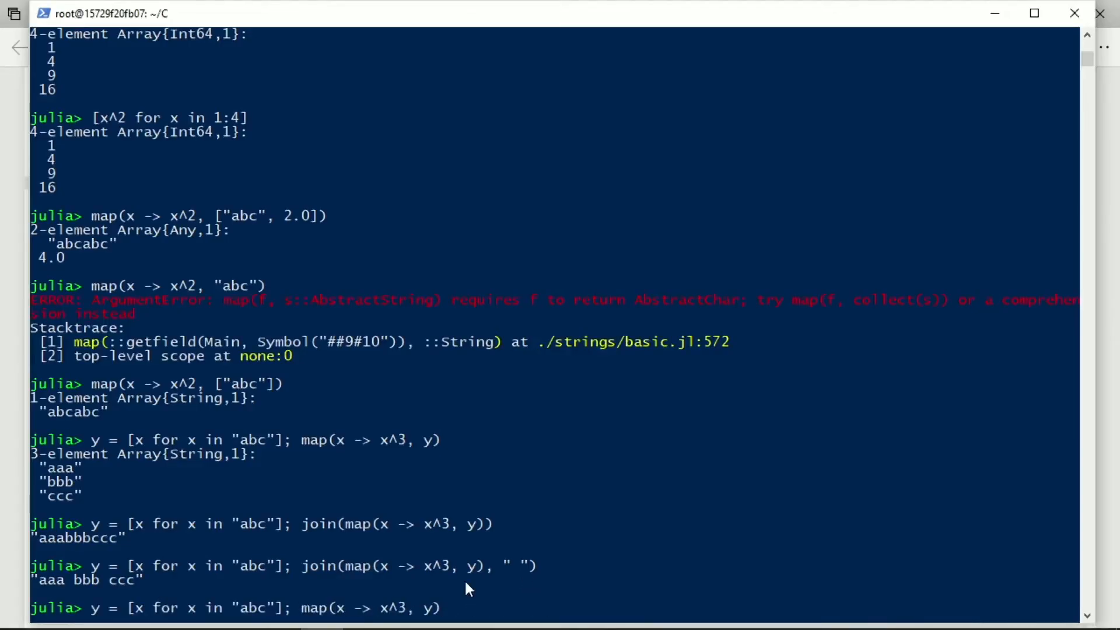
type("map(x -> x^2, [\"abc\"])")
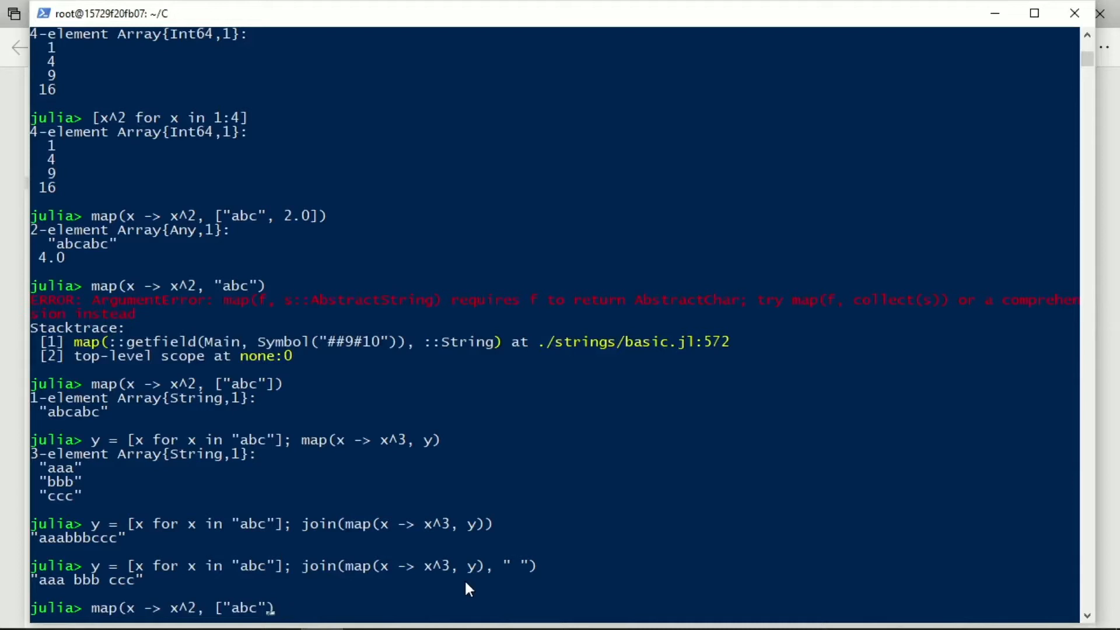
key("BackSpace")
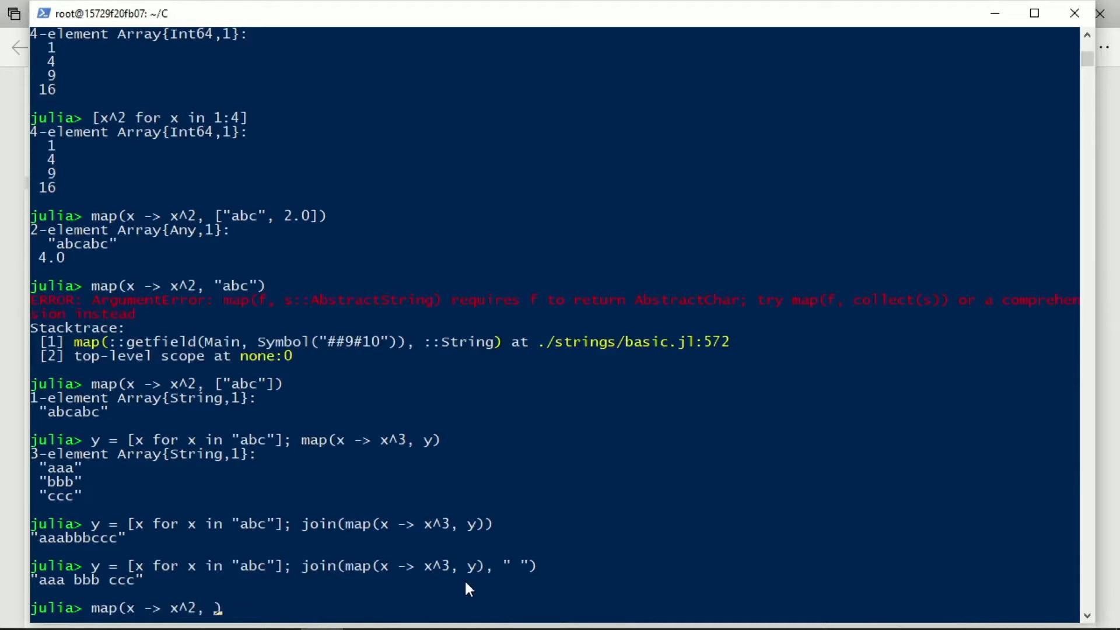
type("-3:")
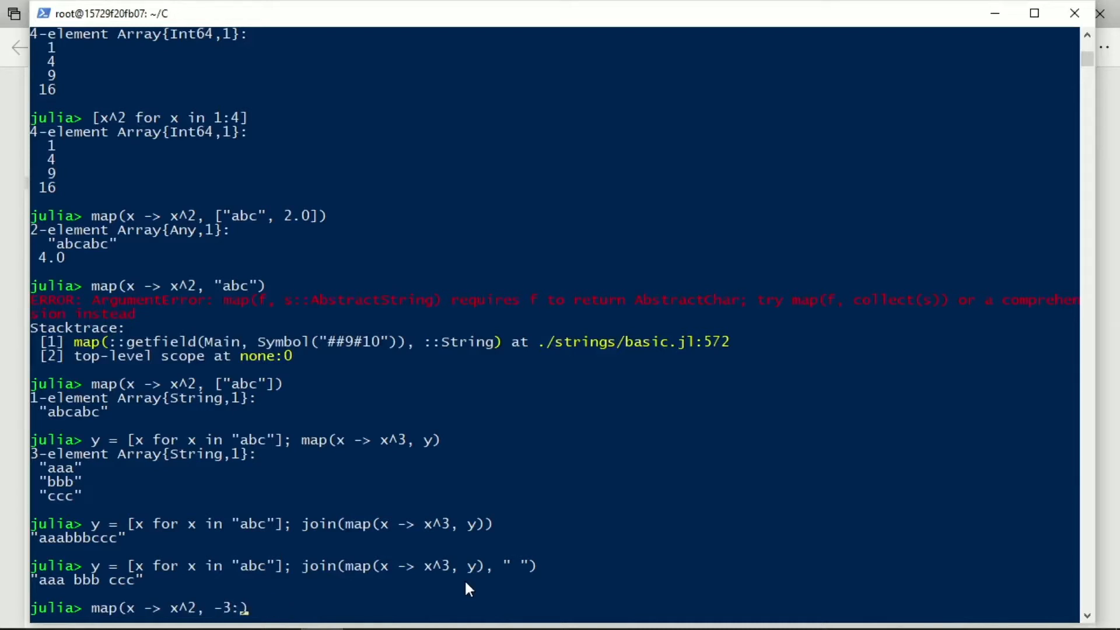
type("5)")
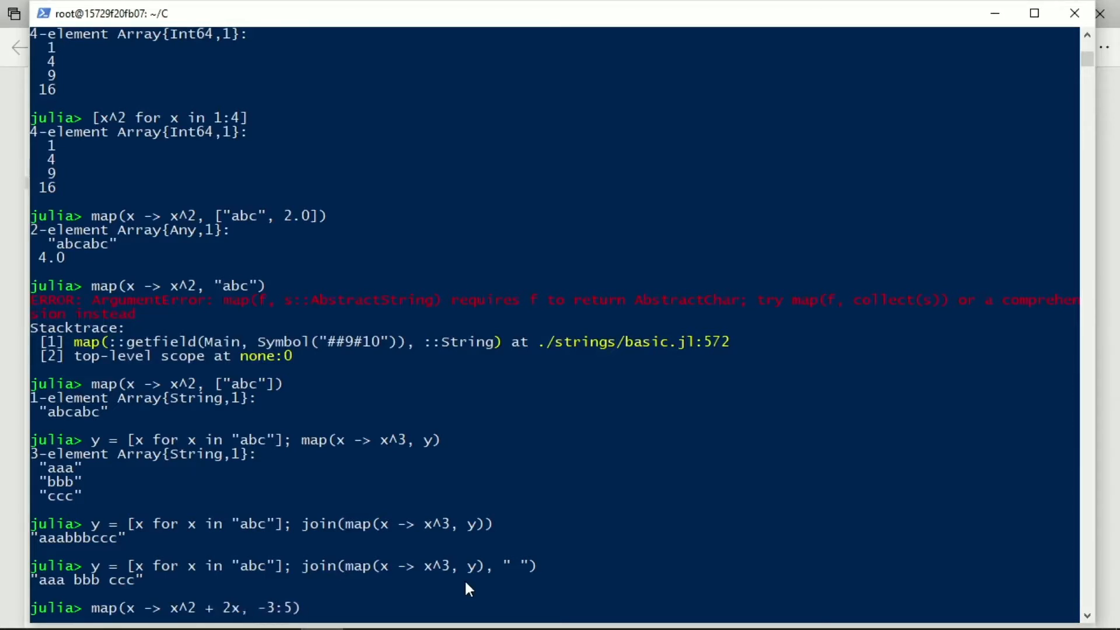
type("+1")
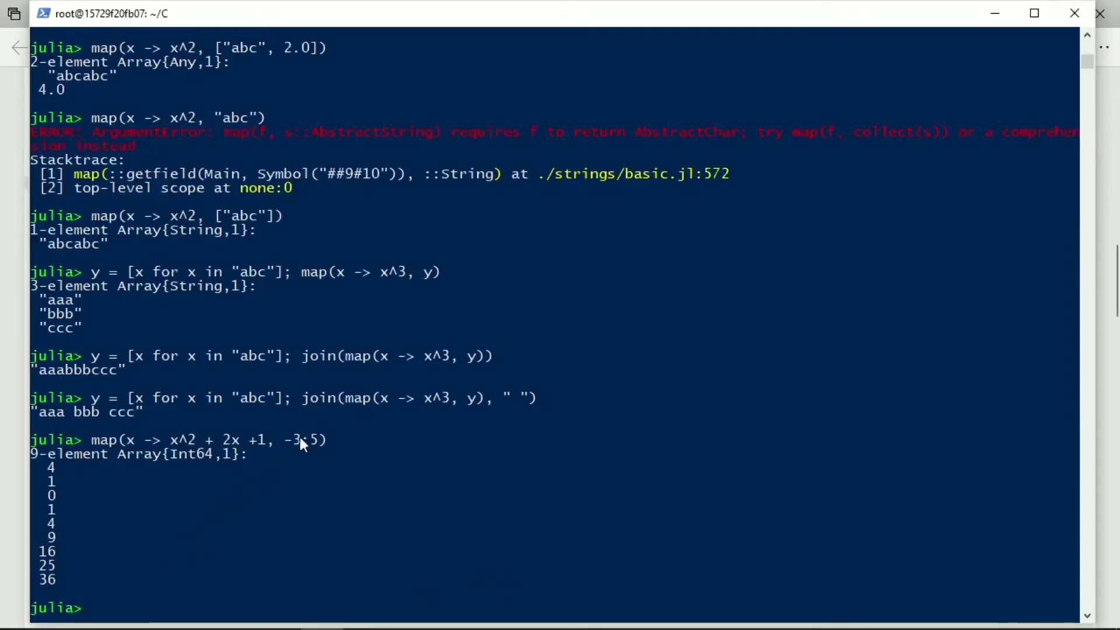
type("5:3)")
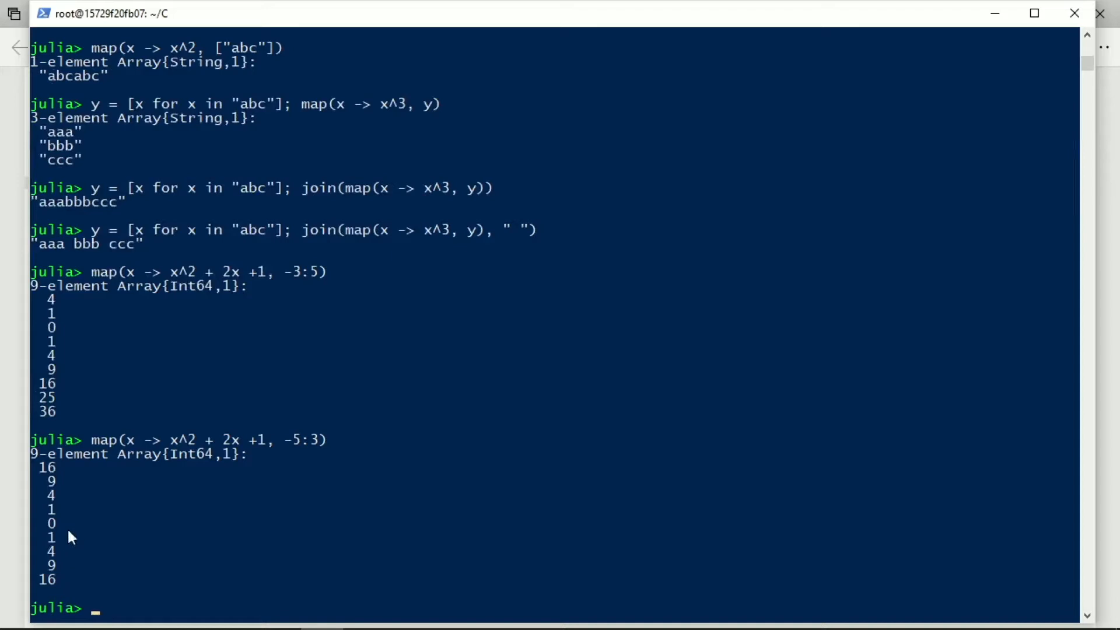
mouse_move(81, 519)
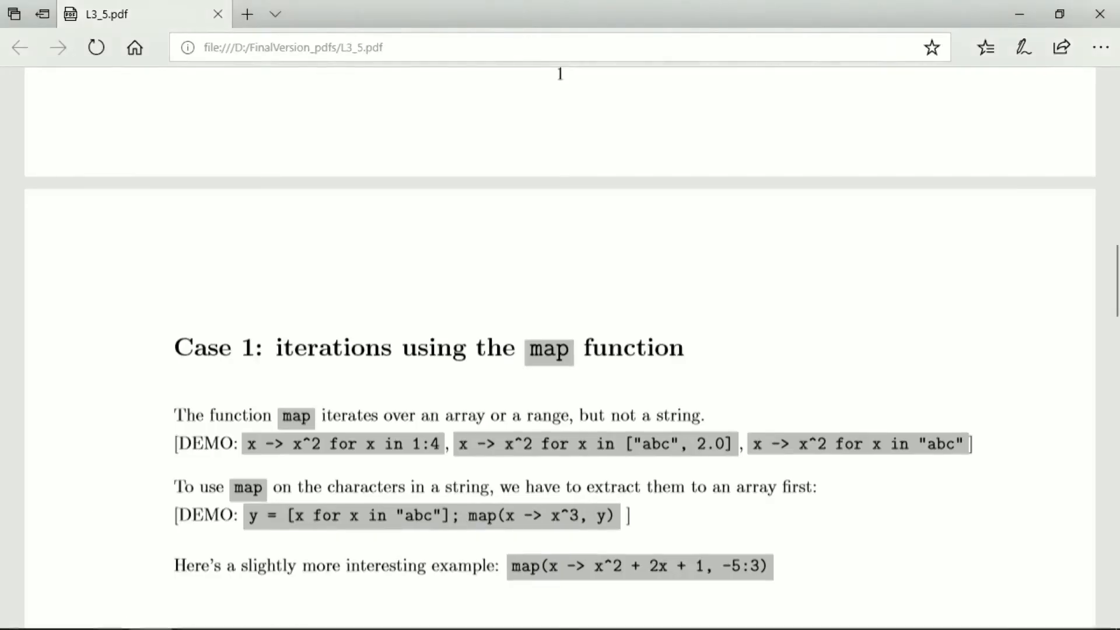
Scroll the PDF down past the filter! note, then bring the Julia terminal back to the front
scroll("down", 3)
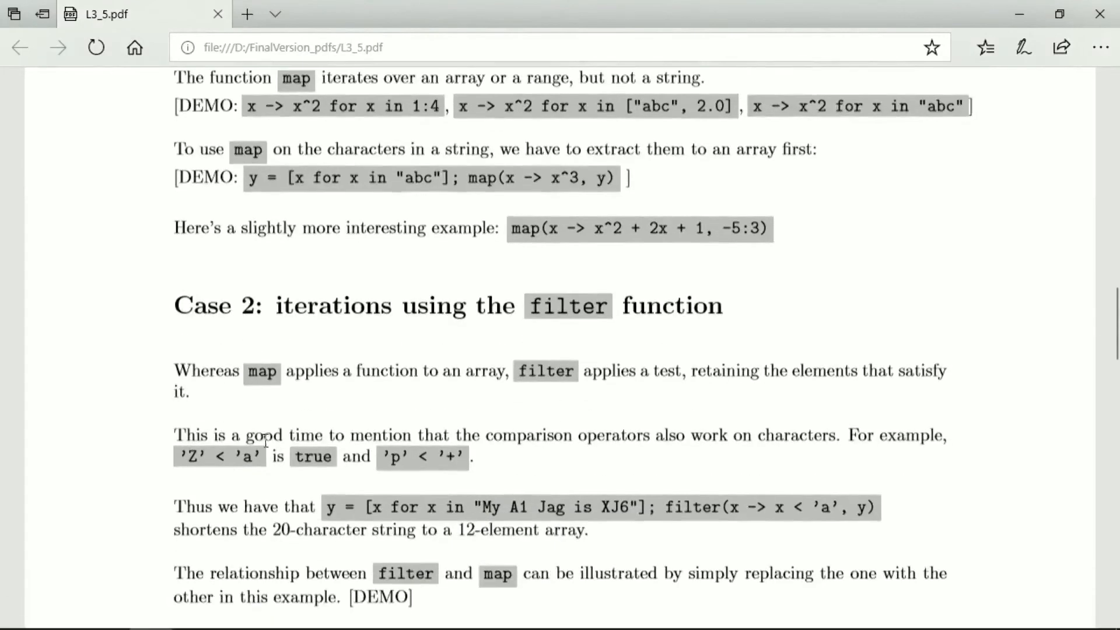
mouse_move(152, 187)
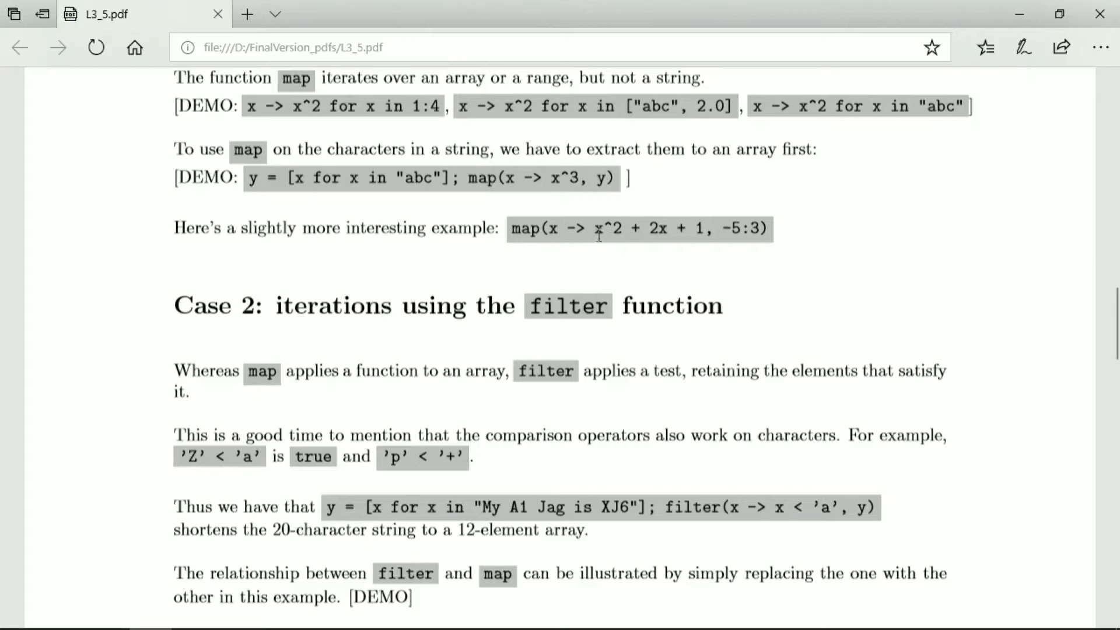
mouse_move(452, 259)
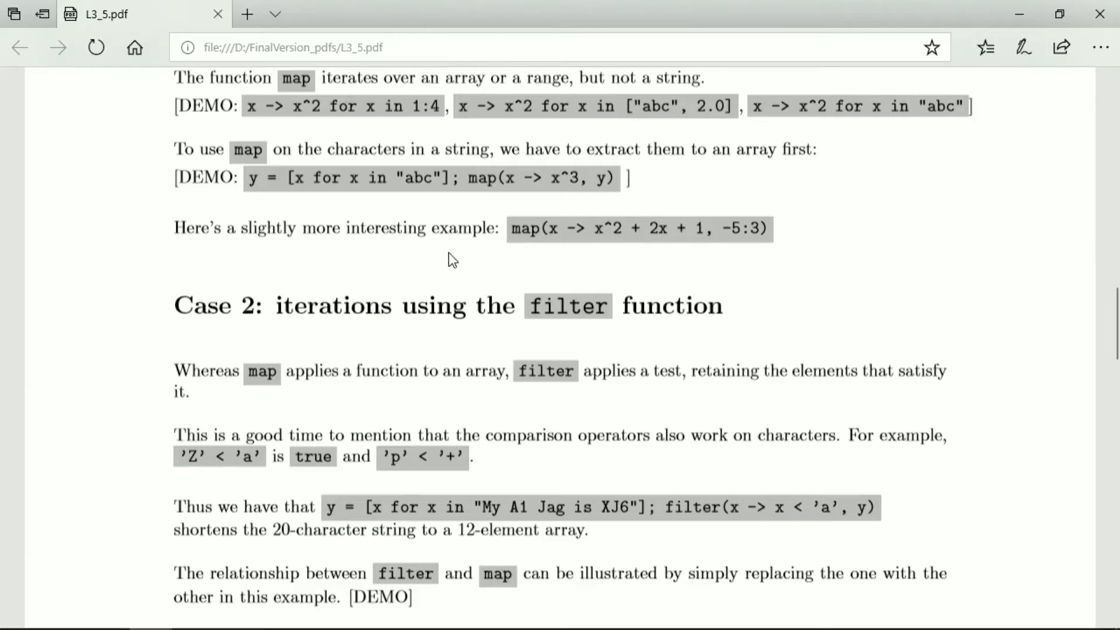
scroll("down", 3)
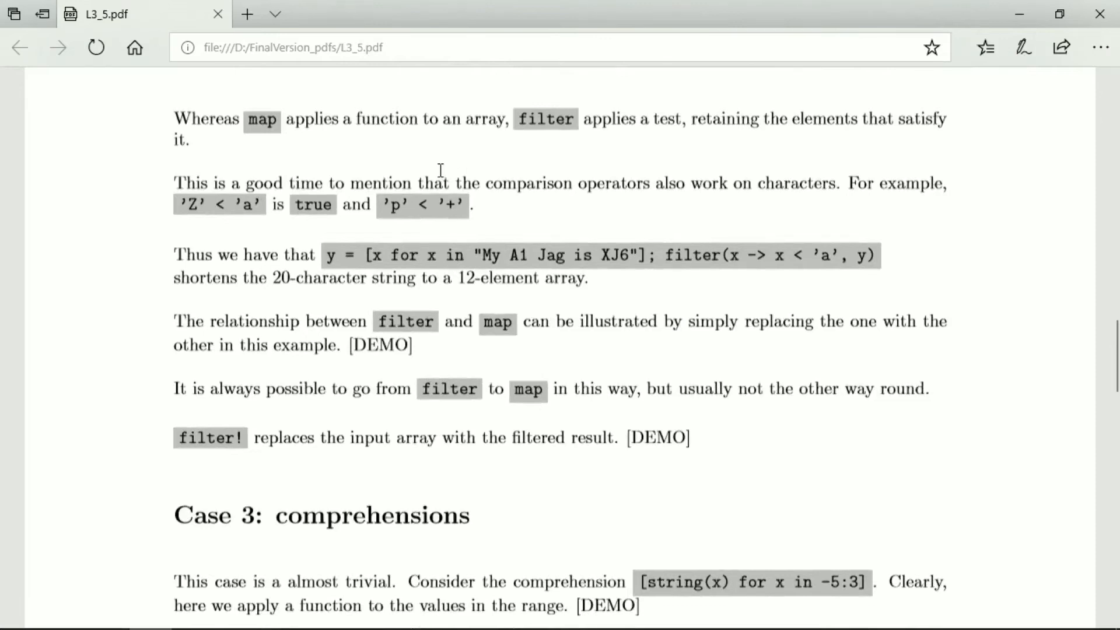
key("alt+tab")
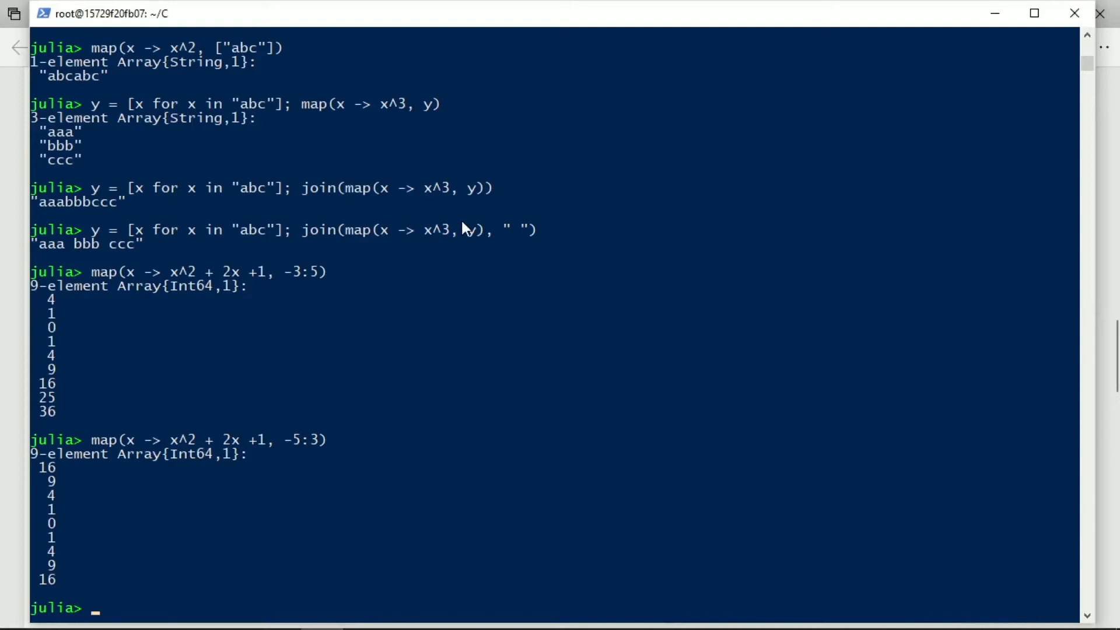
mouse_move(257, 464)
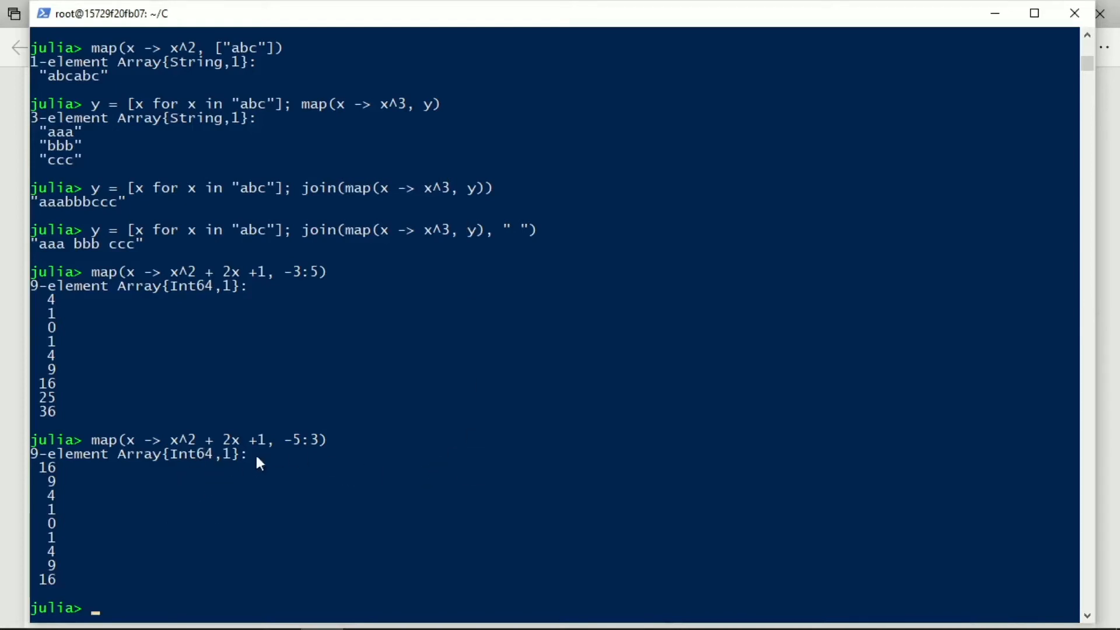
mouse_move(37, 399)
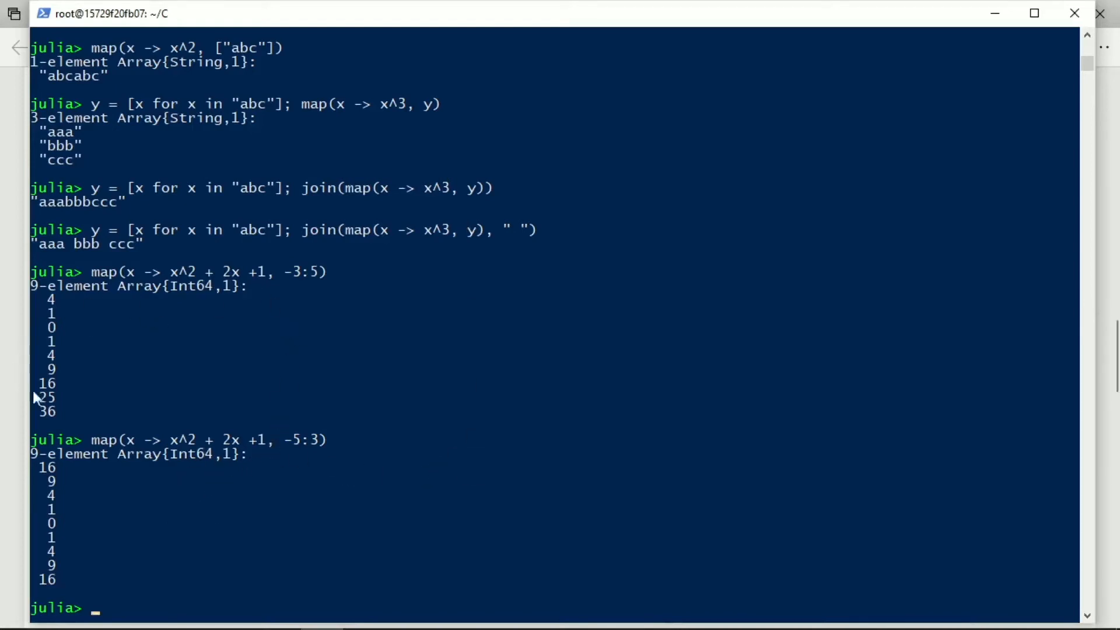
mouse_move(304, 281)
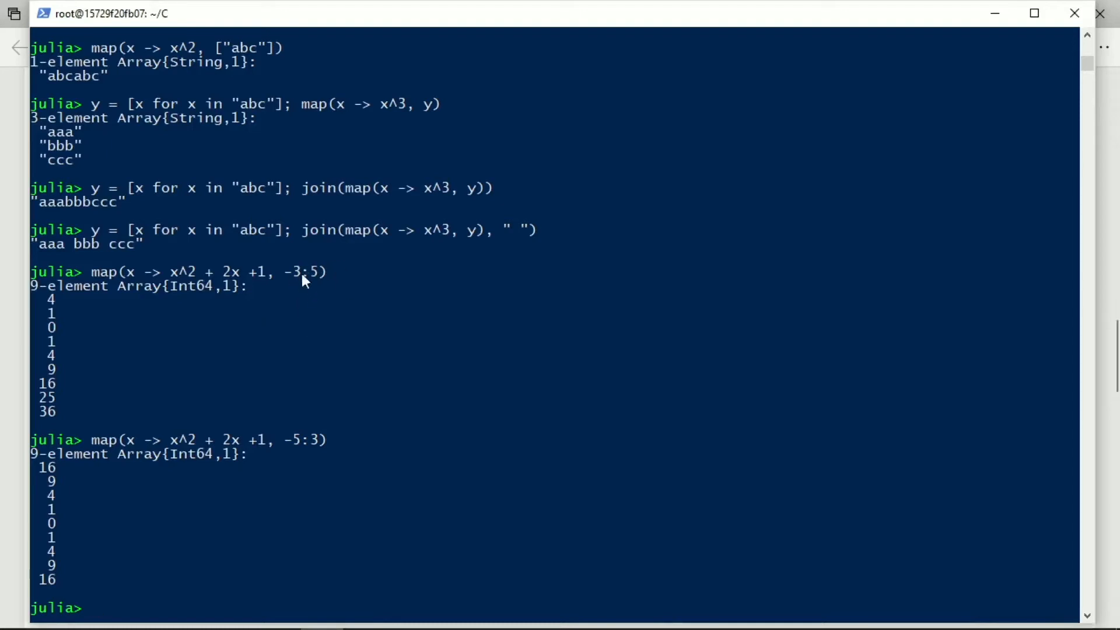
mouse_move(211, 246)
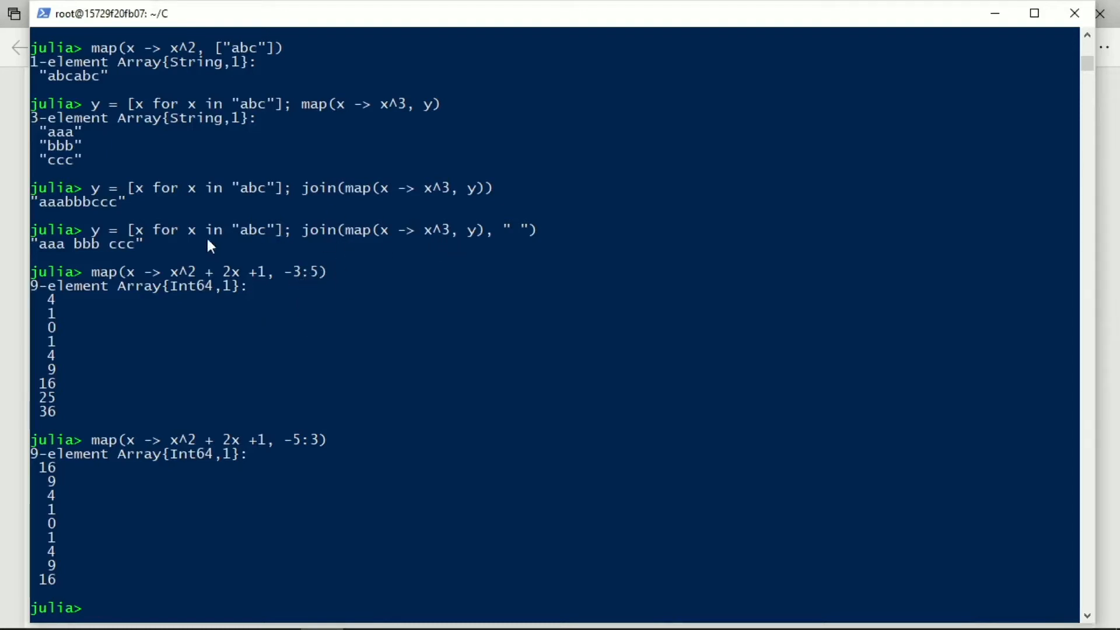
mouse_move(175, 120)
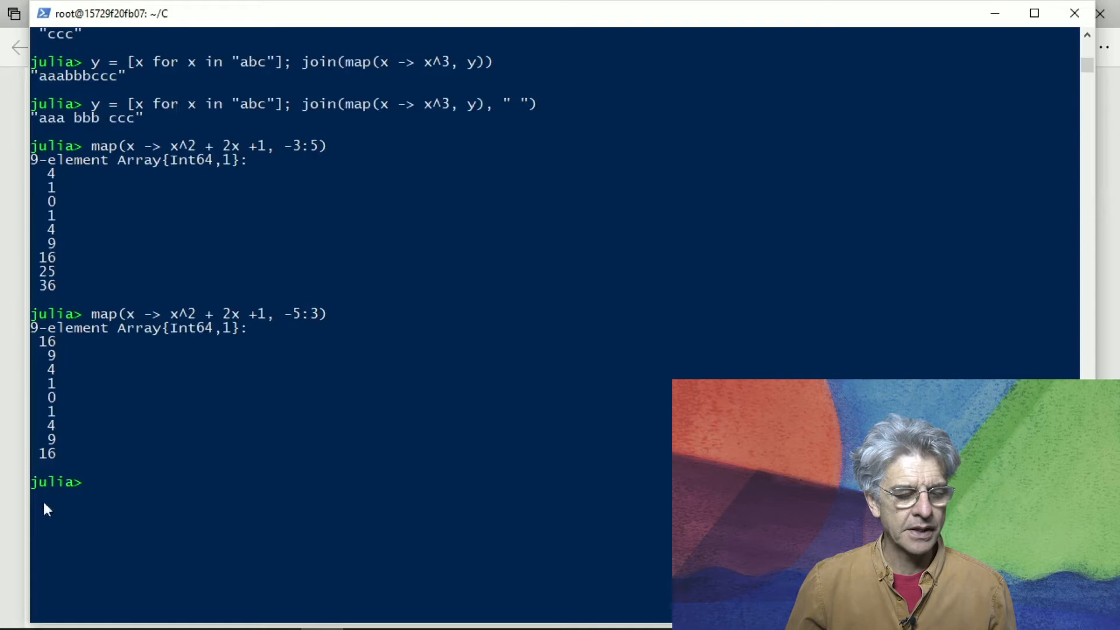
mouse_move(192, 478)
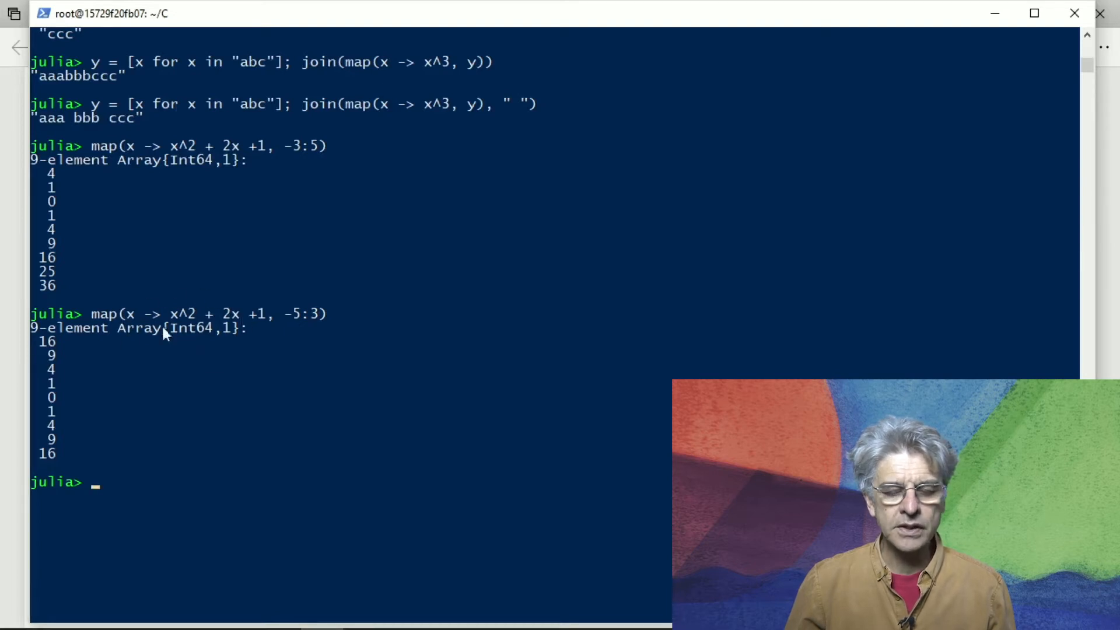
mouse_move(245, 408)
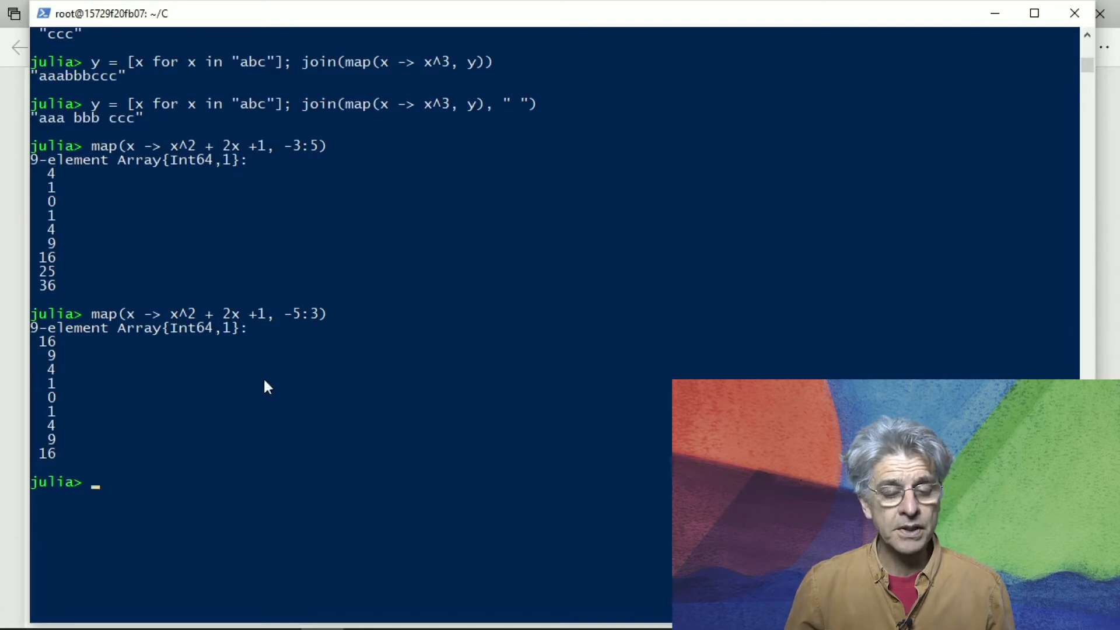
mouse_move(229, 383)
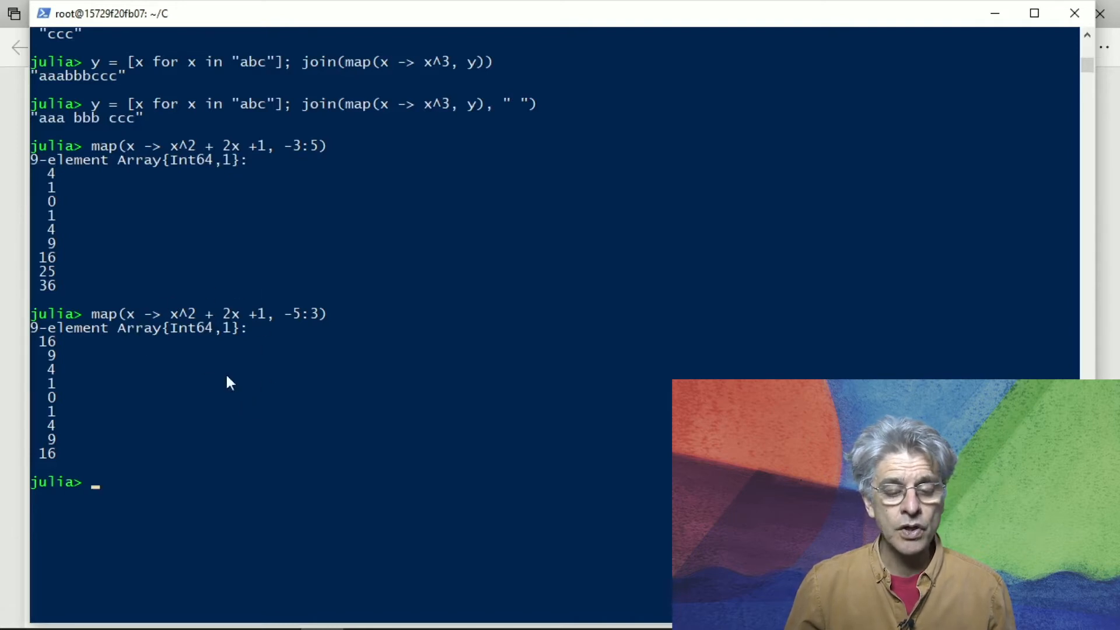
mouse_move(302, 314)
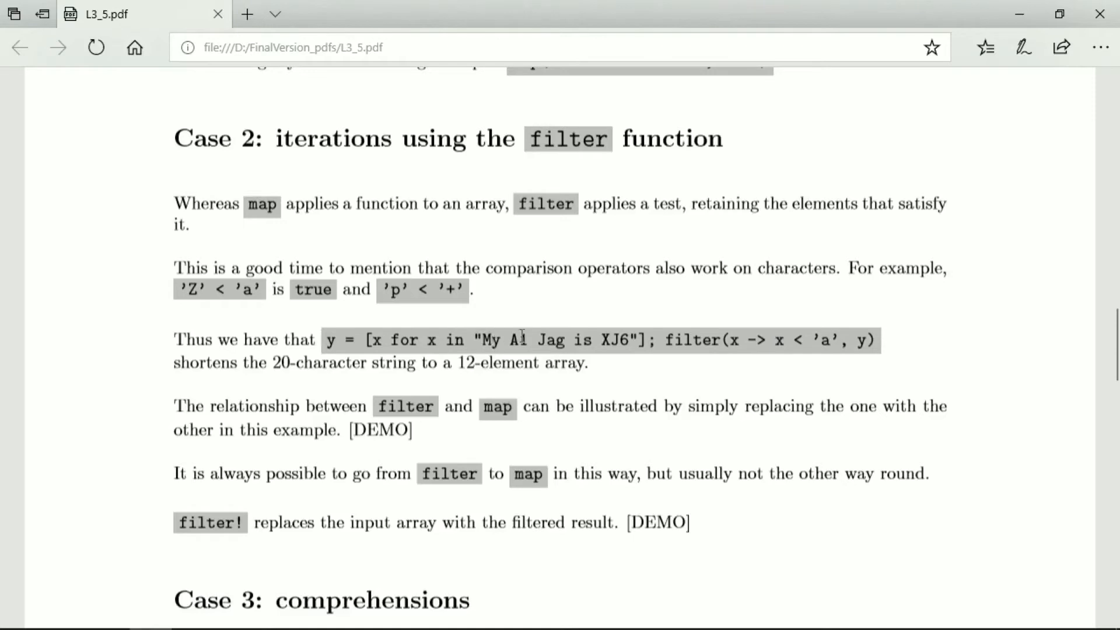
mouse_move(616, 340)
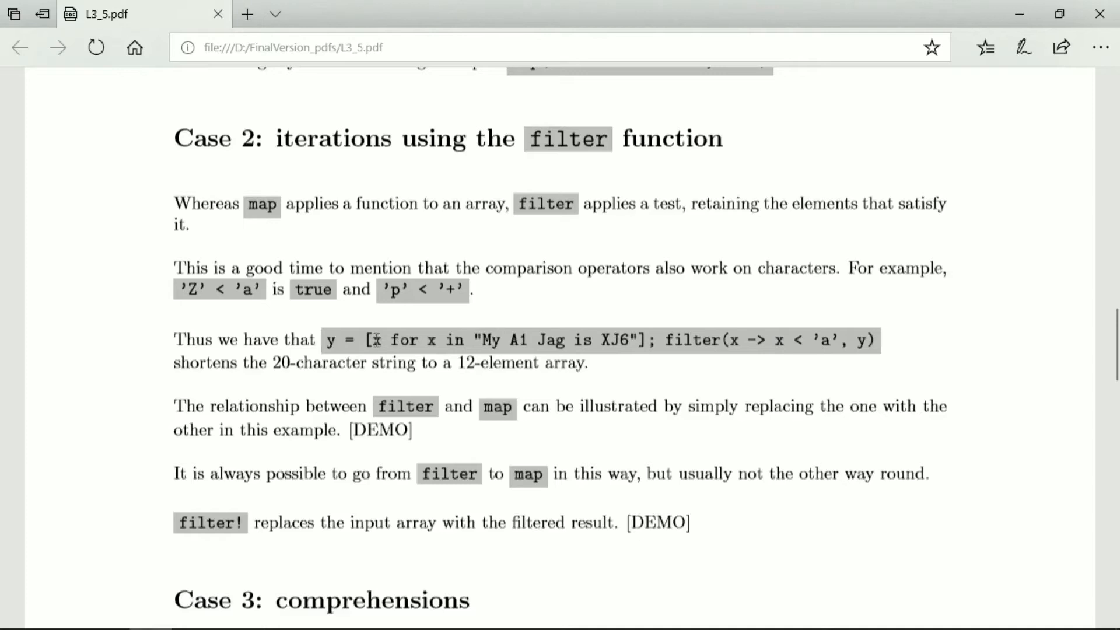
mouse_move(710, 366)
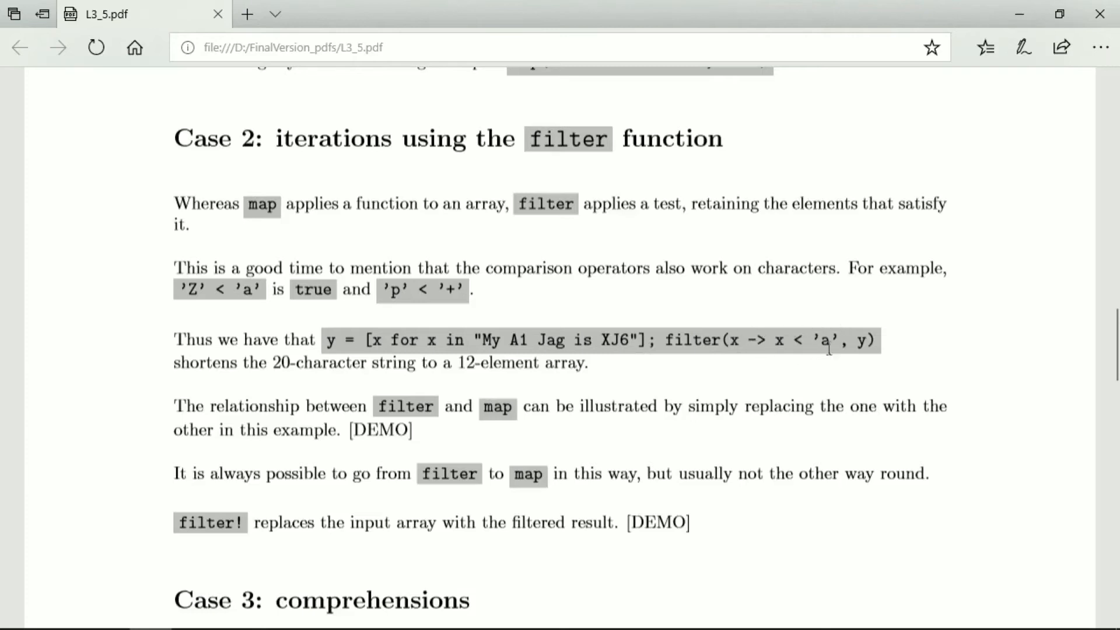
mouse_move(828, 347)
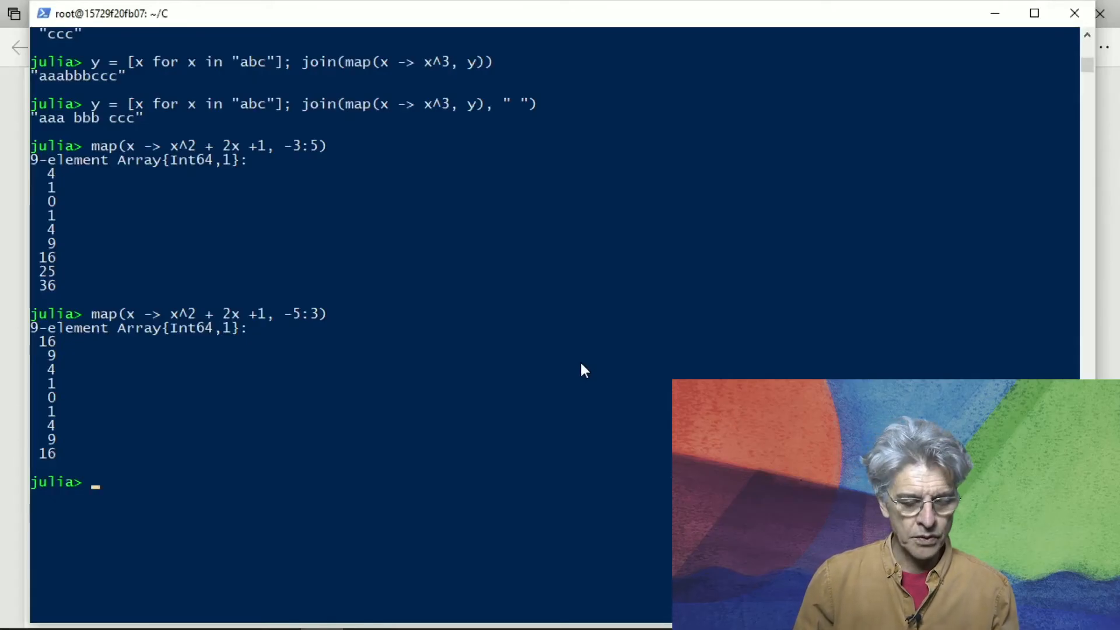
Enter y = [x for x in "My A1 Jag is XJ6"] to collect the string's characters
type("y")
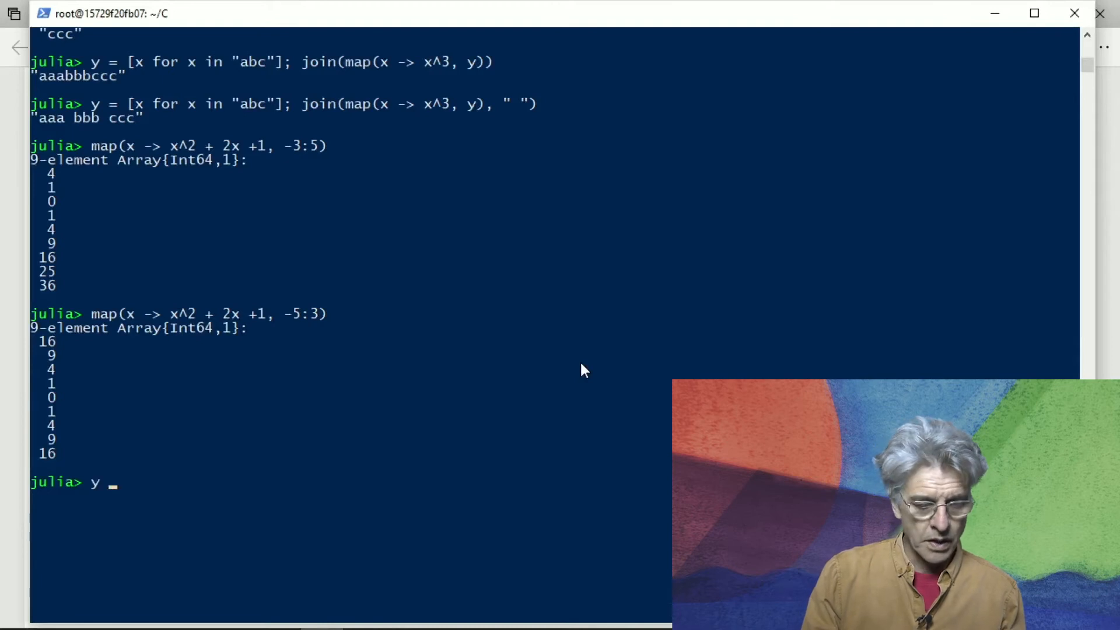
type("= []")
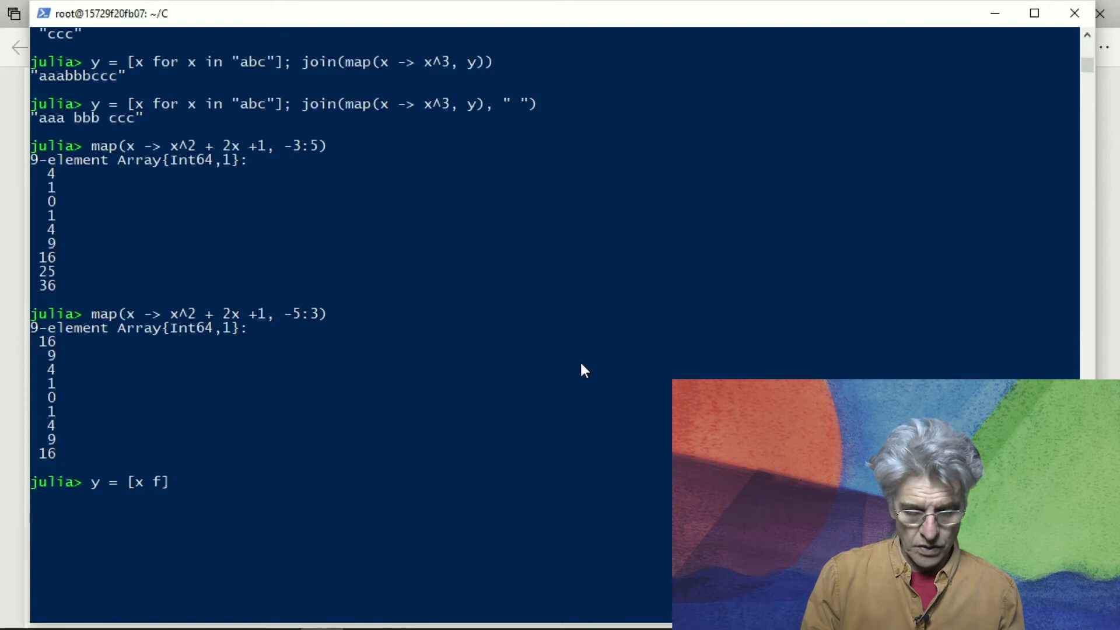
type("or")
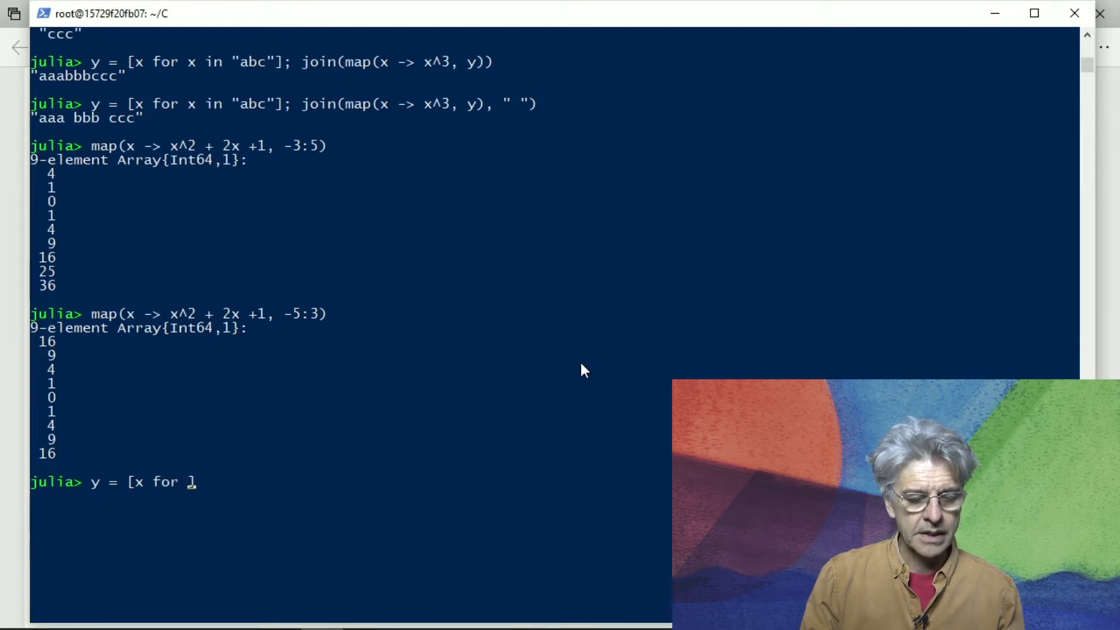
type("x in")
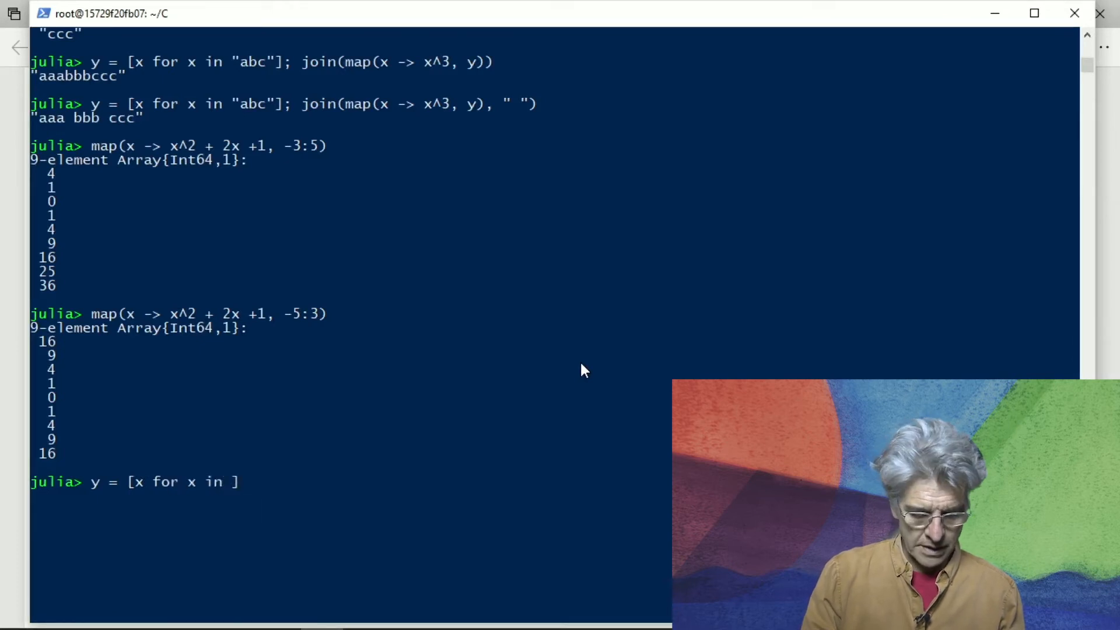
type("\"\"")
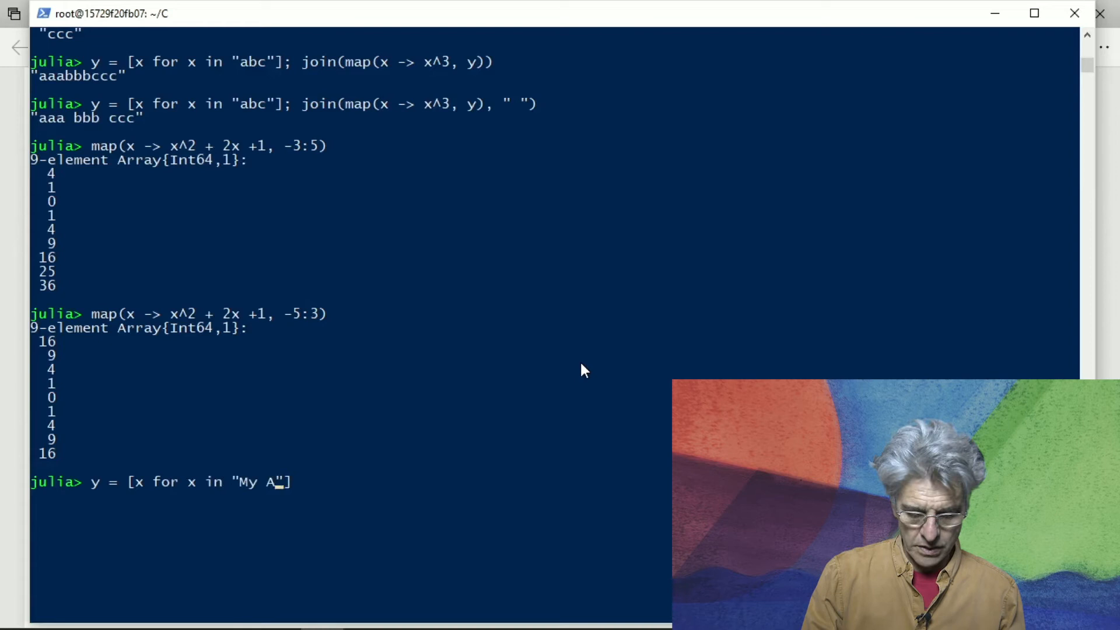
type("1 Jag is XJ6")
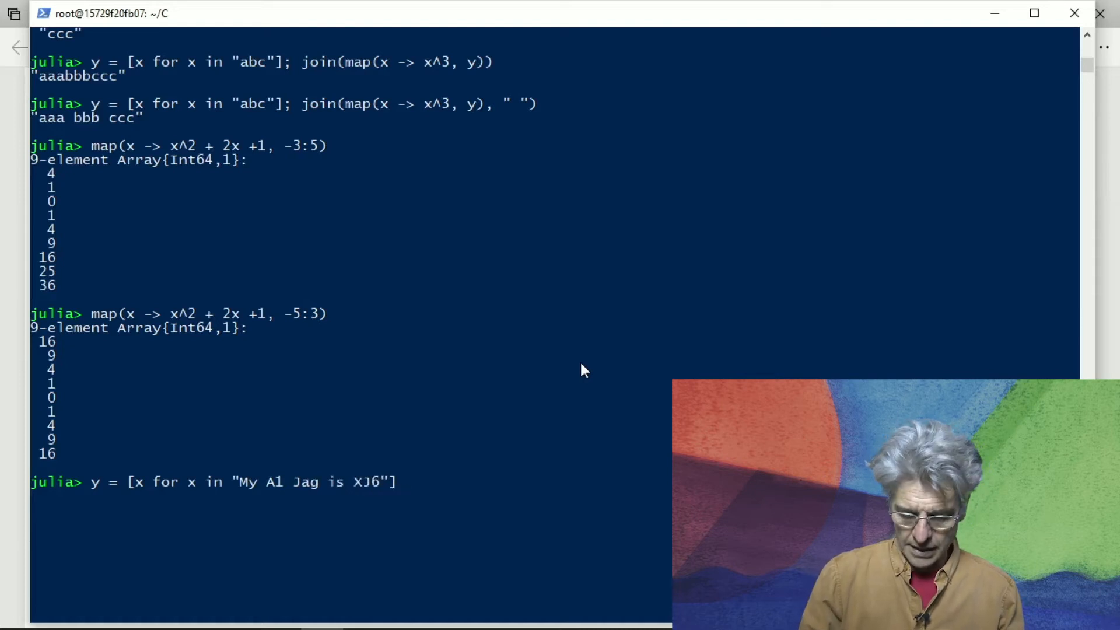
Append ; filter(x -> x < 'a', y) to keep the characters below 'a'
type("; fil")
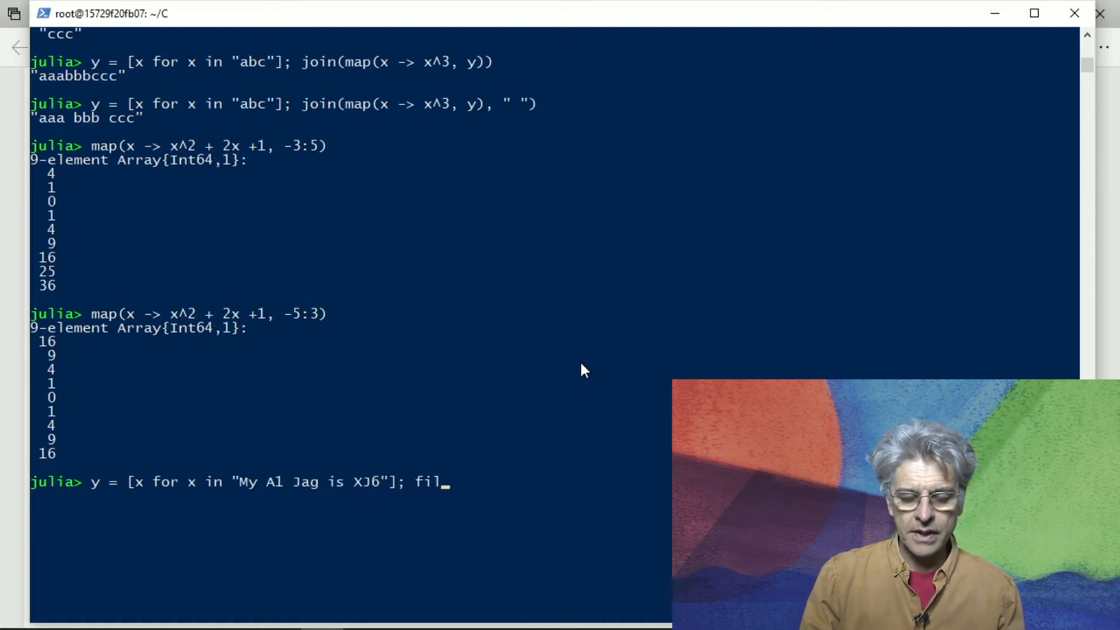
type("ter")
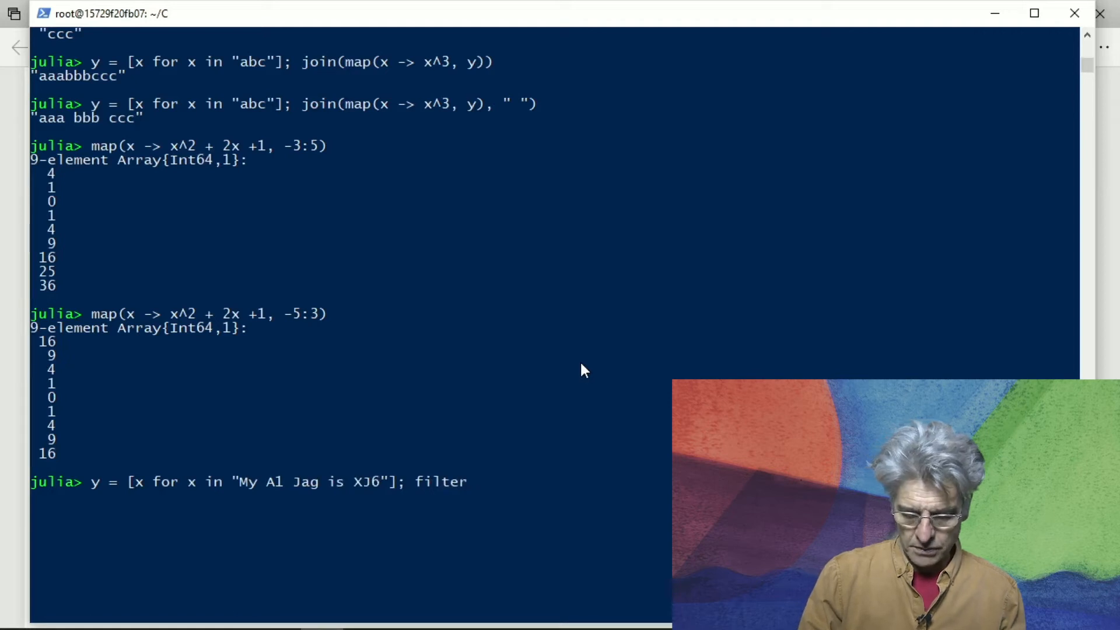
type("(")
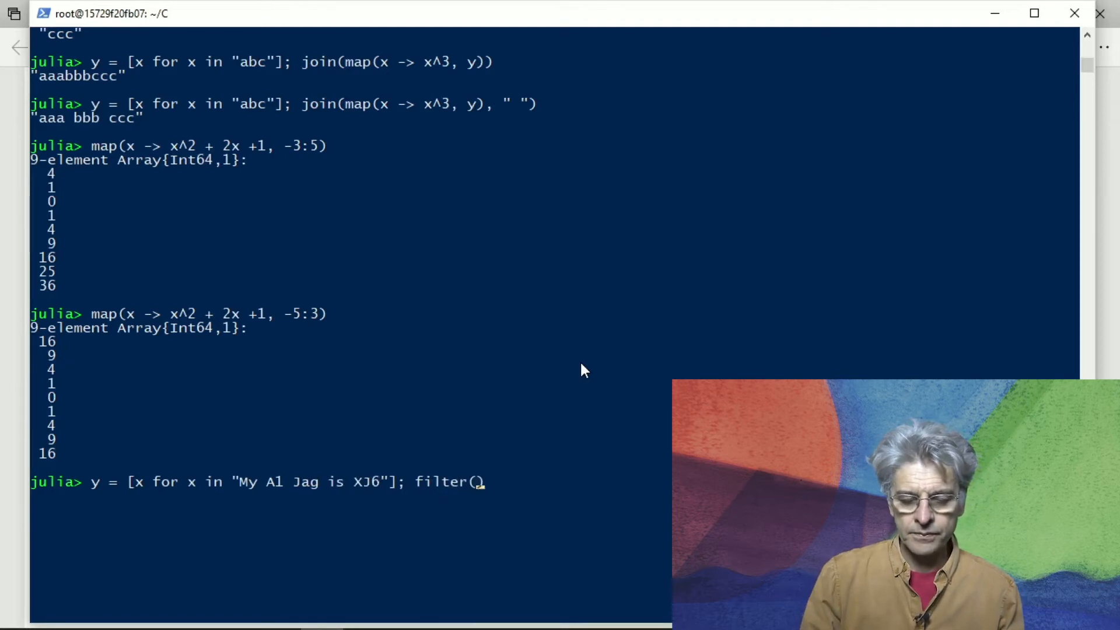
type("x")
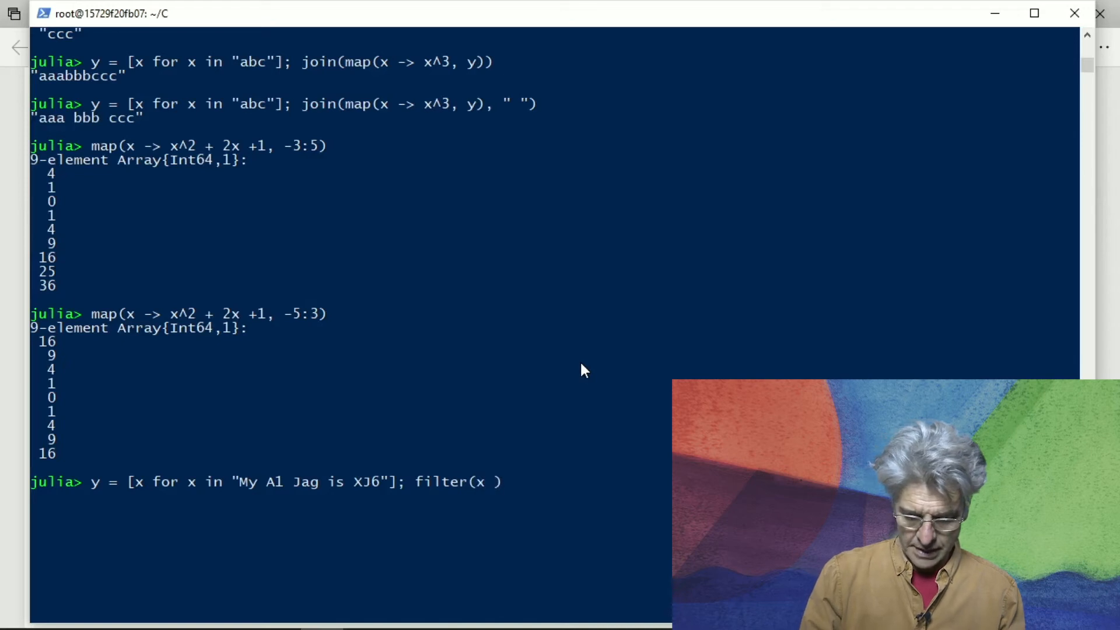
type("->")
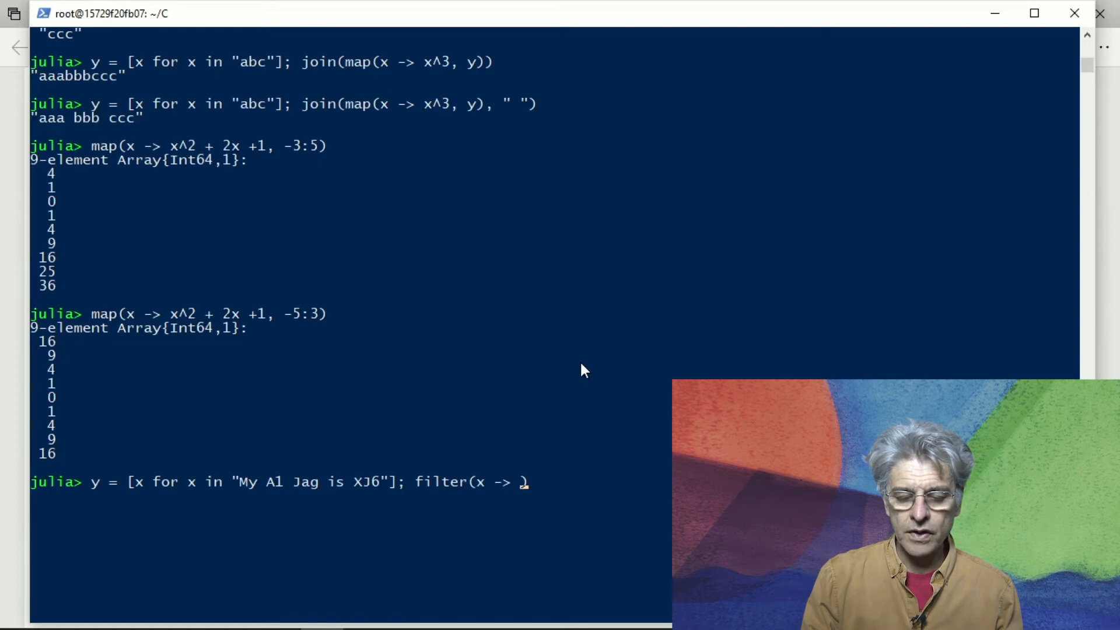
type("x")
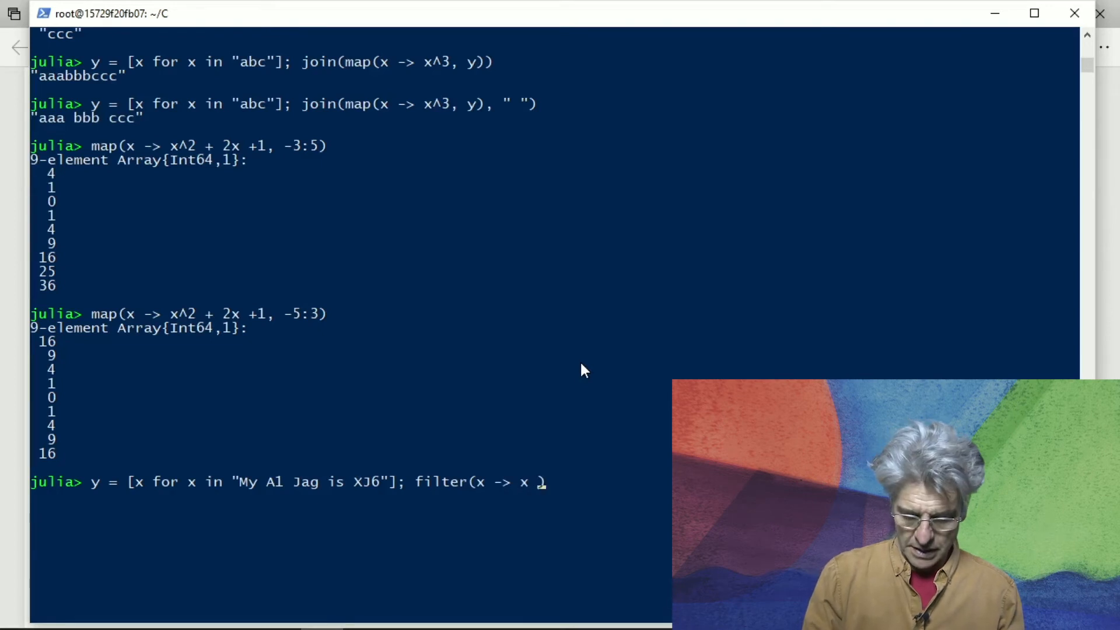
type("< 'a)")
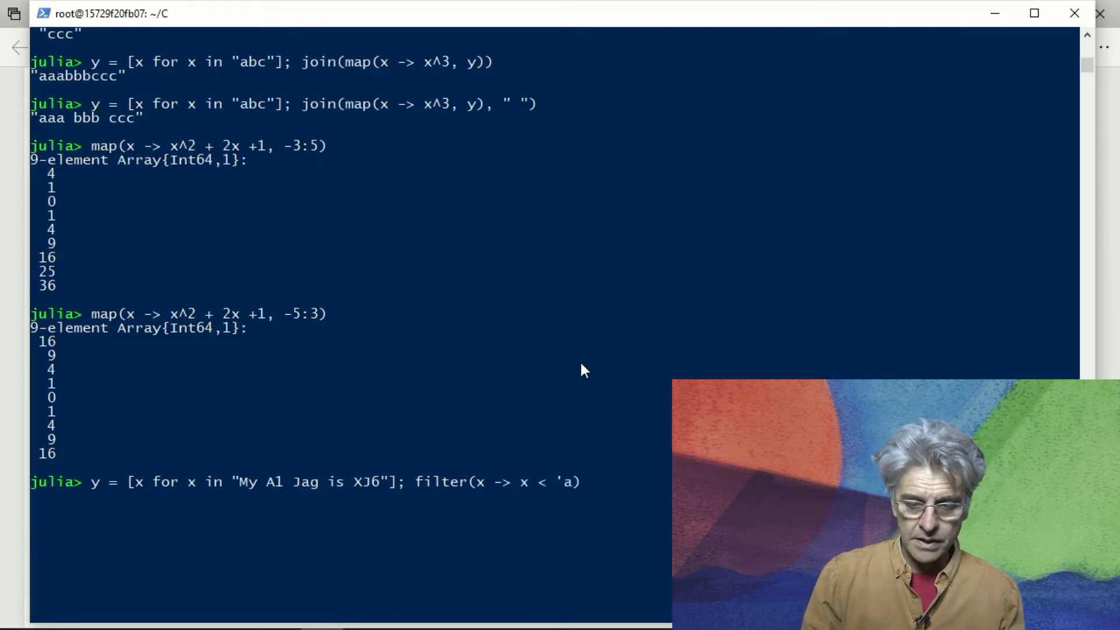
type(",)")
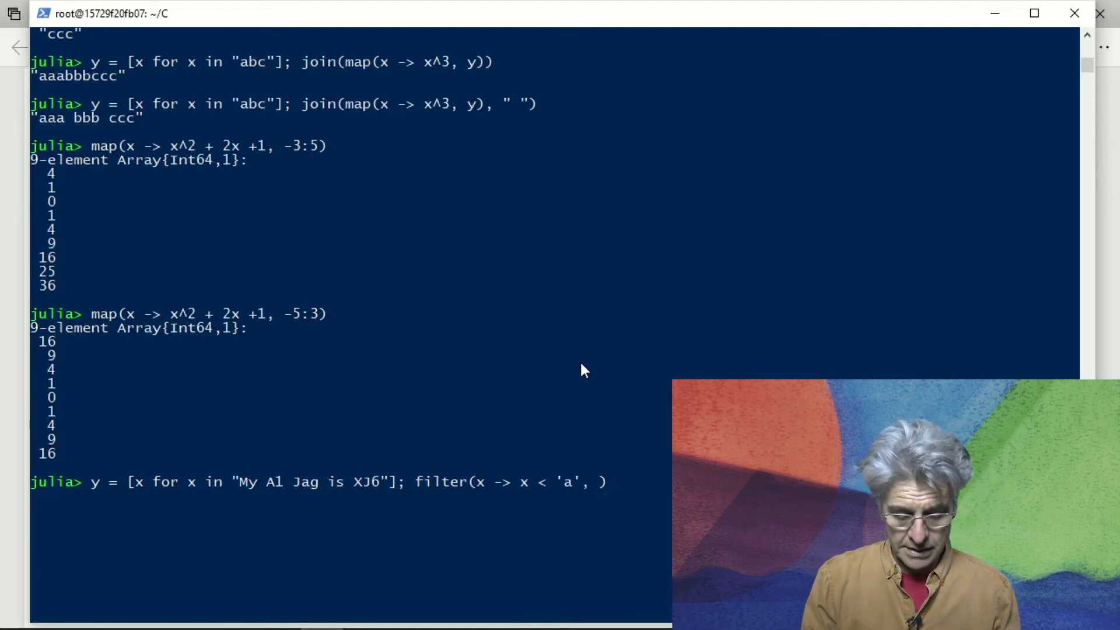
type("y)")
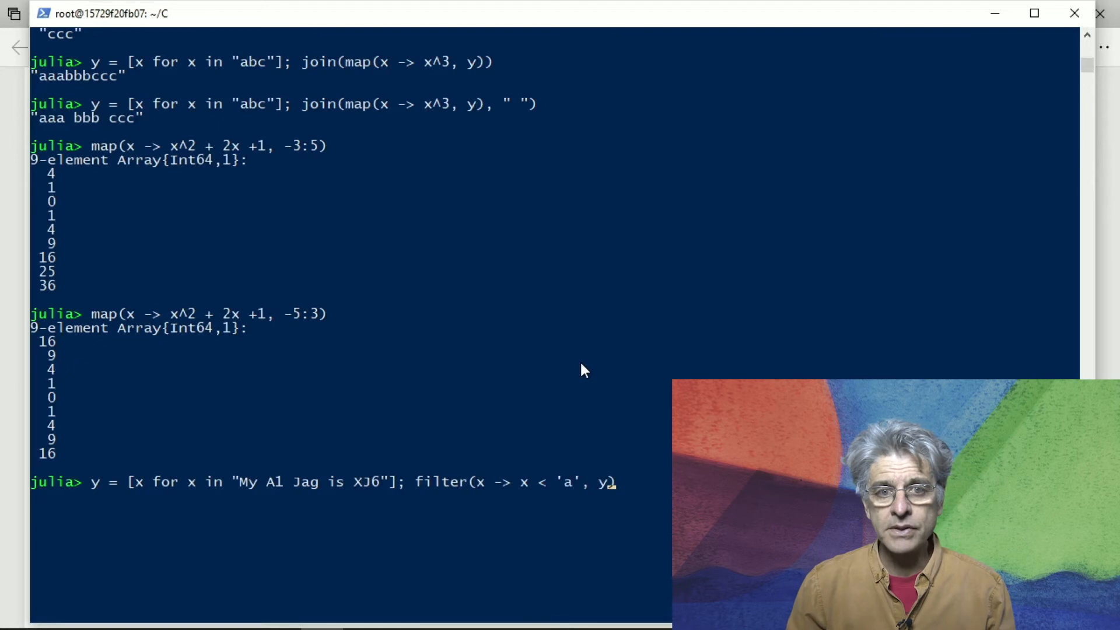
mouse_move(649, 484)
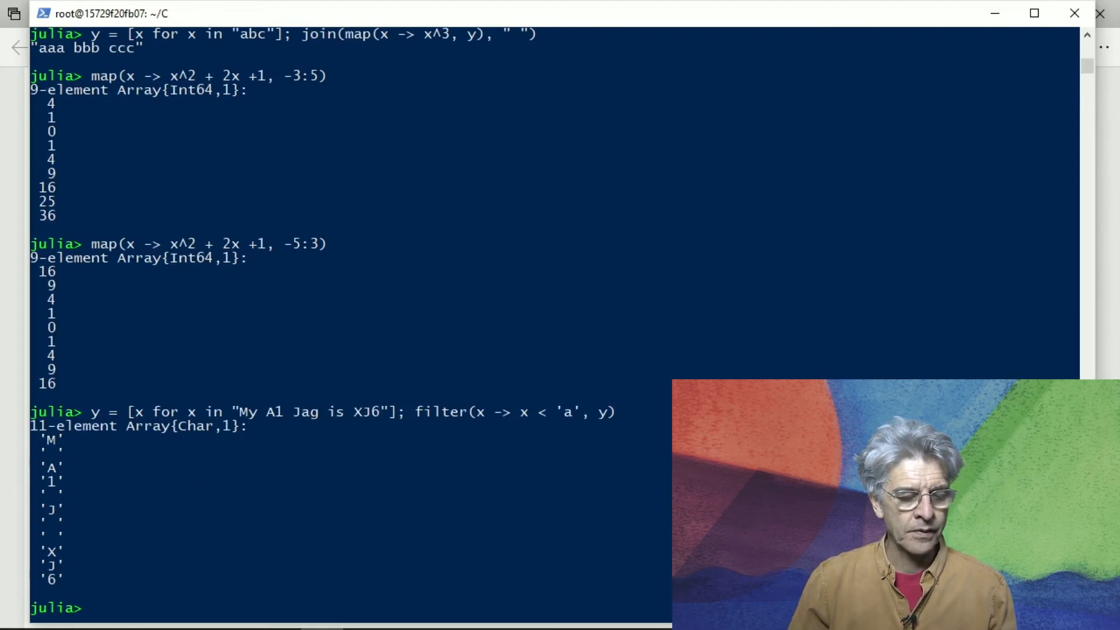
mouse_move(256, 424)
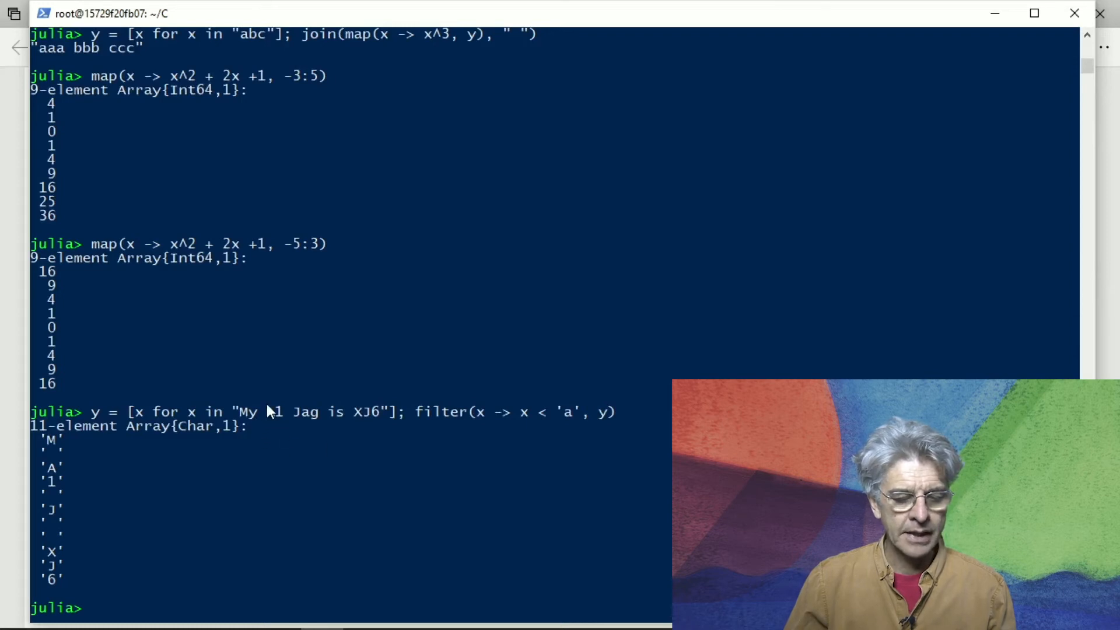
mouse_move(104, 457)
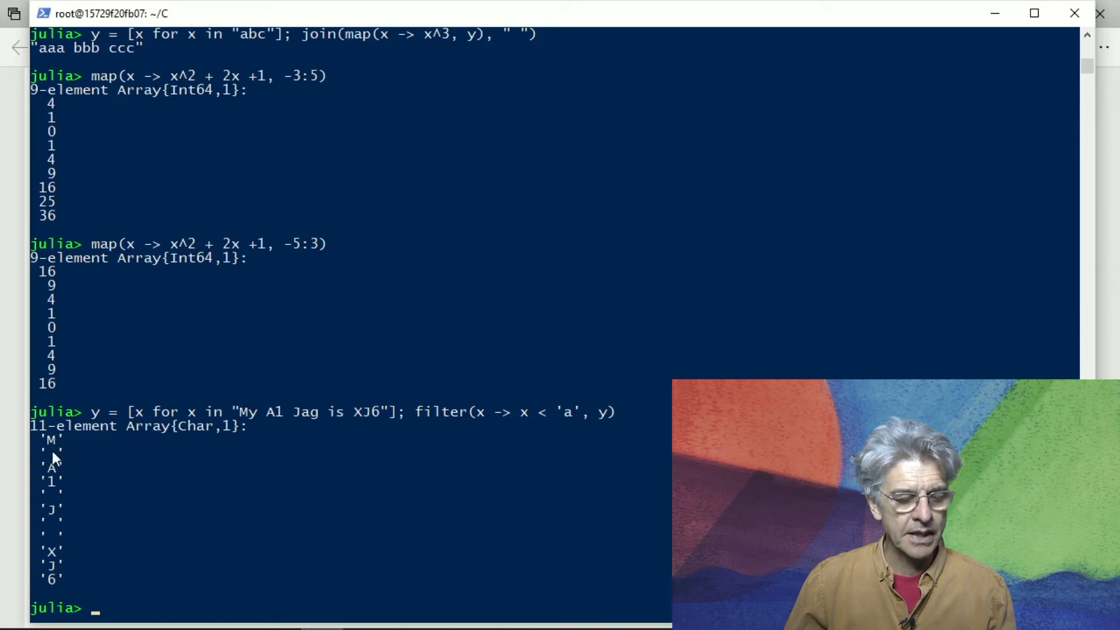
mouse_move(40, 497)
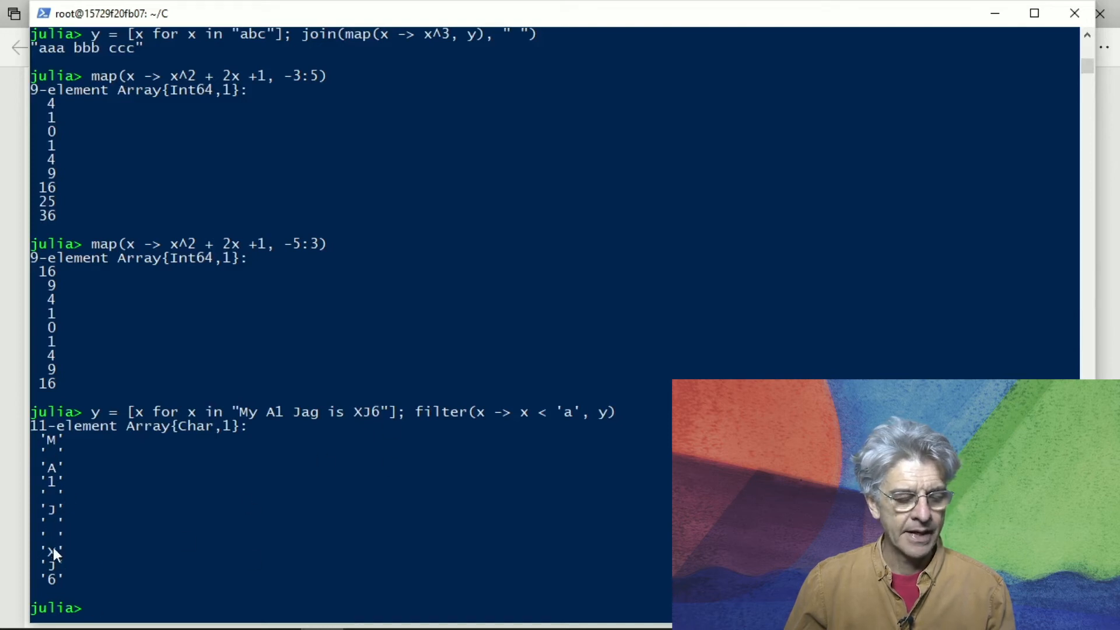
mouse_move(265, 488)
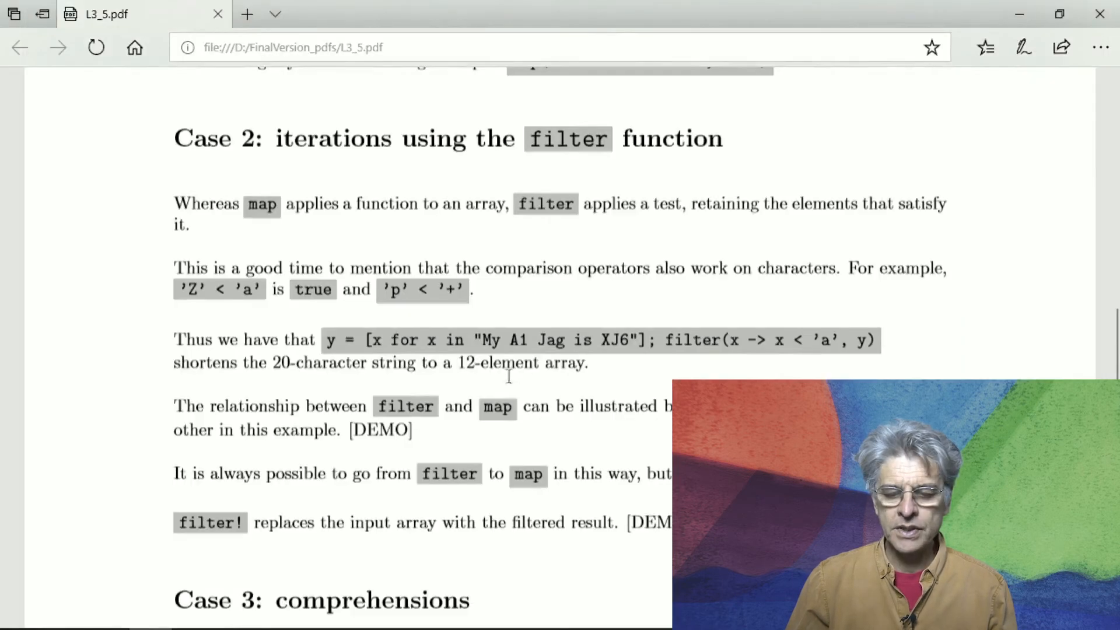
mouse_move(586, 448)
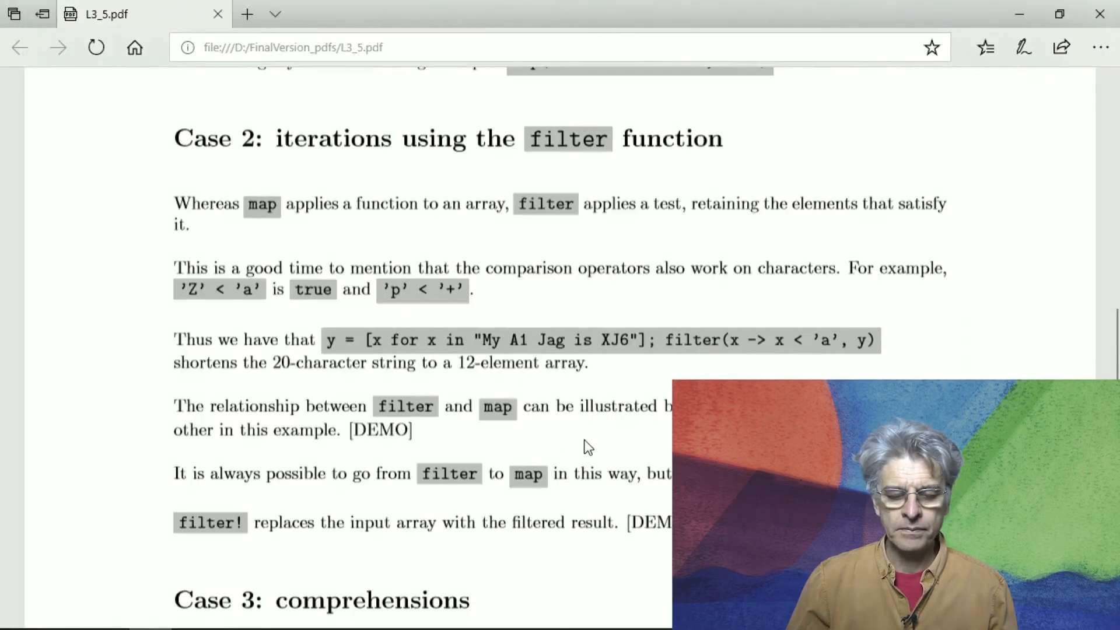
mouse_move(598, 435)
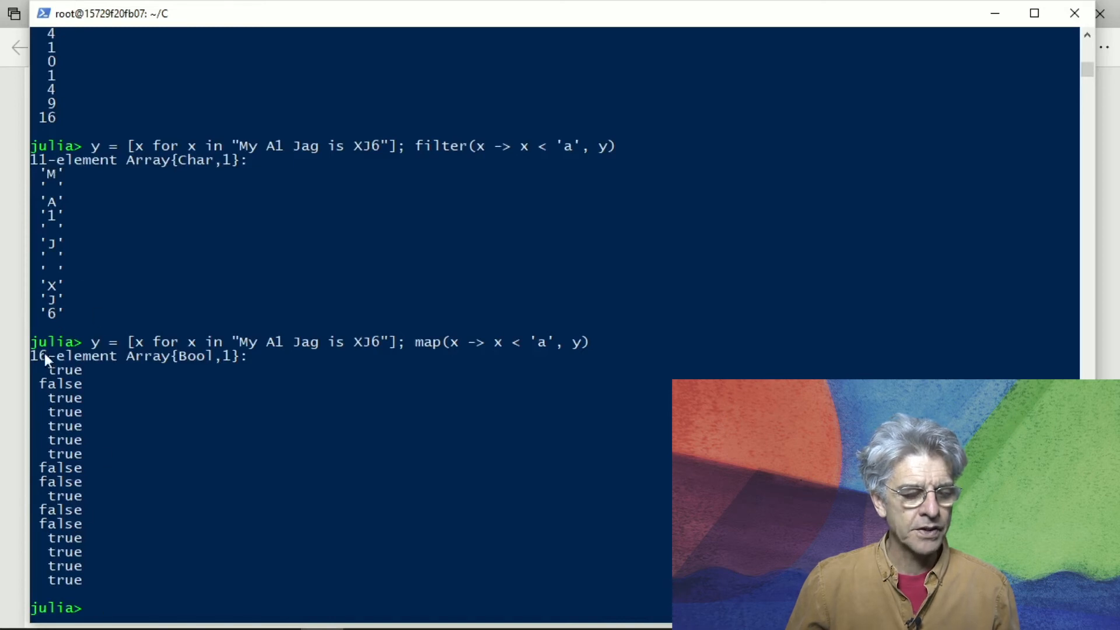
mouse_move(61, 471)
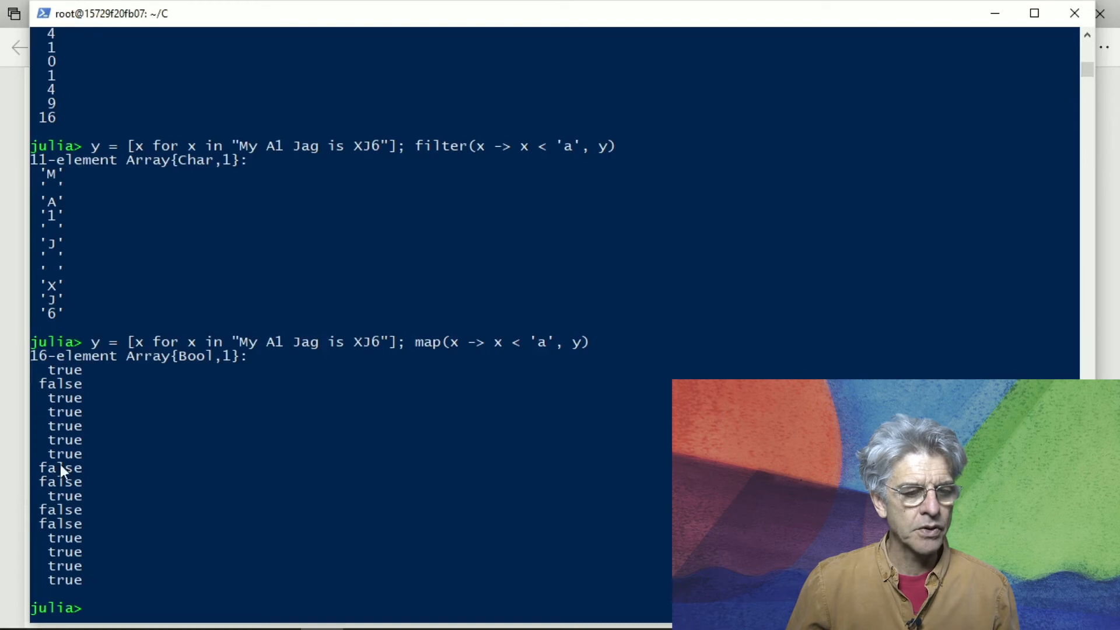
mouse_move(116, 261)
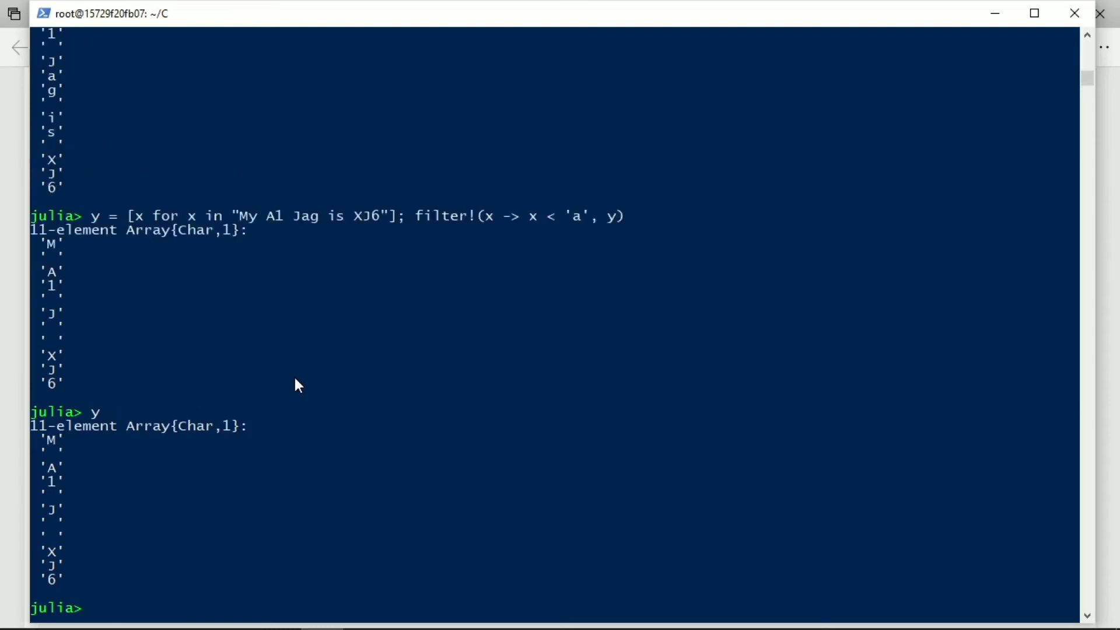
mouse_move(577, 268)
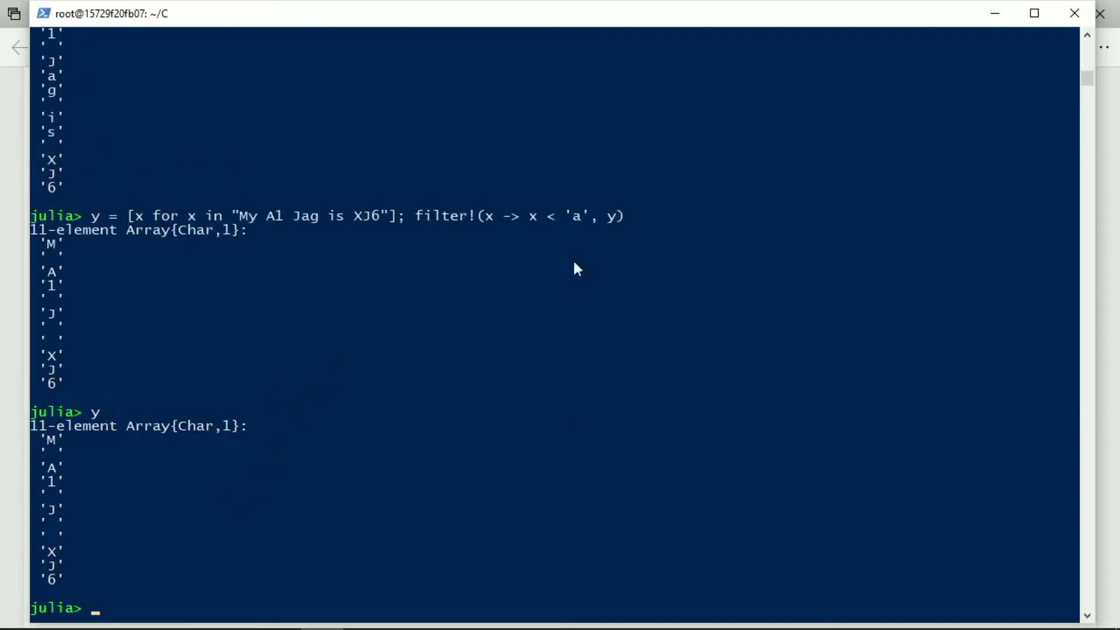
mouse_move(504, 223)
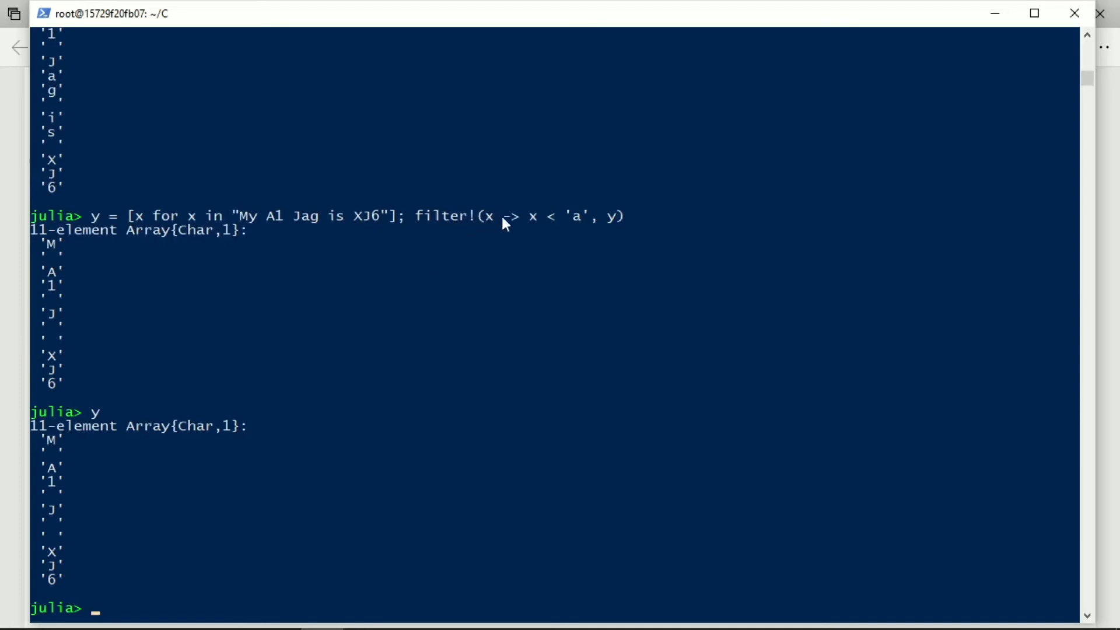
mouse_move(615, 222)
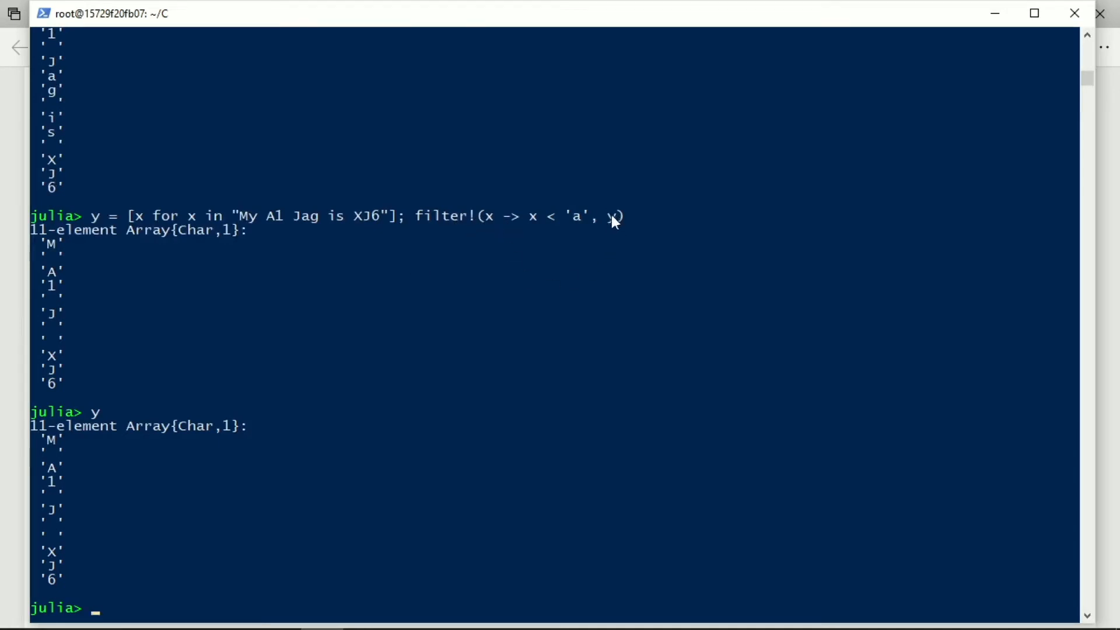
mouse_move(71, 268)
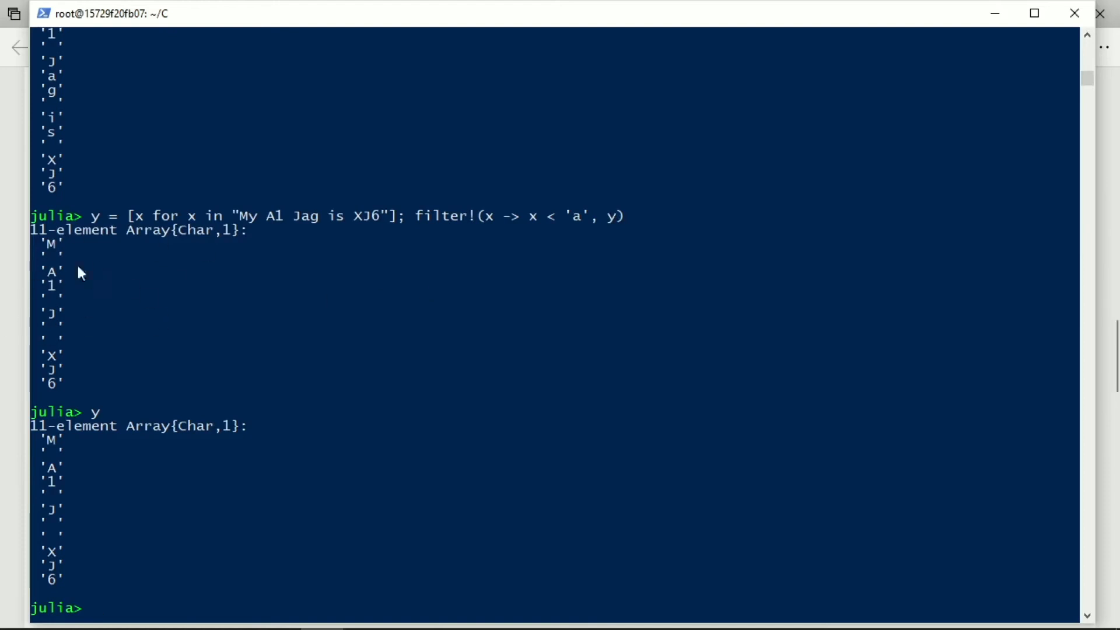
mouse_move(606, 227)
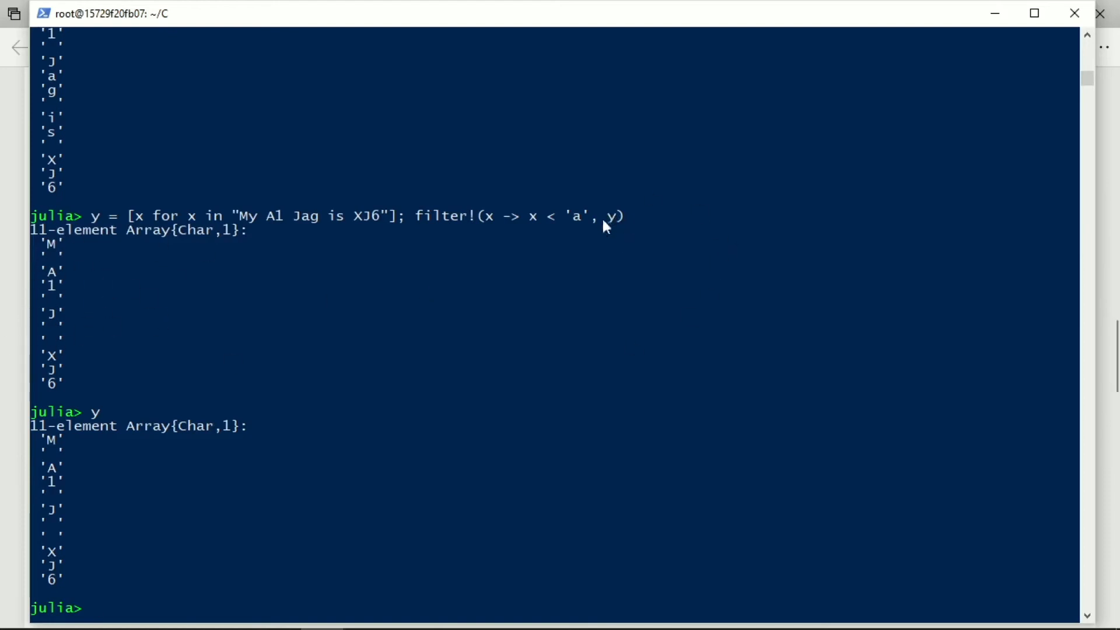
mouse_move(441, 233)
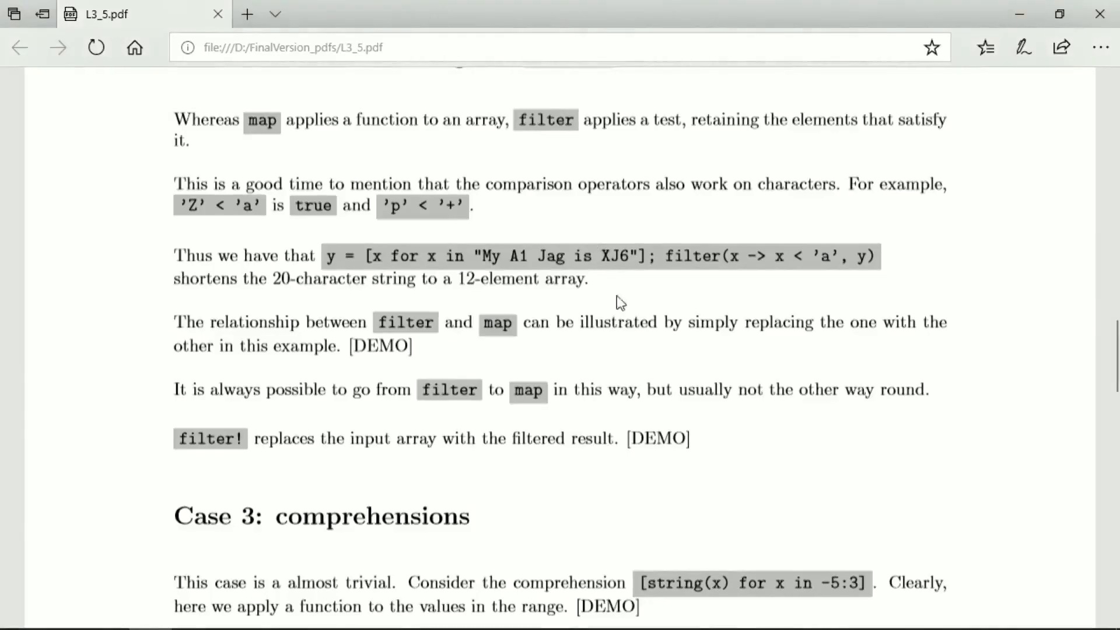
Scroll the lesson PDF to the Case 3: comprehensions section with its [x^2 + 2x - 1 for x in -5:3] example
scroll("down", 3)
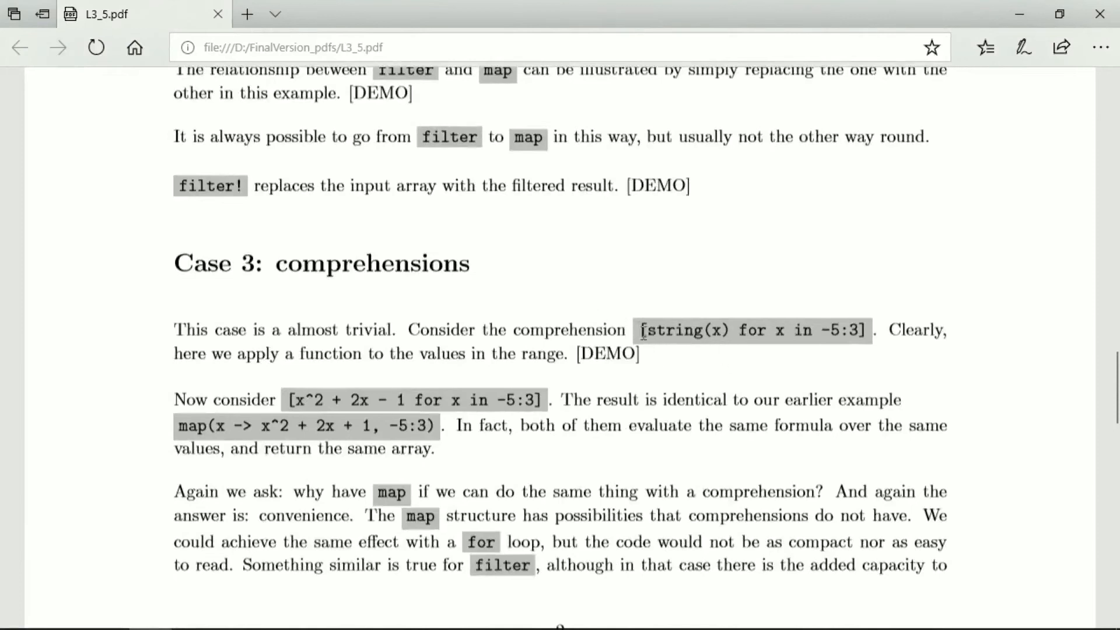
mouse_move(720, 322)
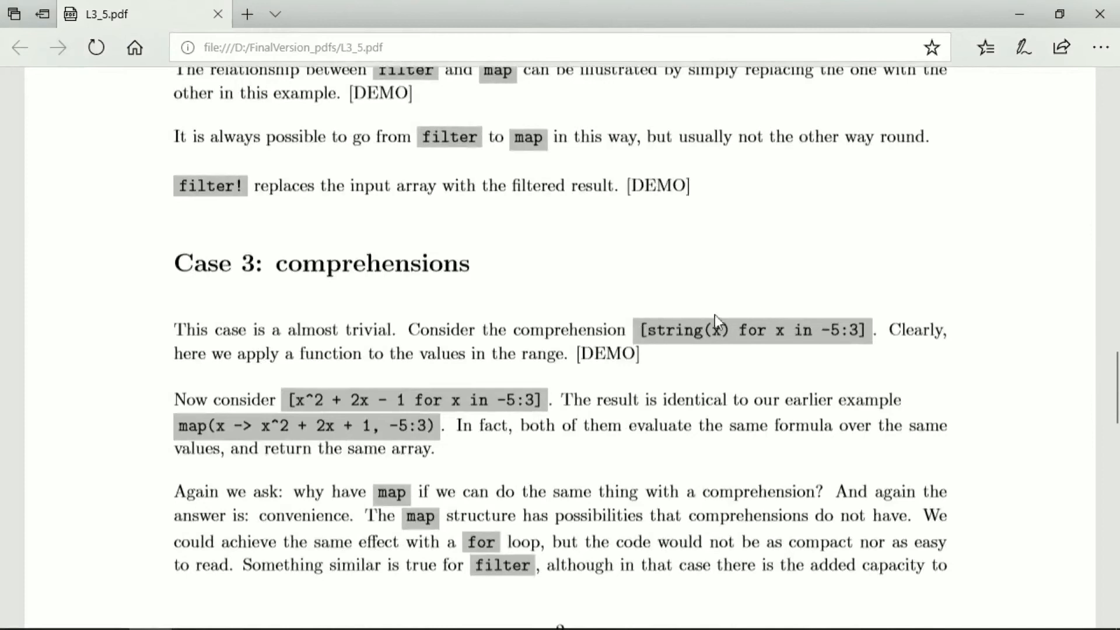
mouse_move(777, 340)
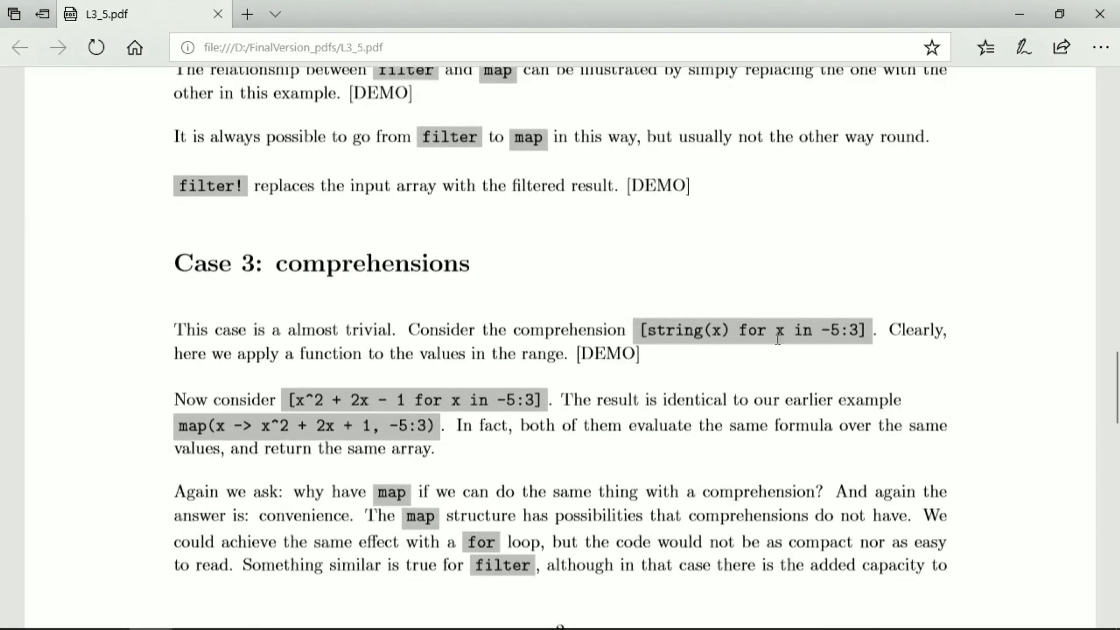
mouse_move(810, 374)
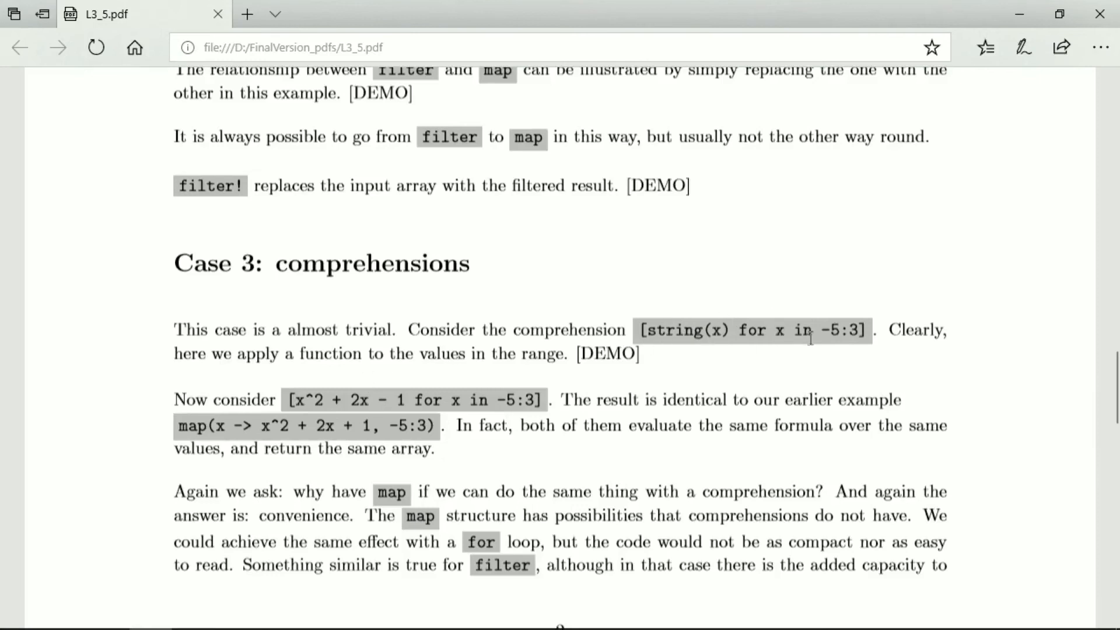
mouse_move(862, 316)
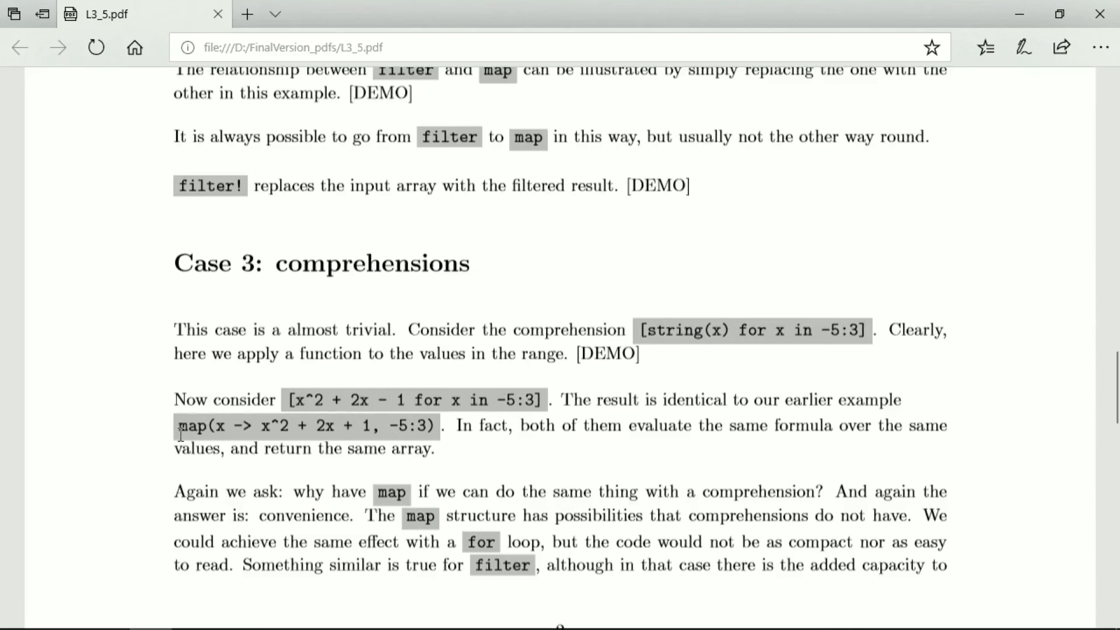
mouse_move(440, 432)
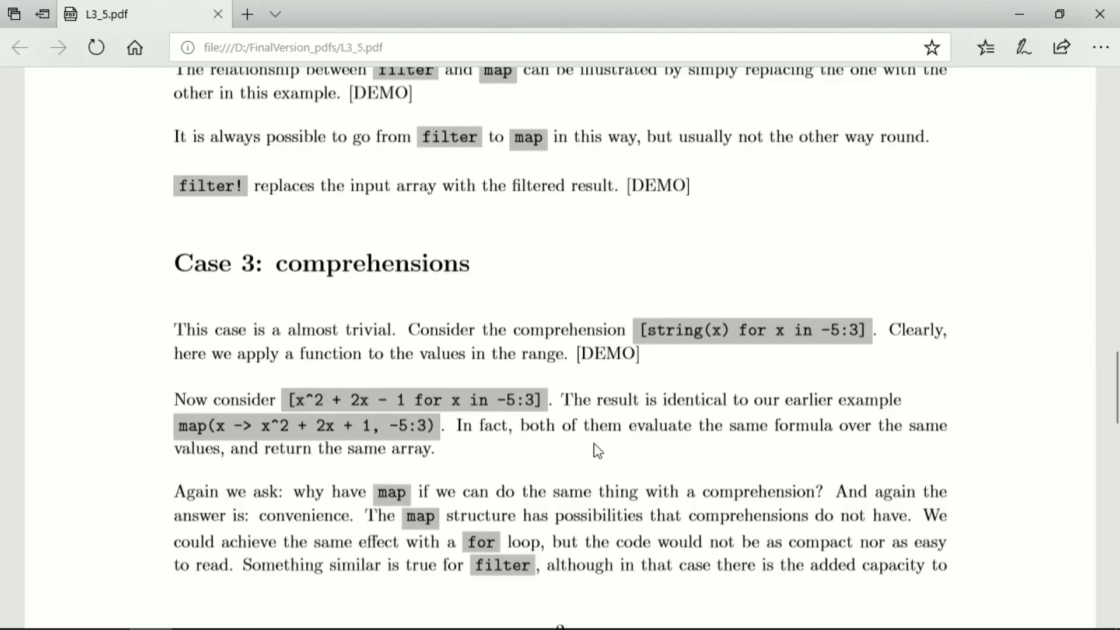
mouse_move(299, 429)
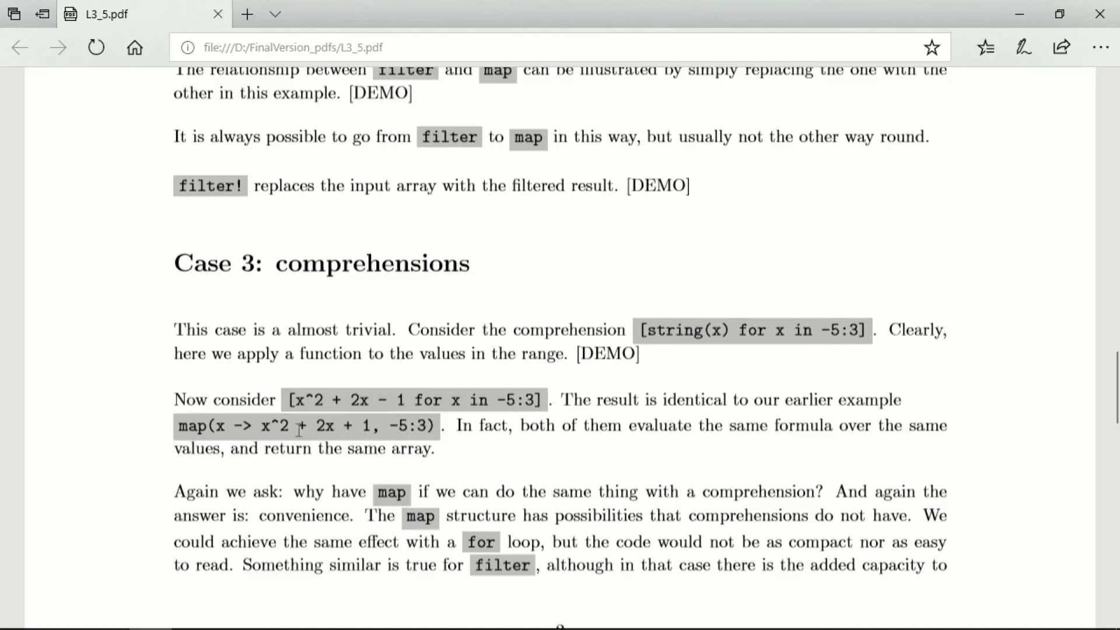
mouse_move(384, 420)
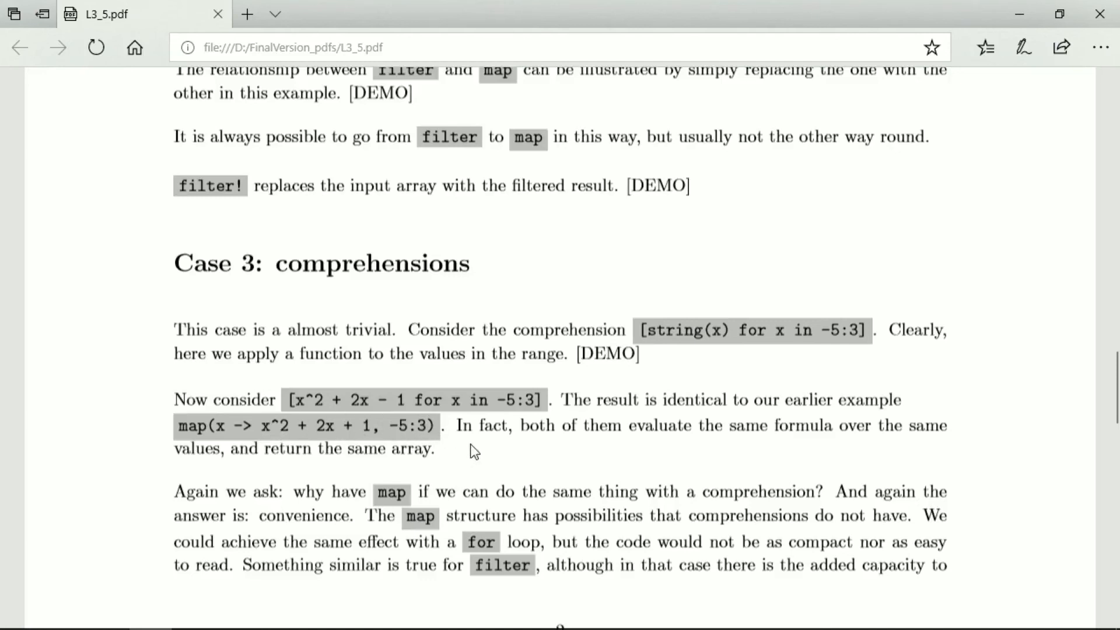
scroll("down", 3)
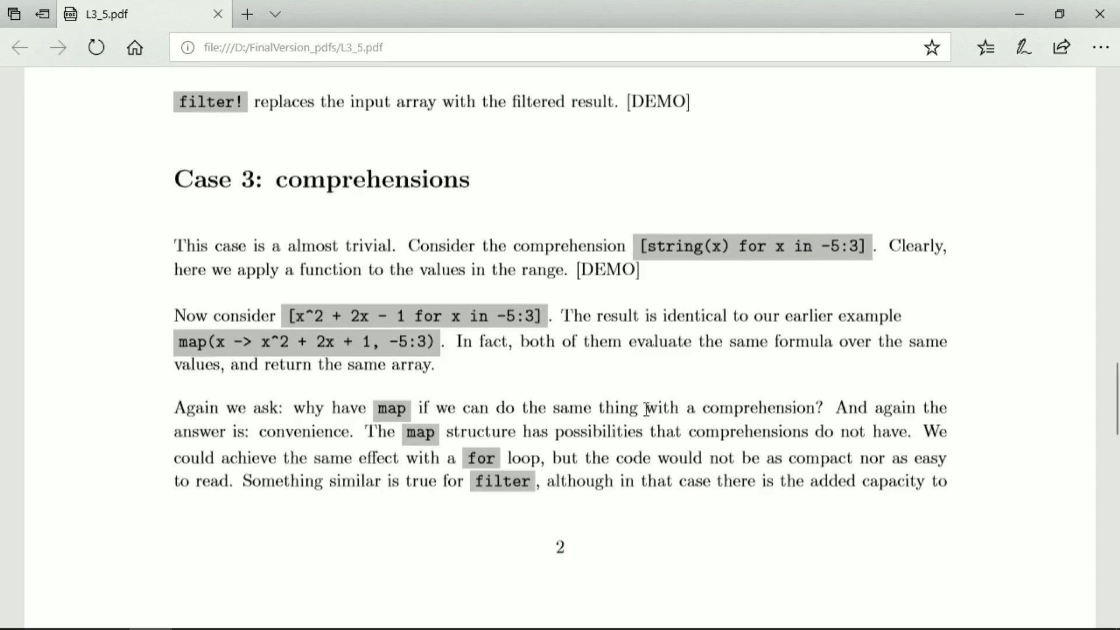
mouse_move(644, 407)
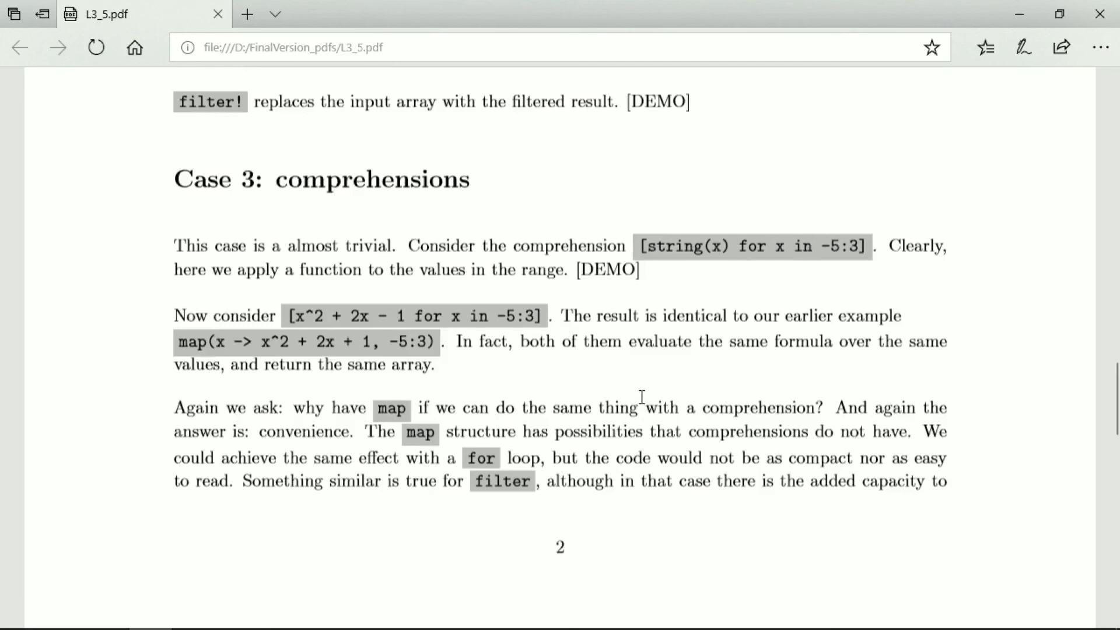
mouse_move(753, 517)
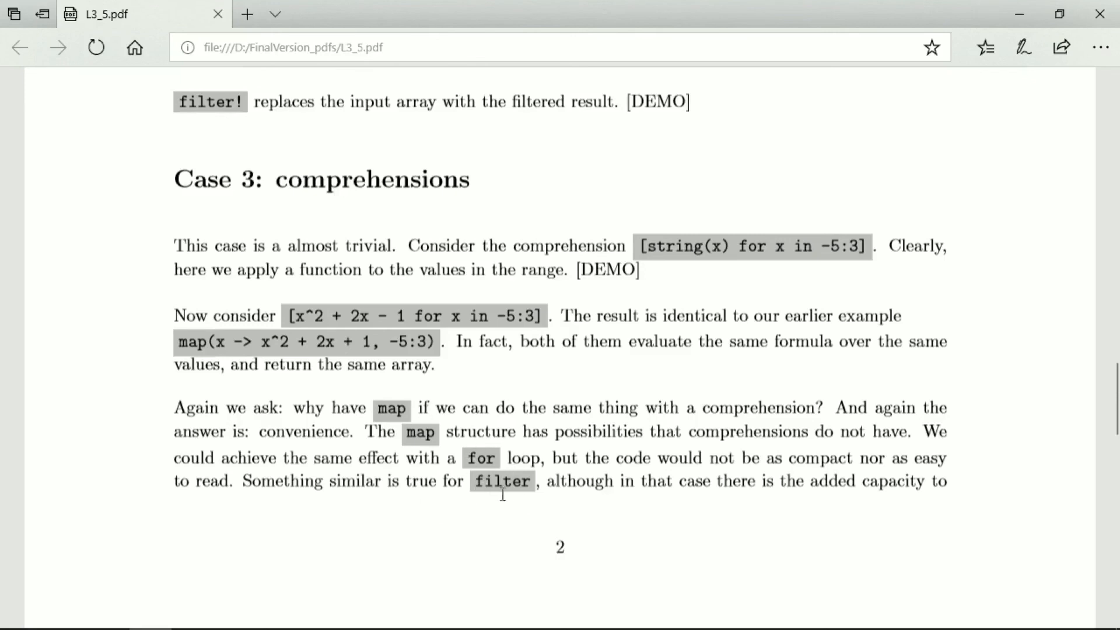
mouse_move(679, 481)
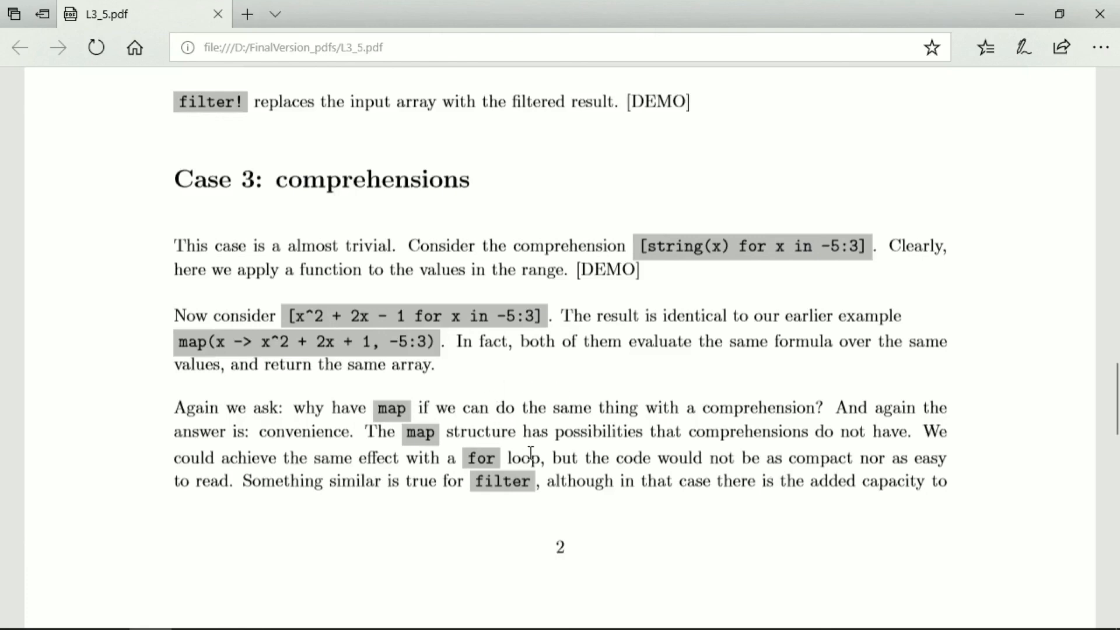
Scroll the PDF down to the 'Review and summary of Lesson' bullets on map, filter and filter! syntax
scroll("down", 3)
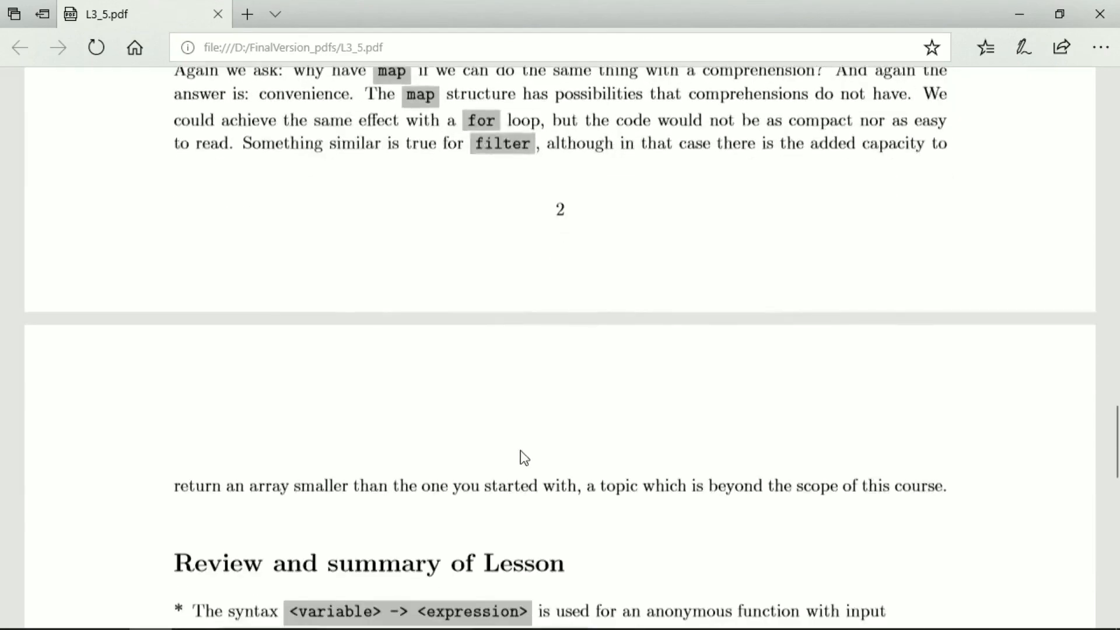
mouse_move(542, 429)
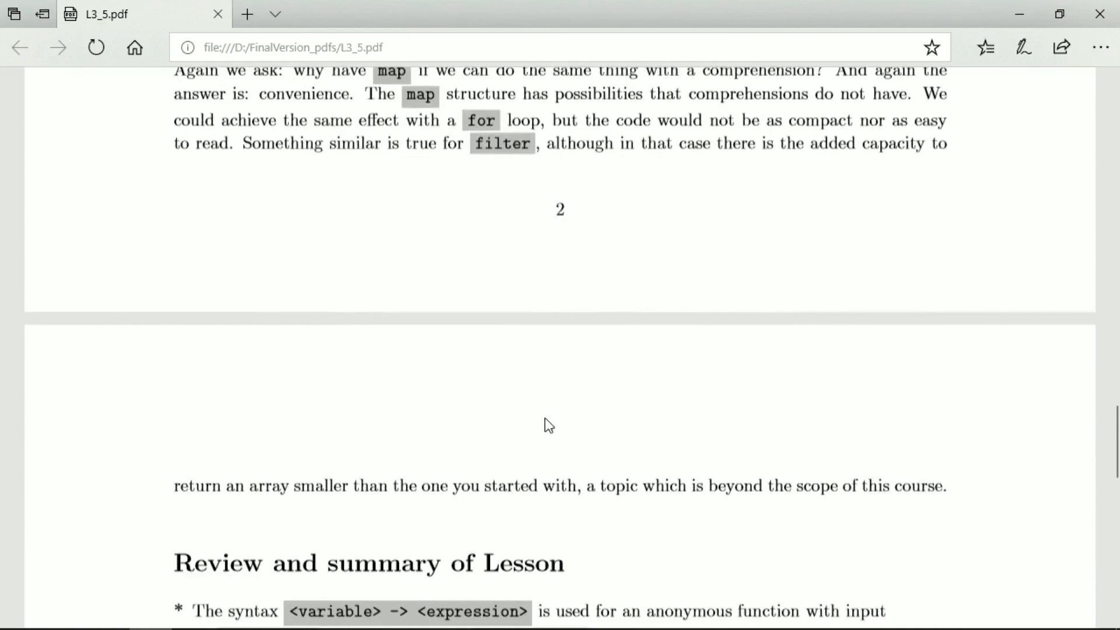
scroll("down", 3)
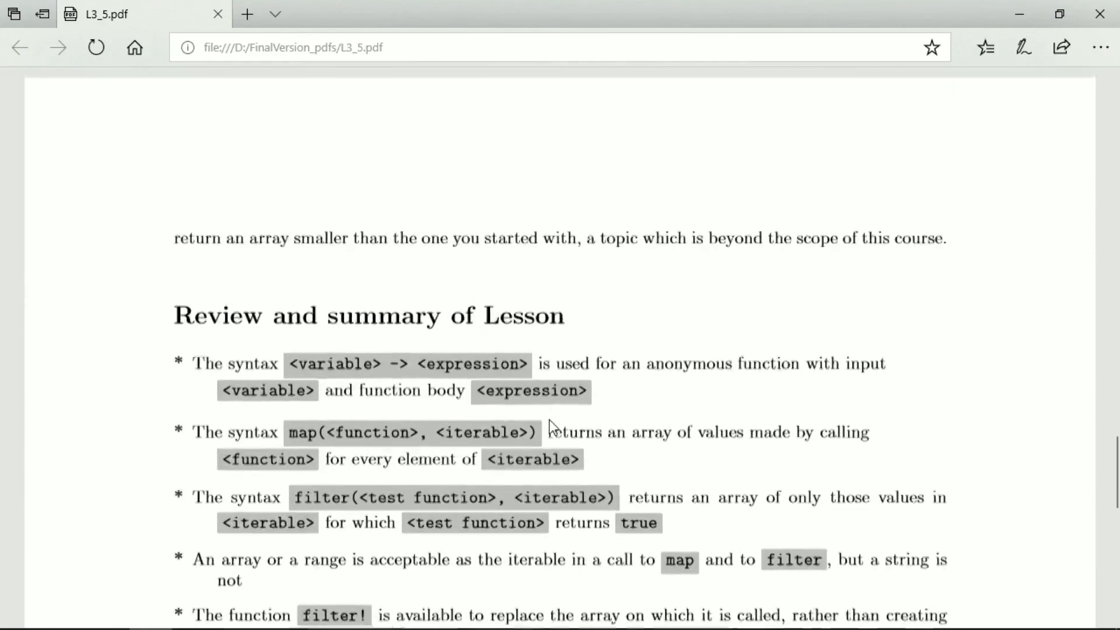
scroll("down", 3)
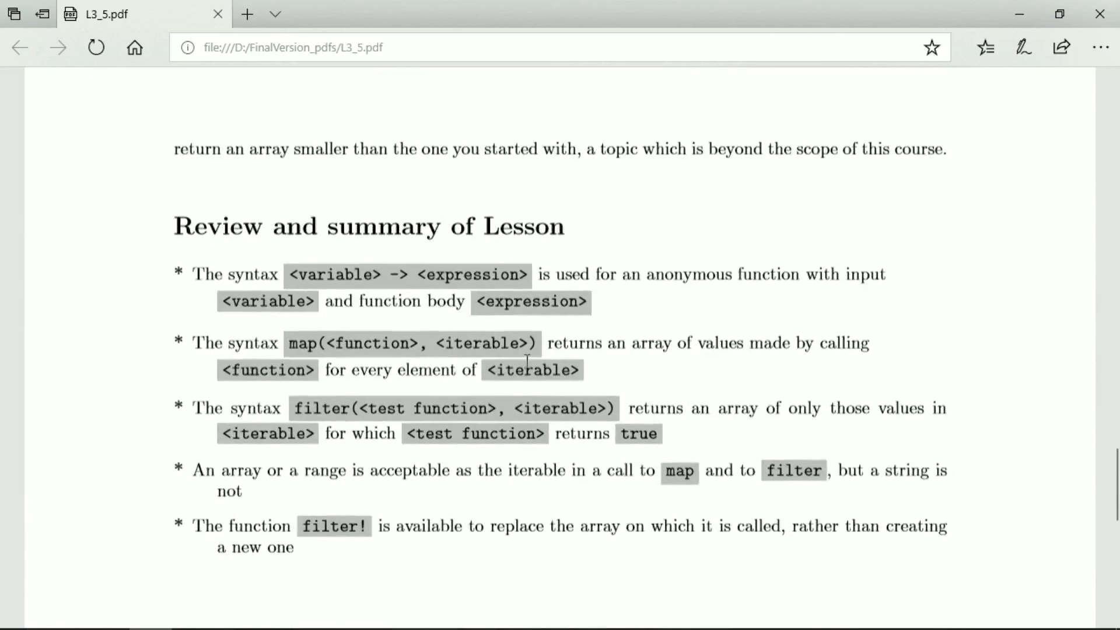
mouse_move(324, 258)
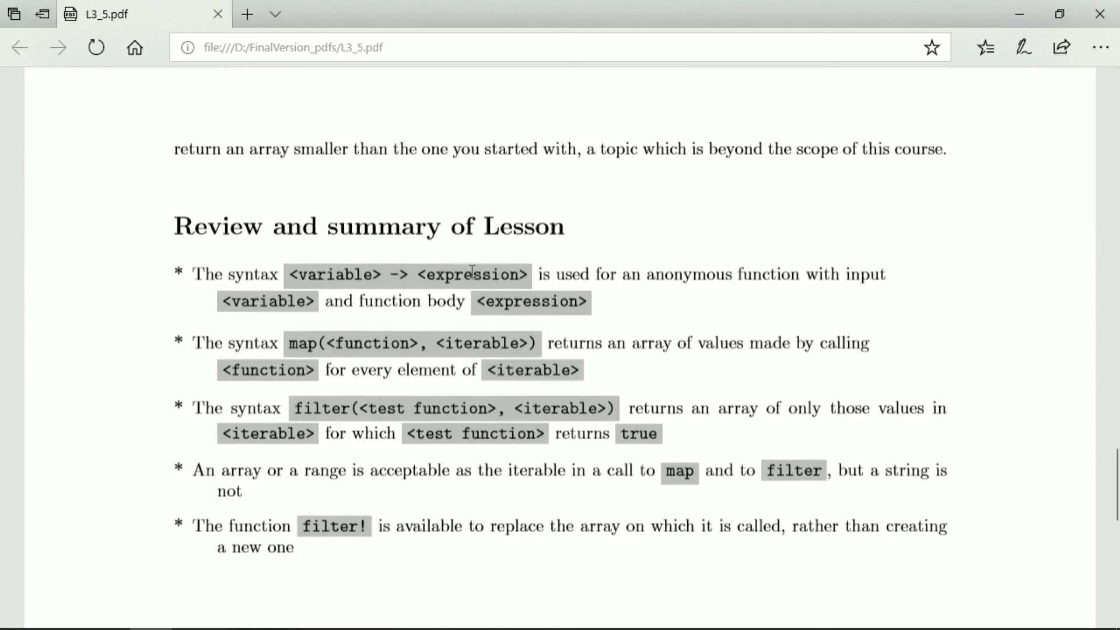
mouse_move(501, 329)
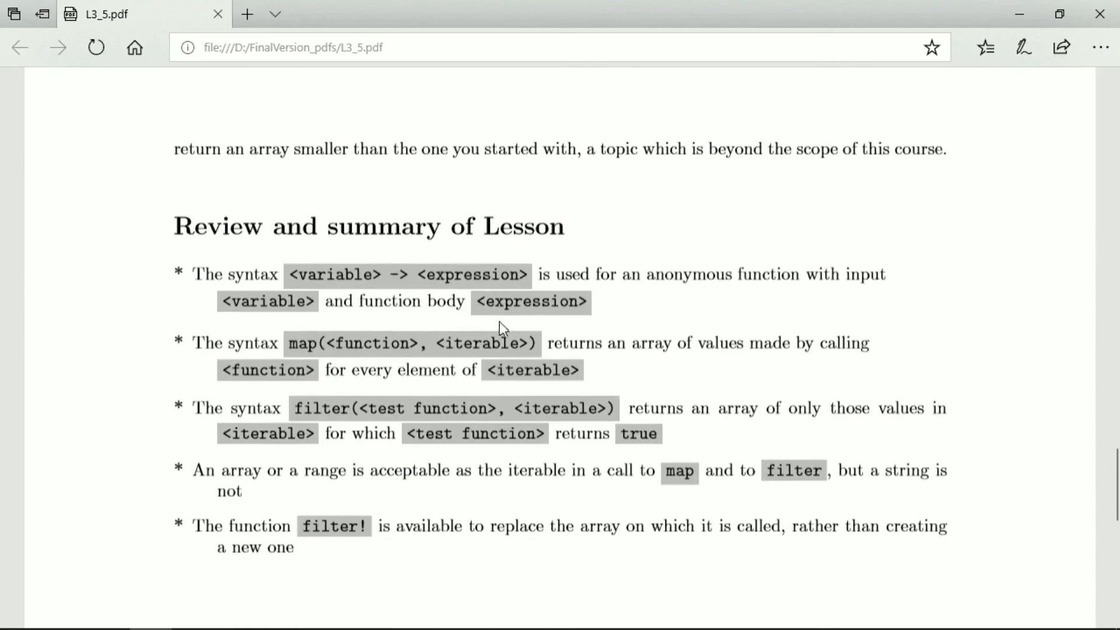
mouse_move(287, 304)
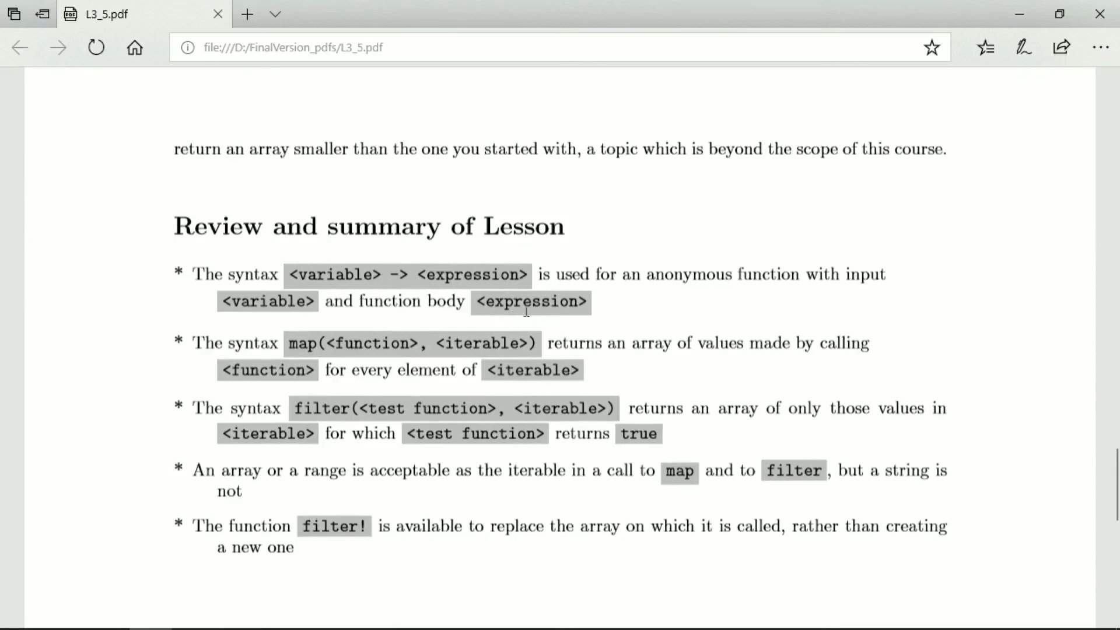
mouse_move(359, 275)
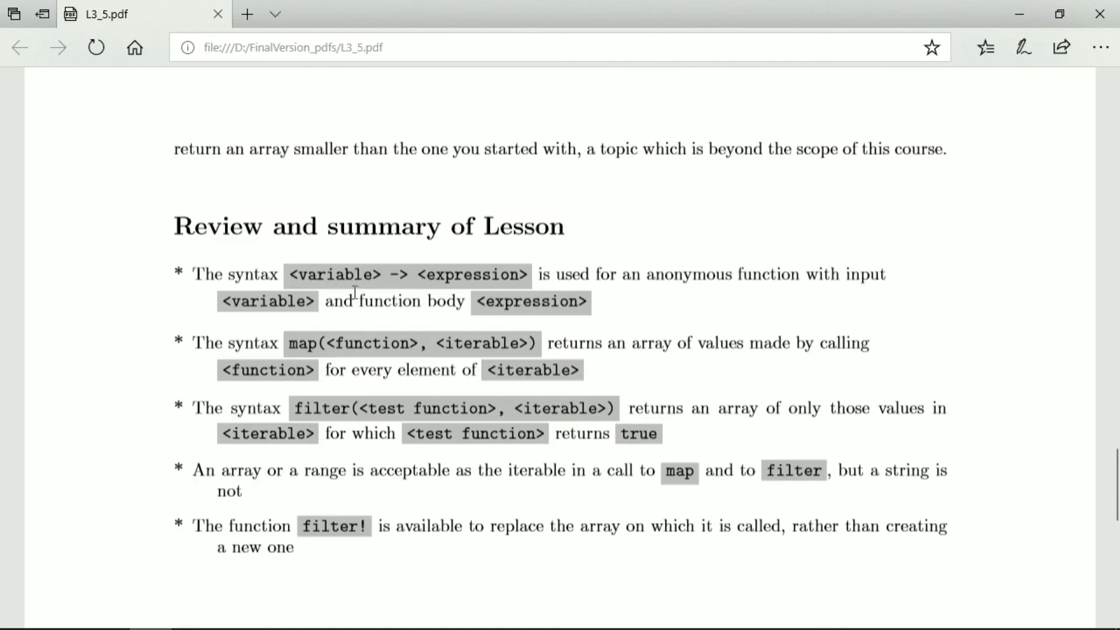
mouse_move(350, 334)
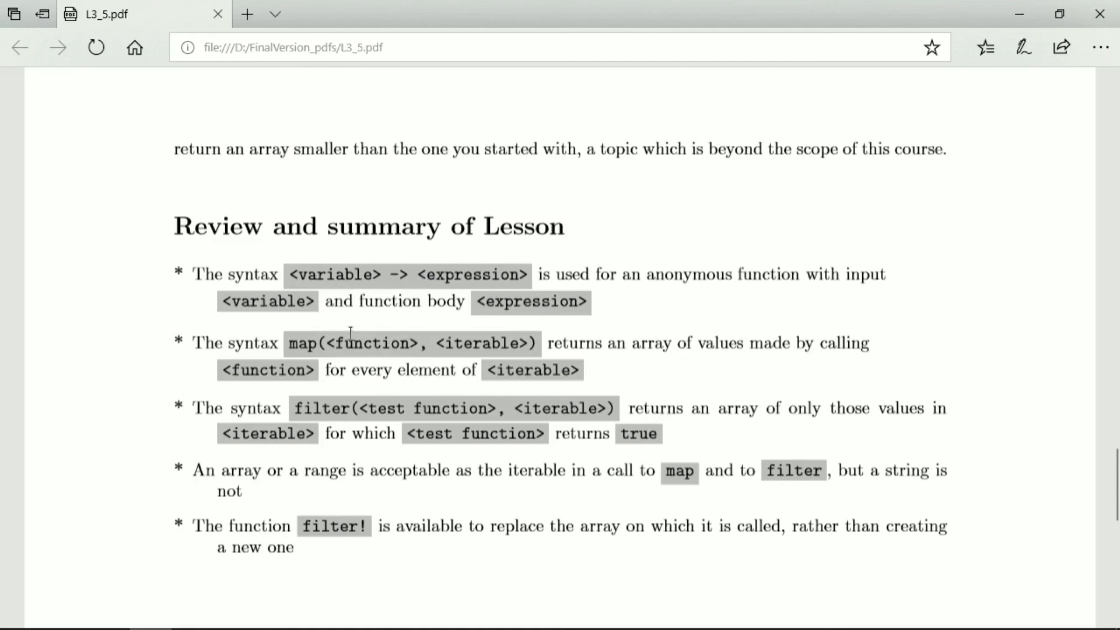
mouse_move(481, 357)
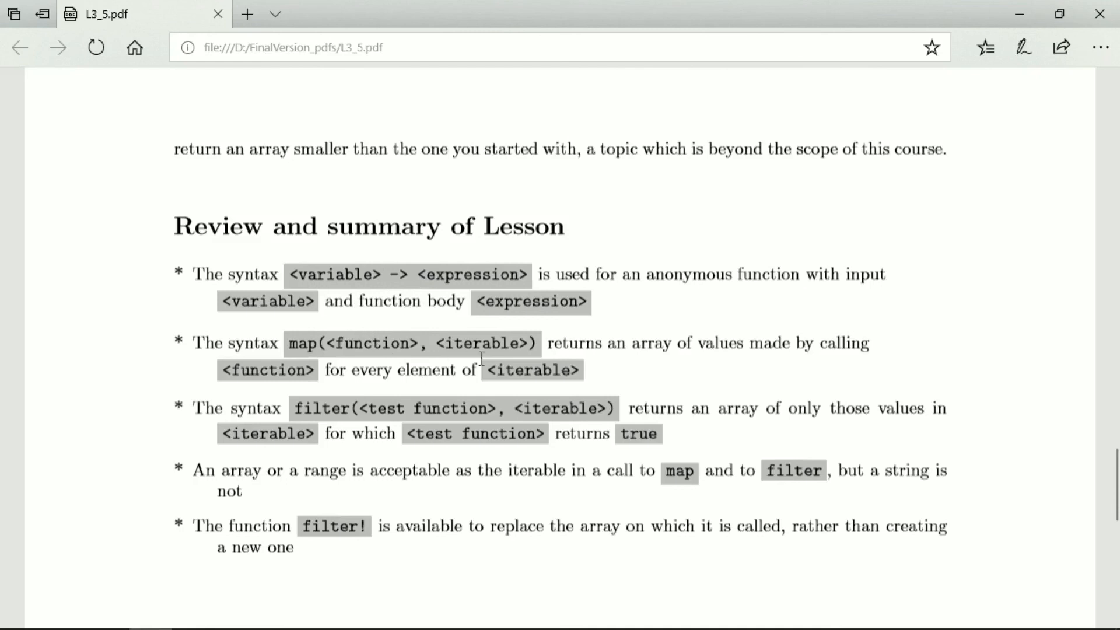
mouse_move(654, 370)
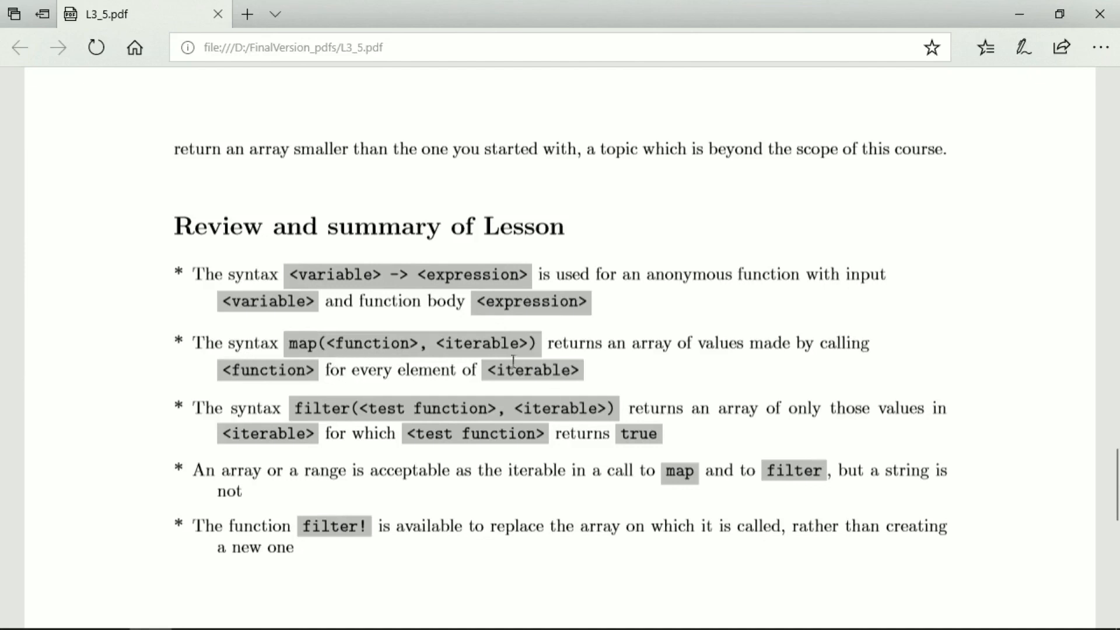
mouse_move(476, 505)
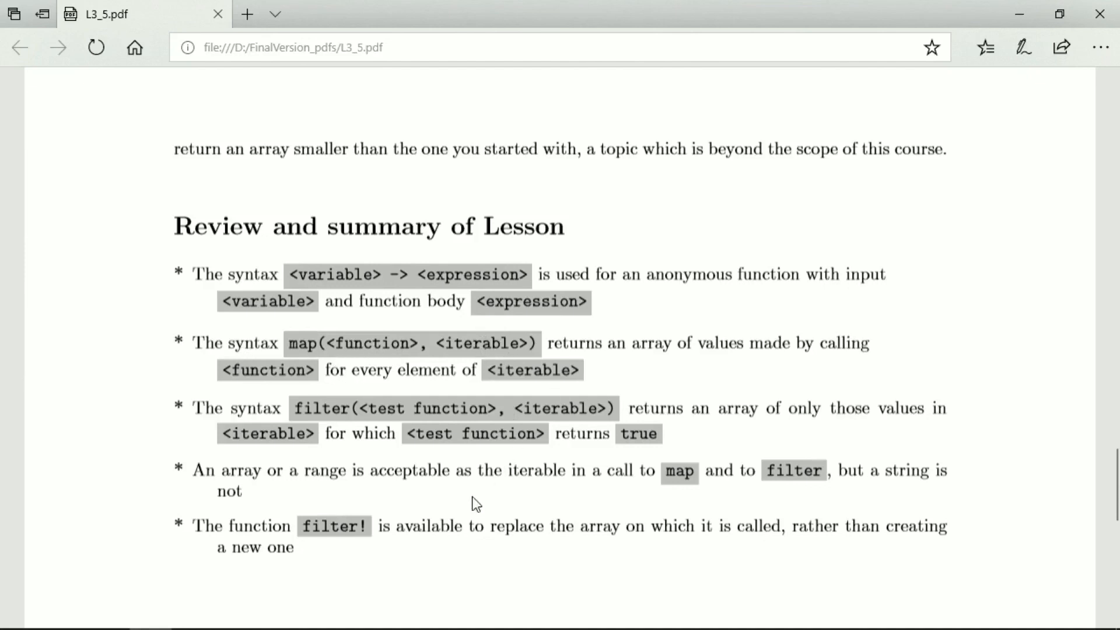
mouse_move(465, 421)
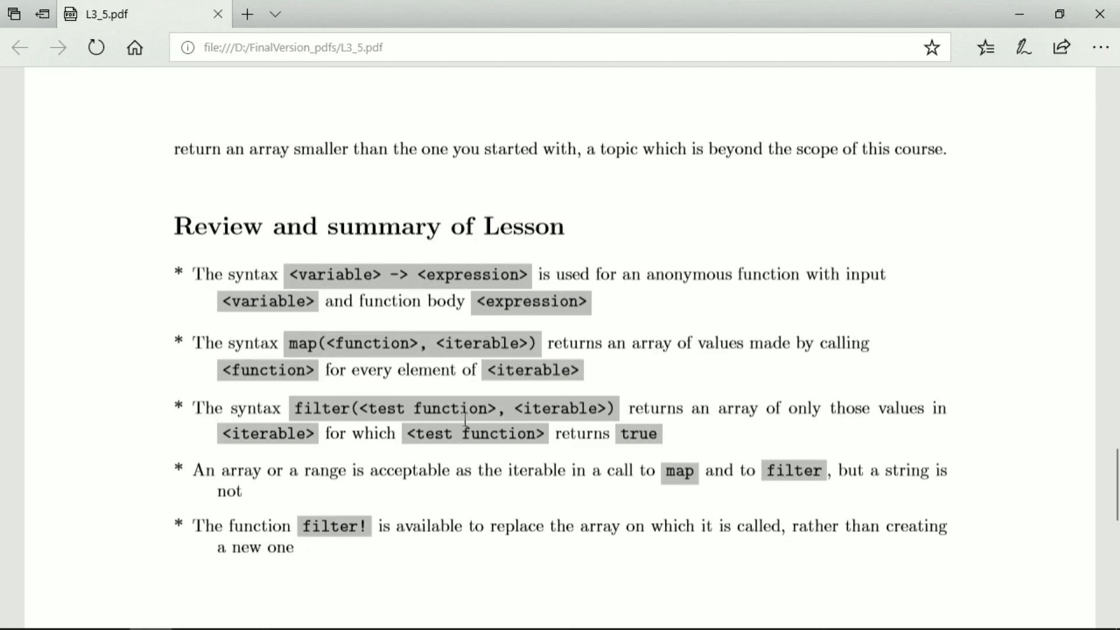
mouse_move(393, 399)
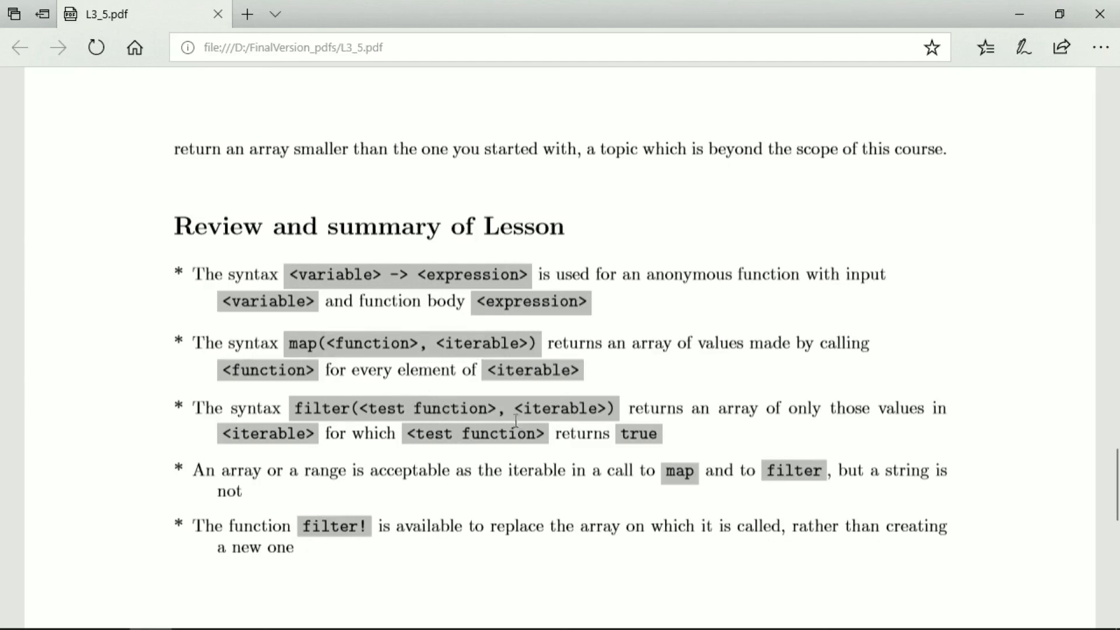
mouse_move(568, 406)
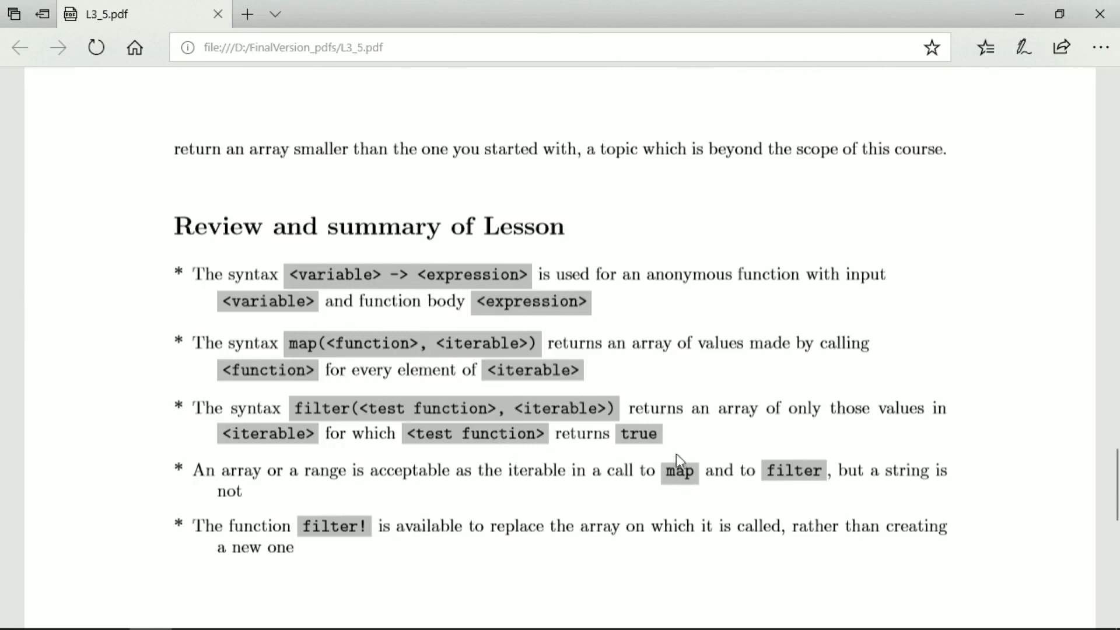
mouse_move(487, 447)
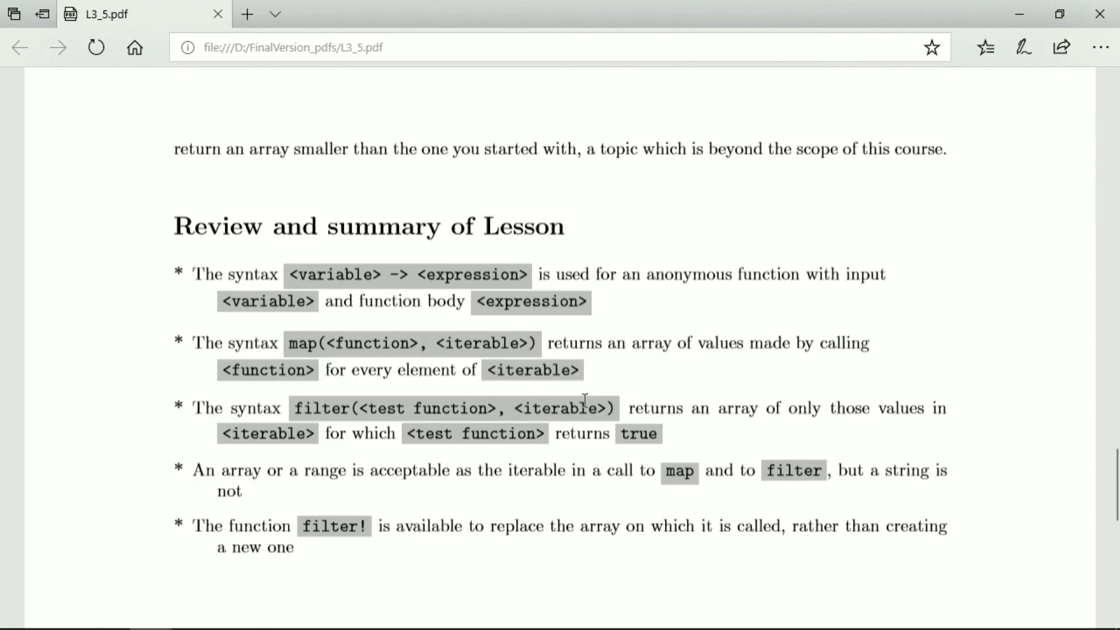
mouse_move(727, 415)
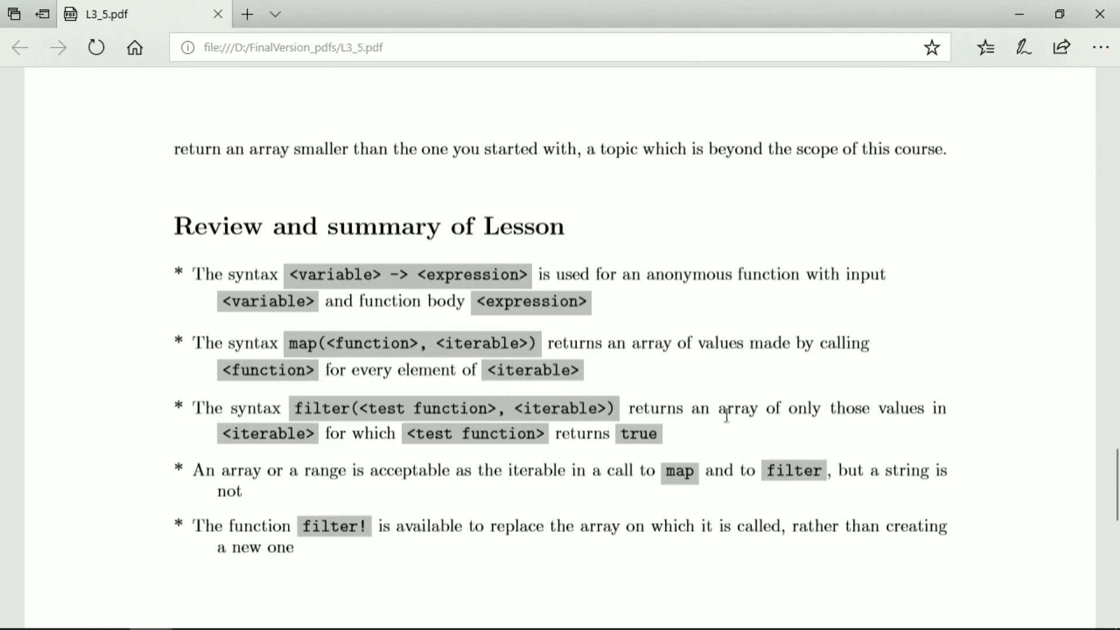
mouse_move(750, 396)
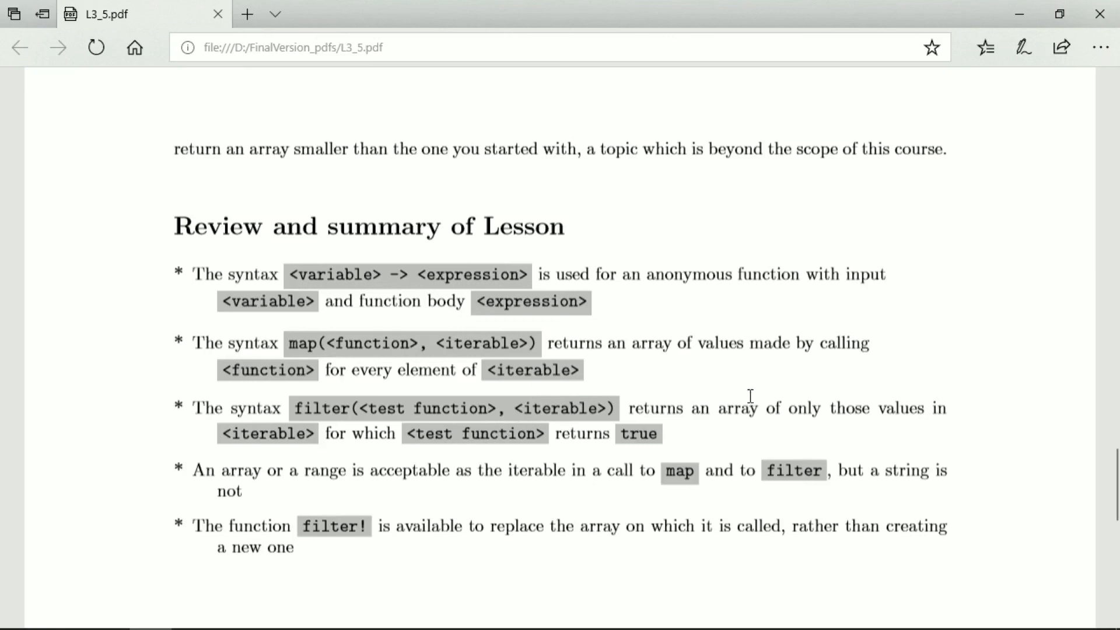
mouse_move(447, 498)
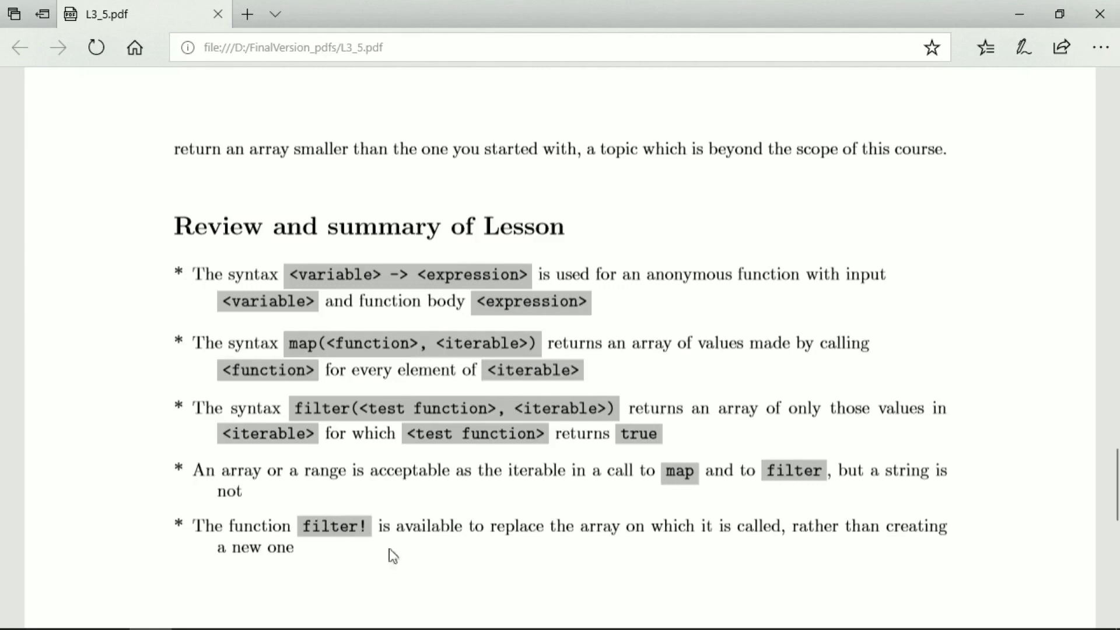
mouse_move(584, 534)
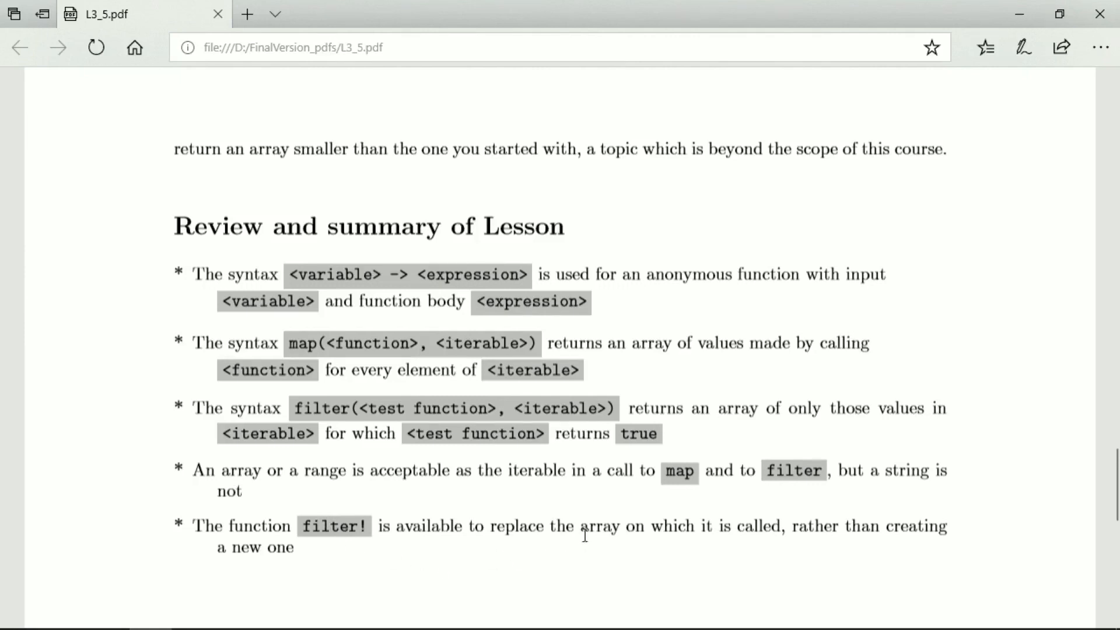